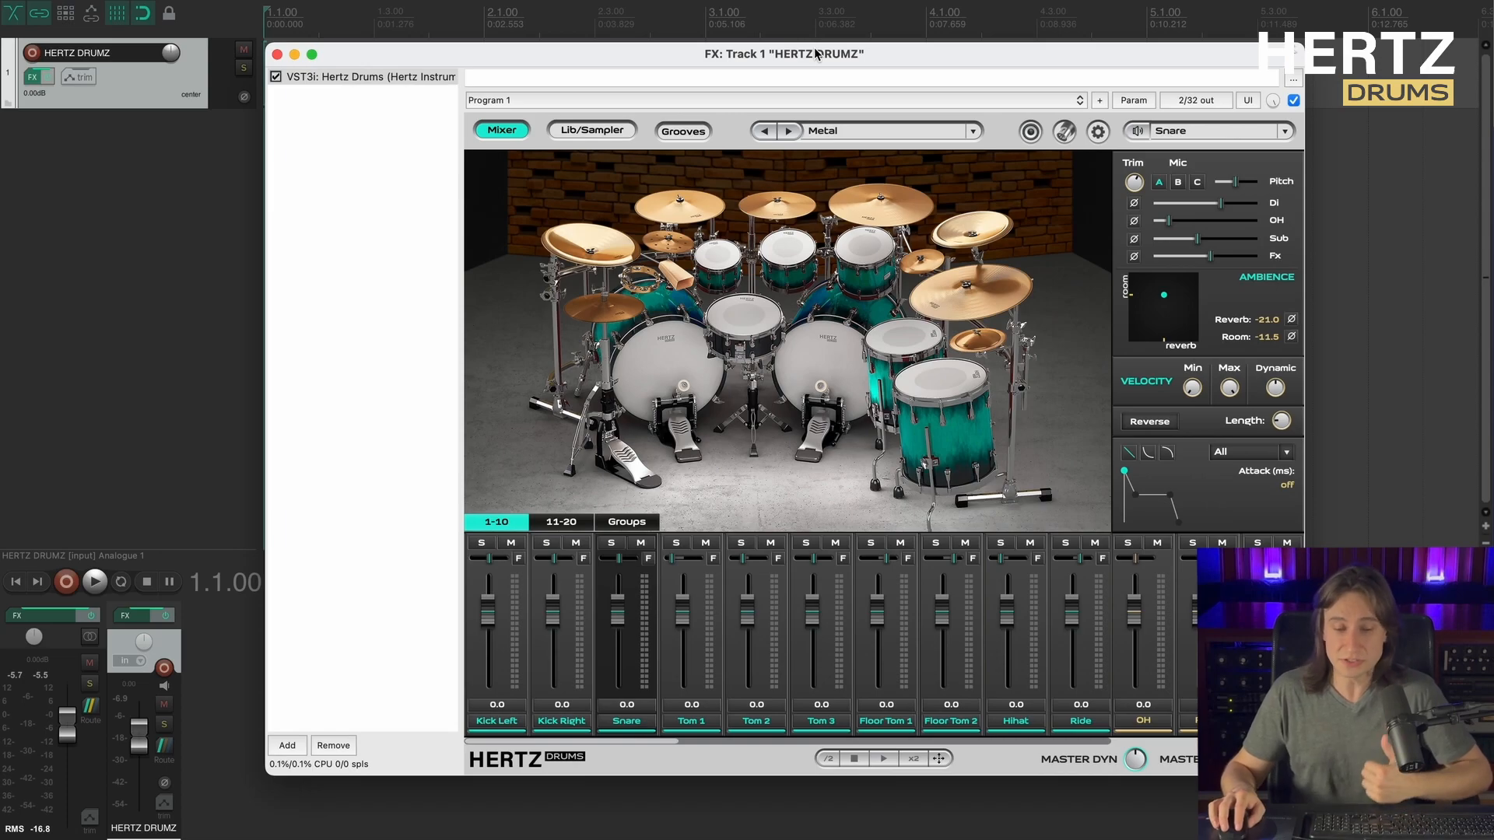
pyautogui.moveTo(1061, 65)
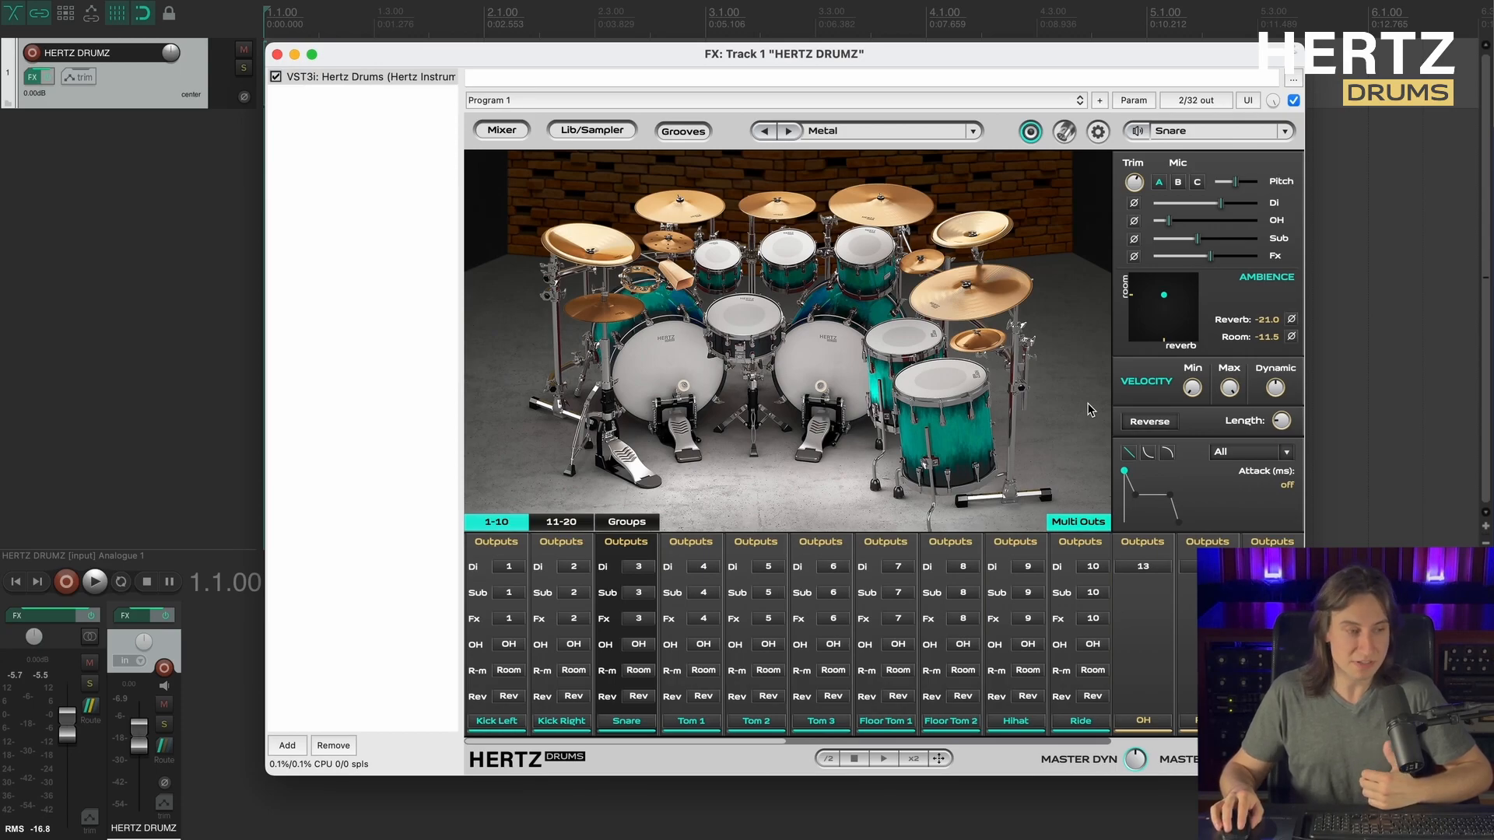
pyautogui.moveTo(434, 156)
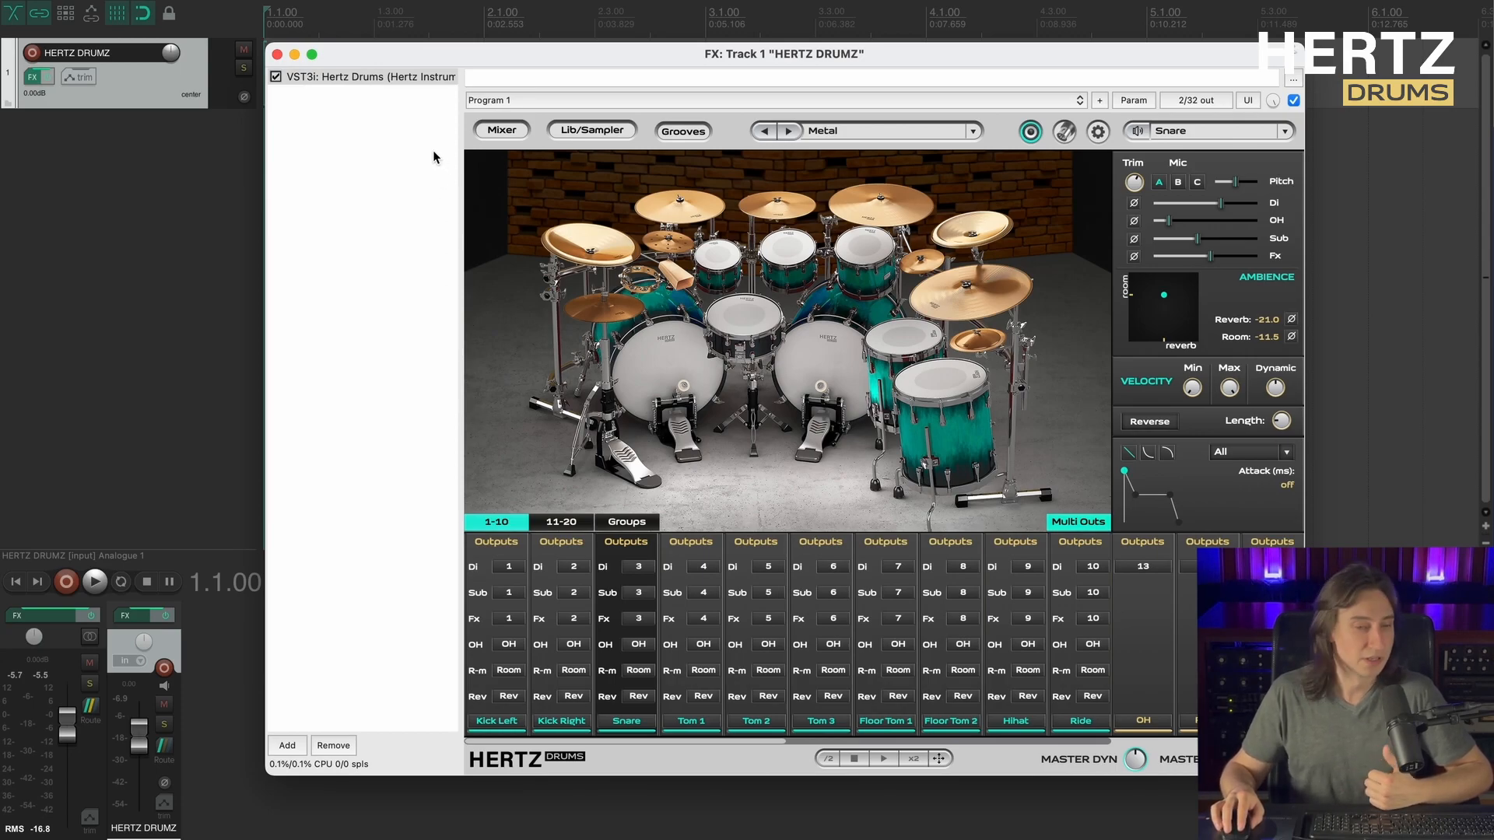
pyautogui.moveTo(404, 140)
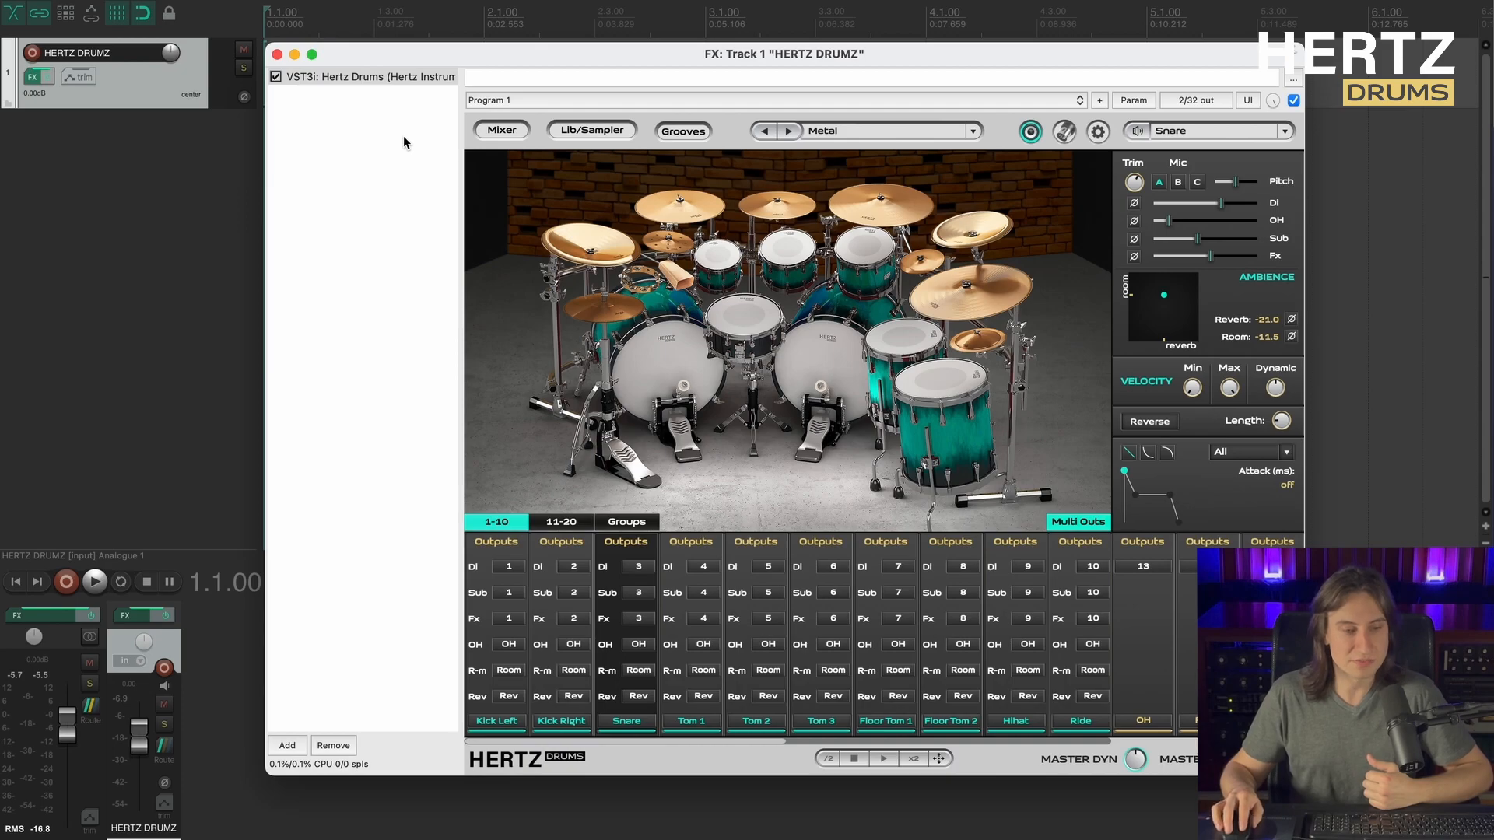
pyautogui.moveTo(387, 103)
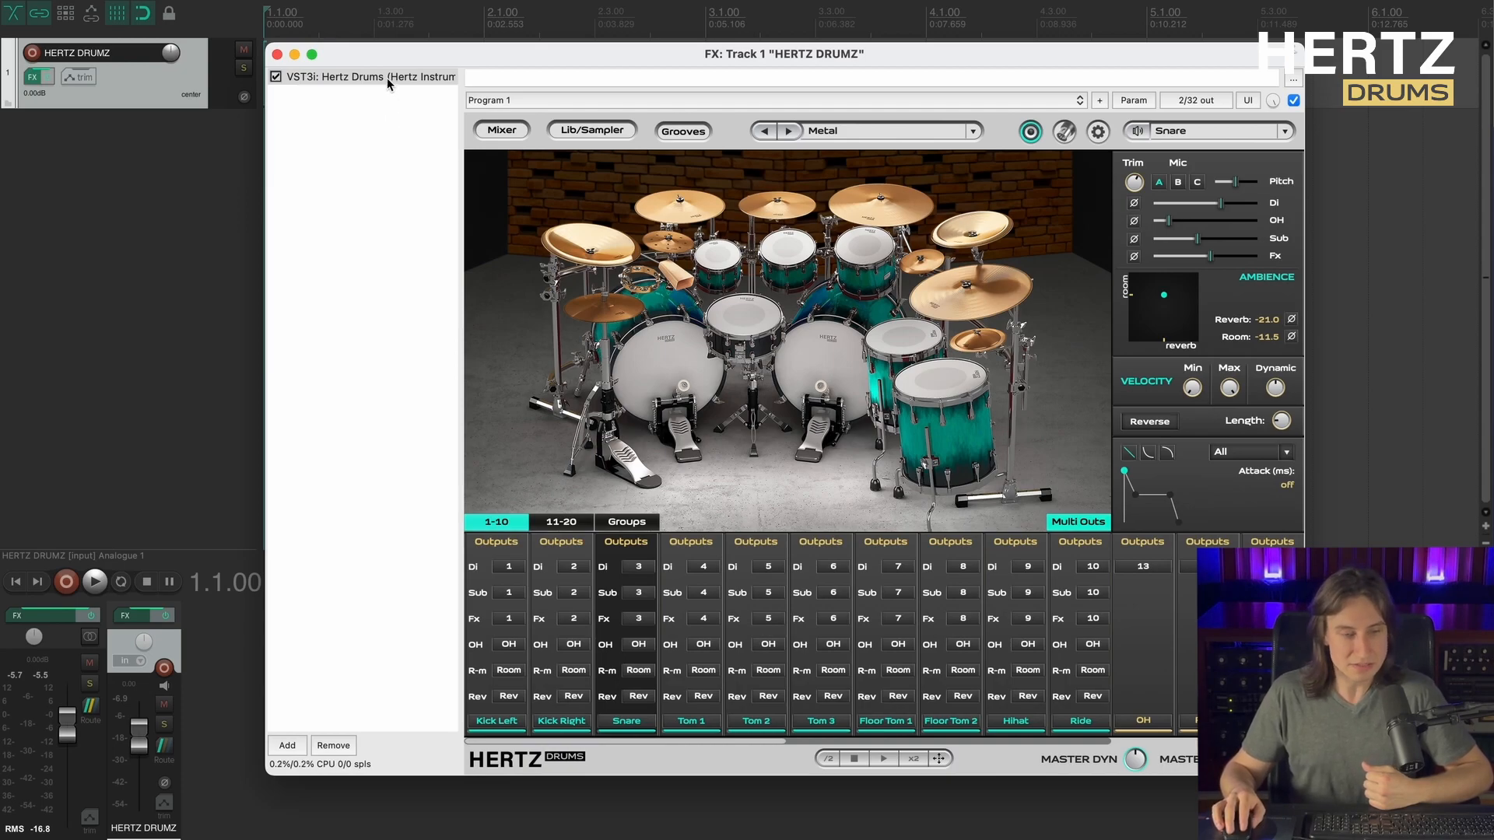
# Build multichannel routing for Hertz Drums, adding the sixteen output tracks.
pyautogui.rightClick(389, 83)
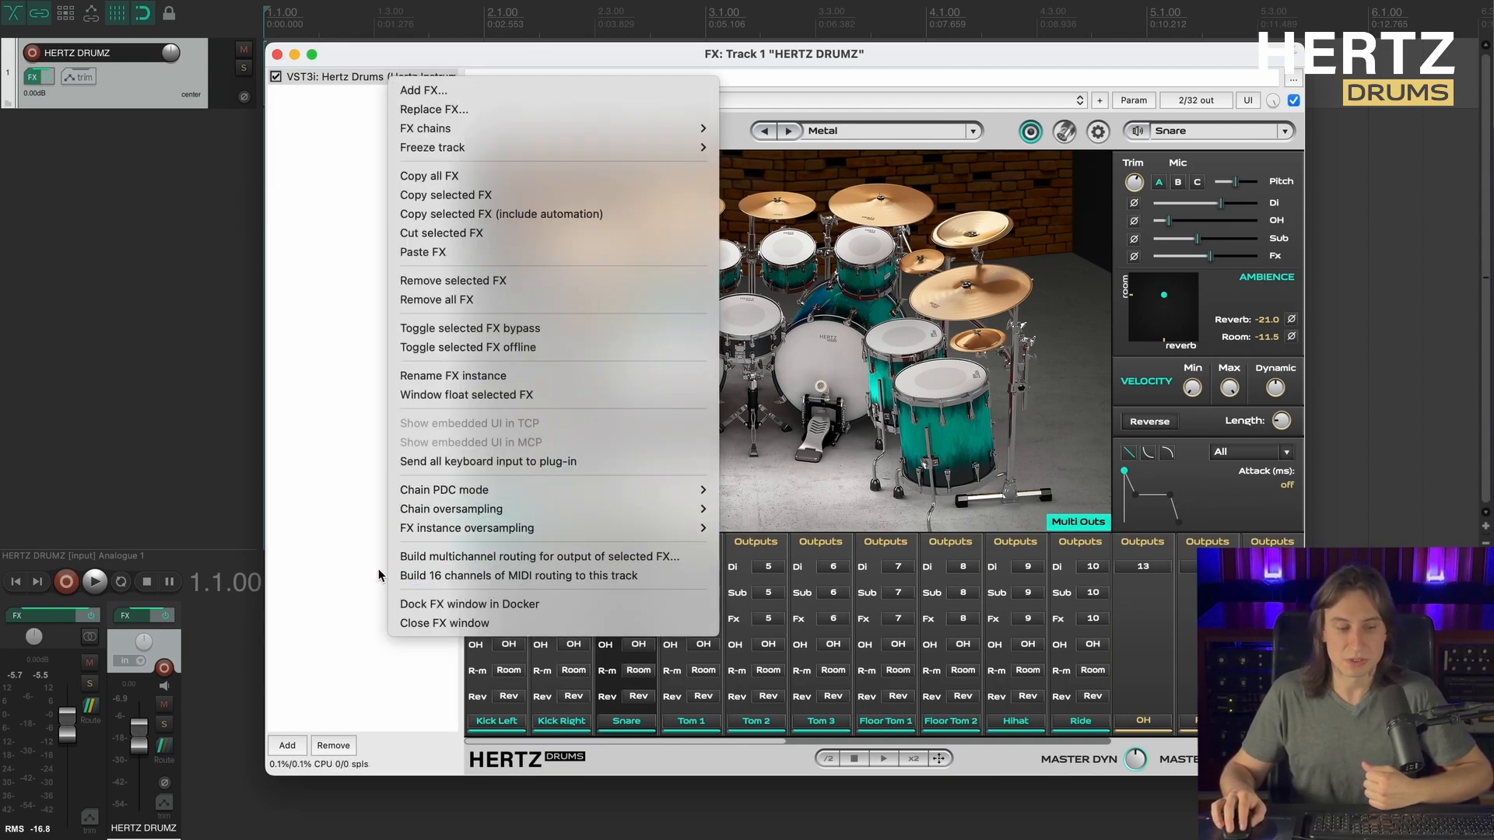
pyautogui.moveTo(426, 556)
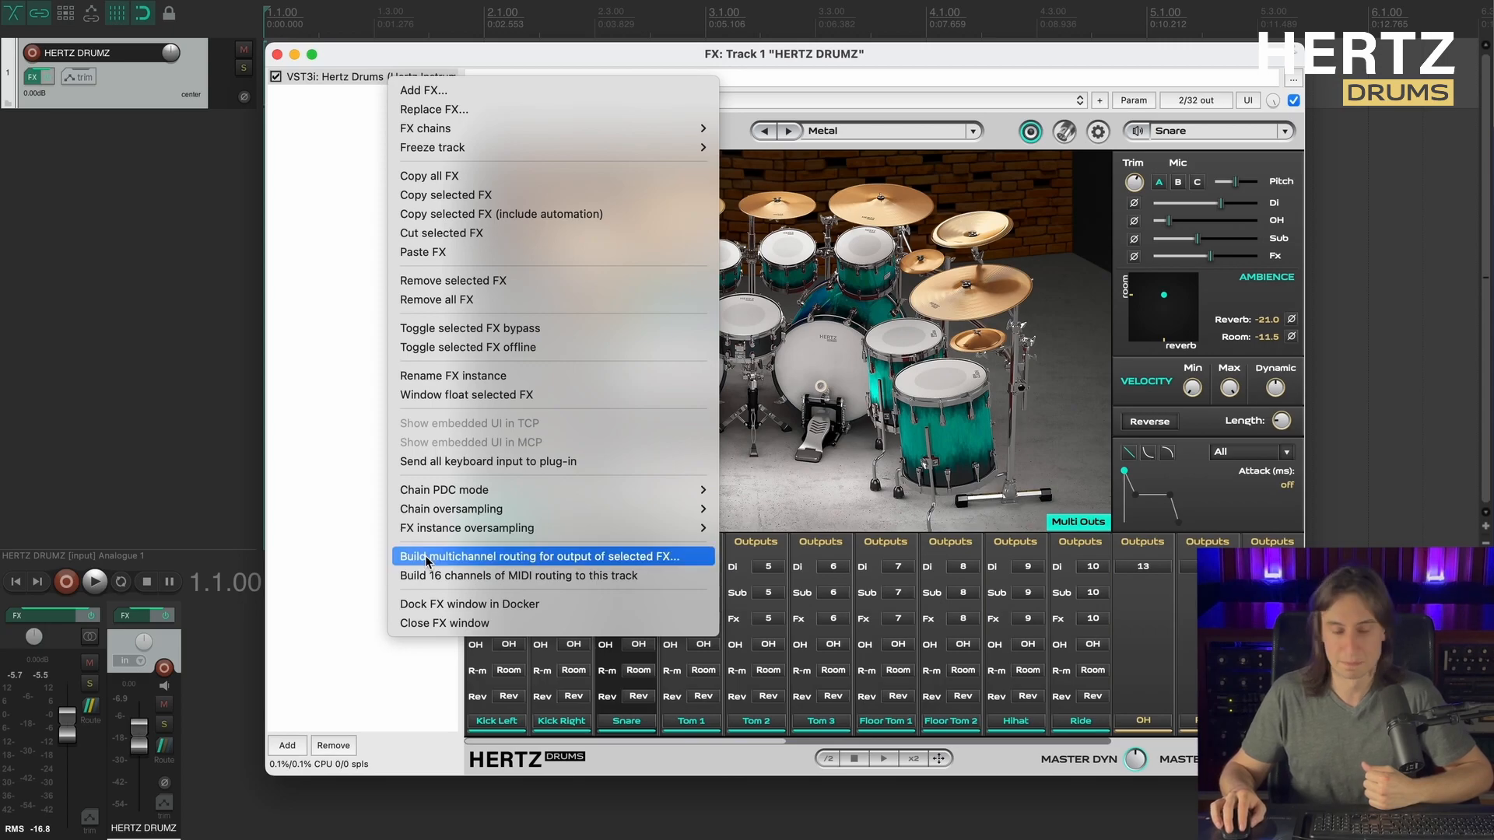
pyautogui.click(539, 556)
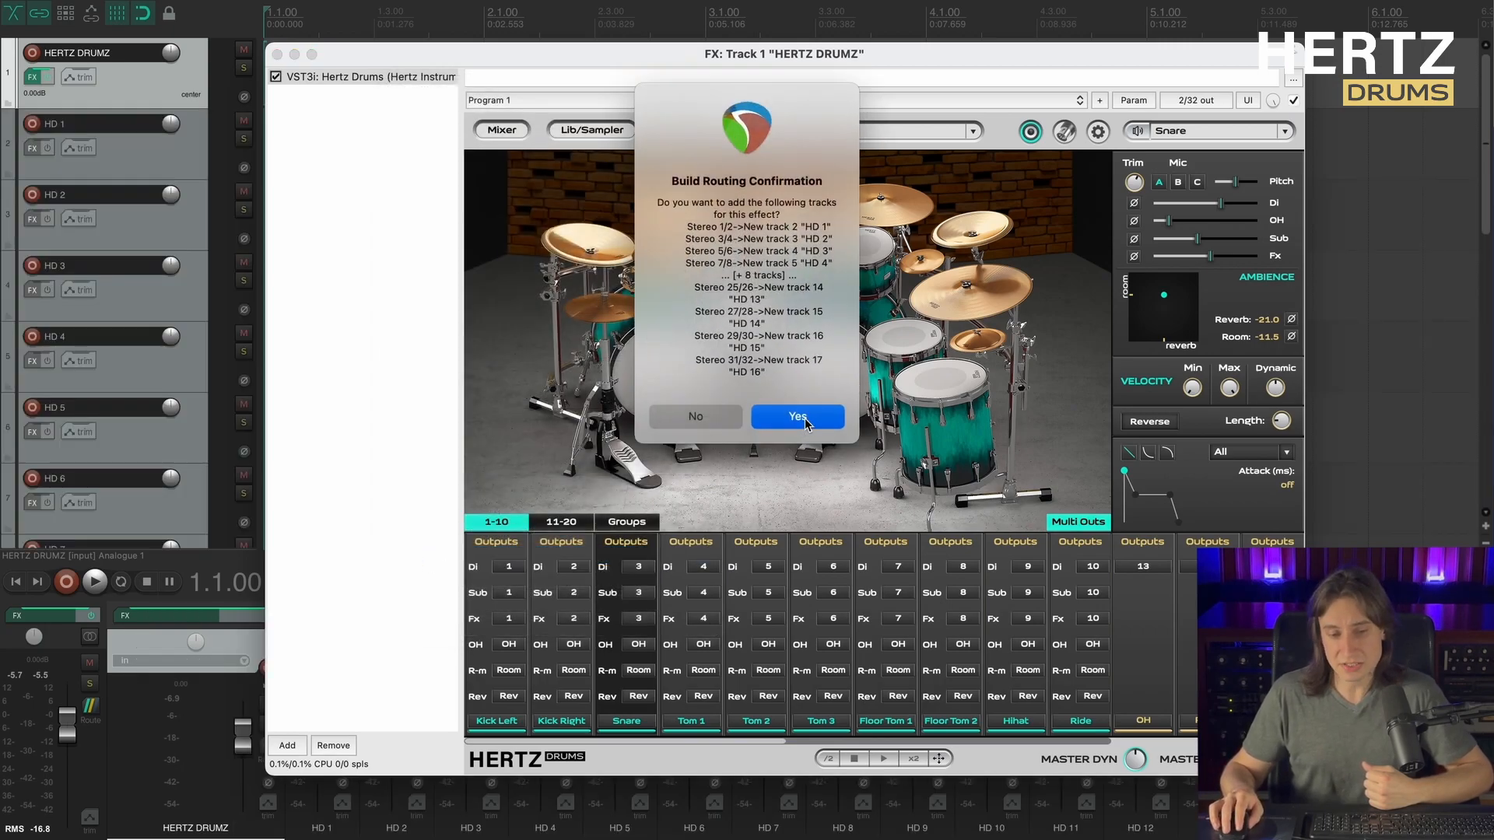
pyautogui.click(798, 417)
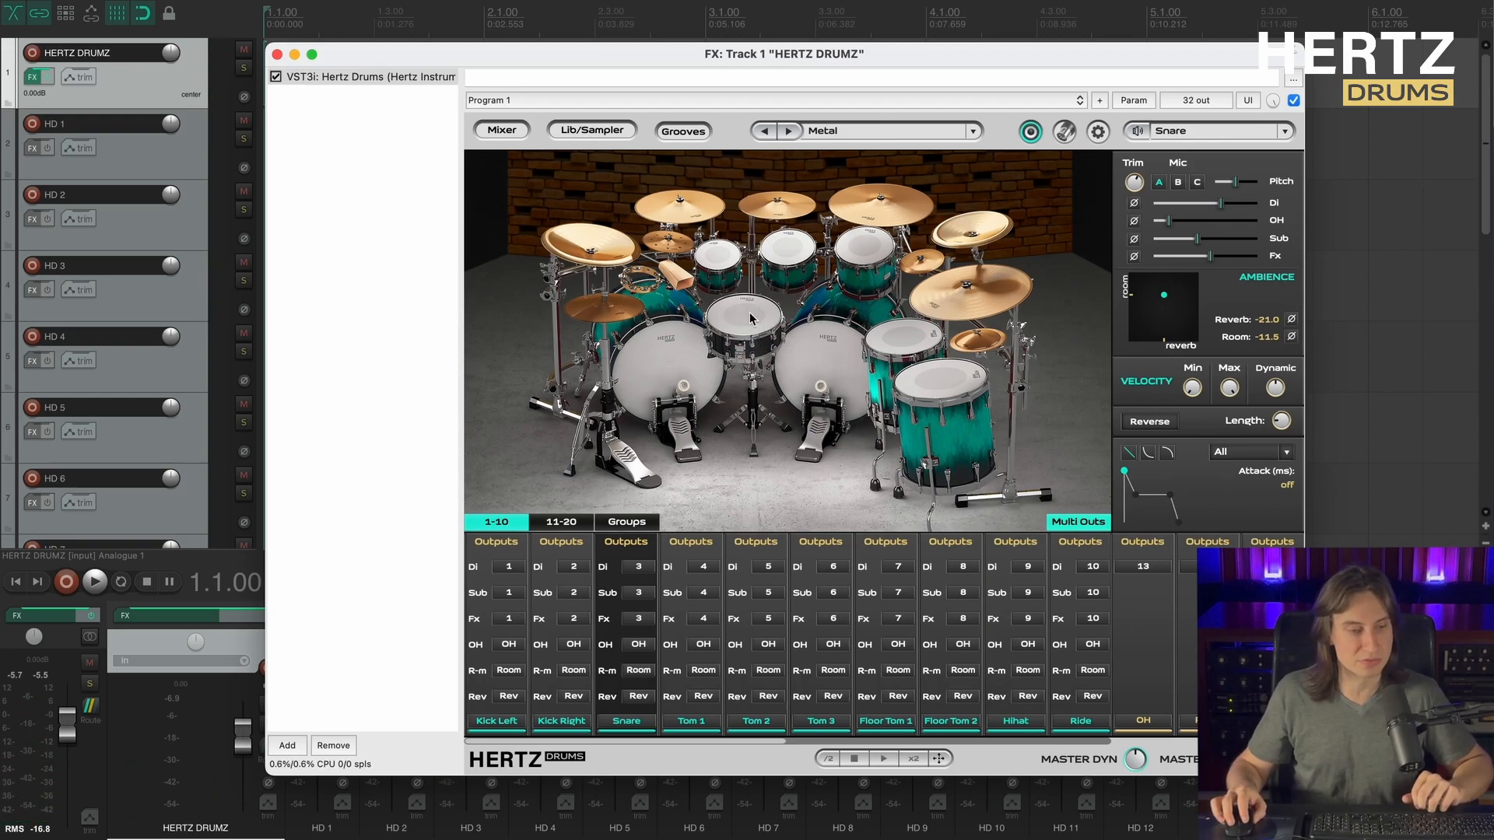
# Rename the HD 3 track to 'Snare master'.
pyautogui.doubleClick(94, 266)
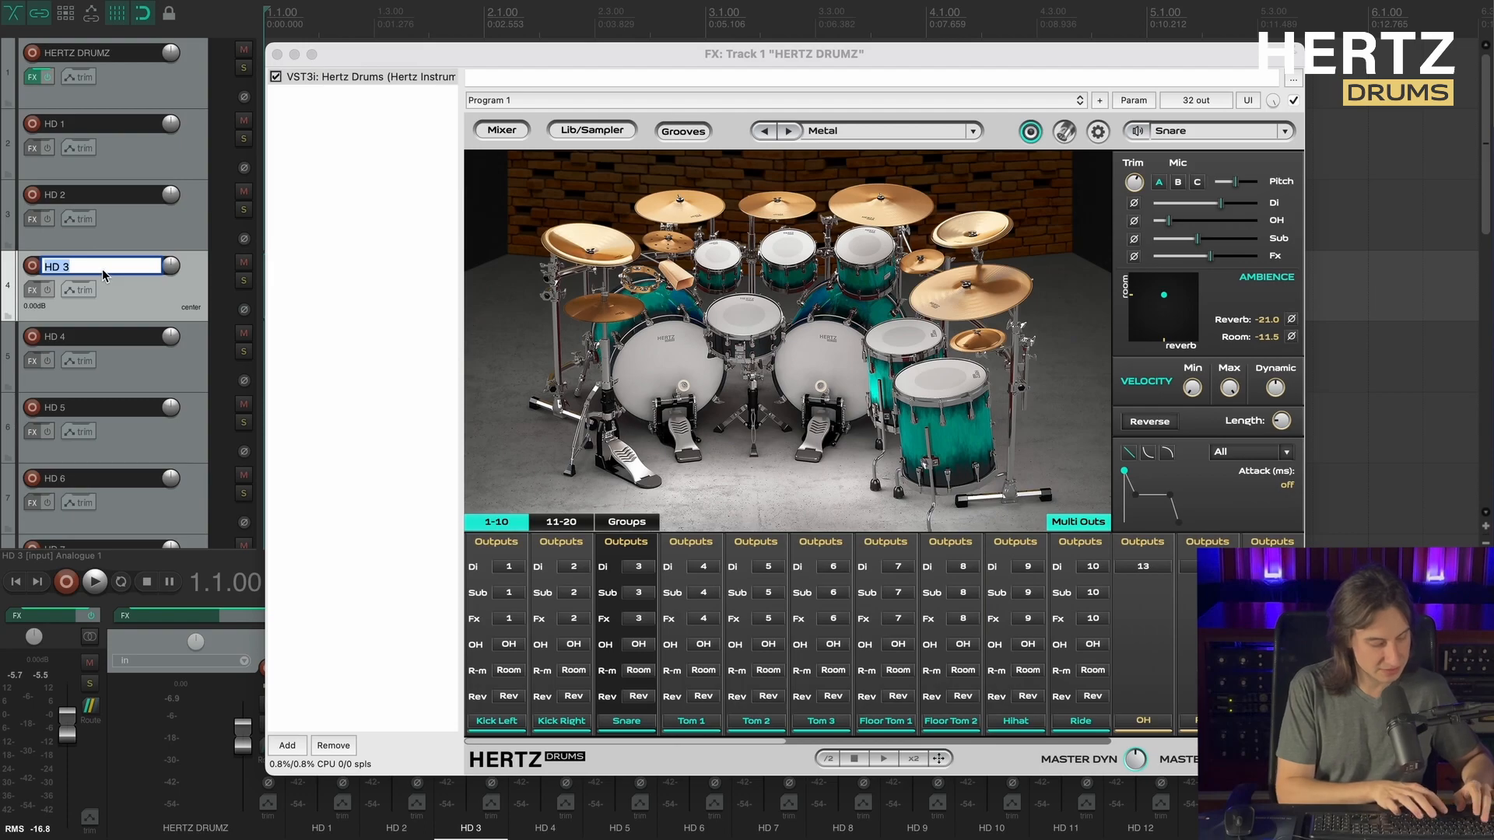
pyautogui.write('Snare ma')
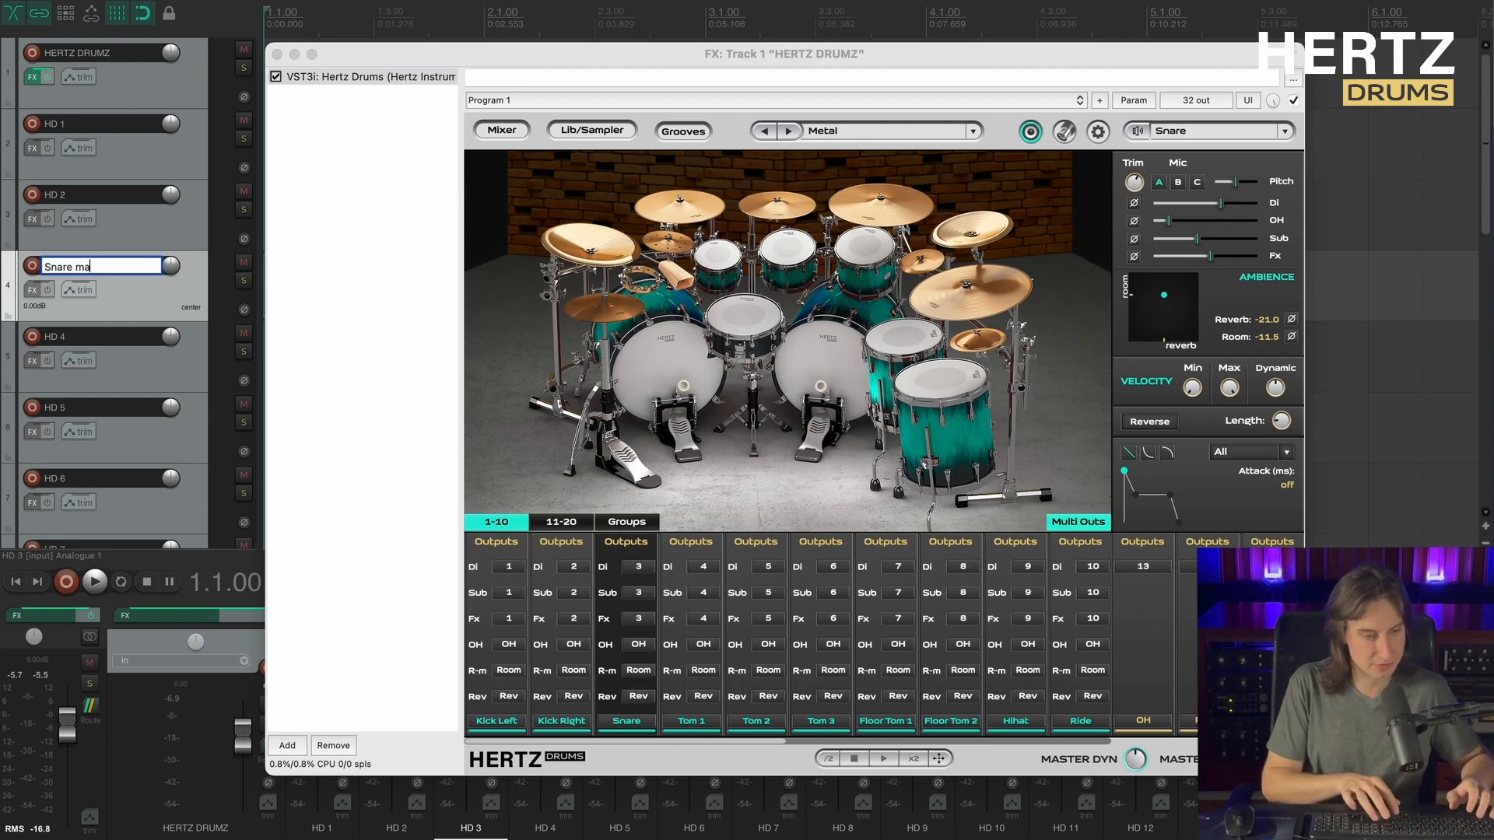
pyautogui.press('Enter')
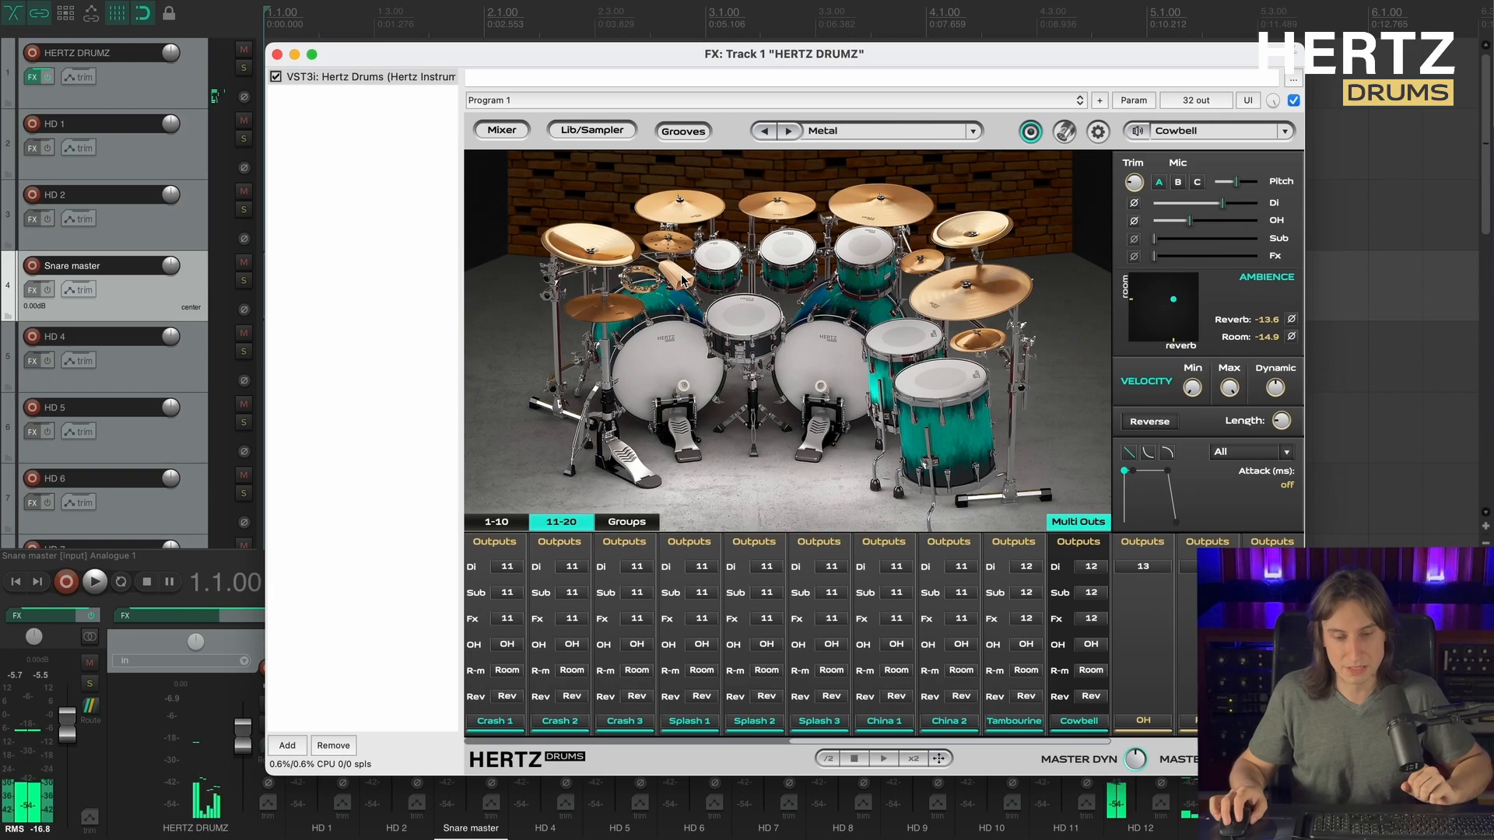
# Rename HD 12 to 'Snare slave' and move it directly beneath Snare master.
pyautogui.scroll(-3)
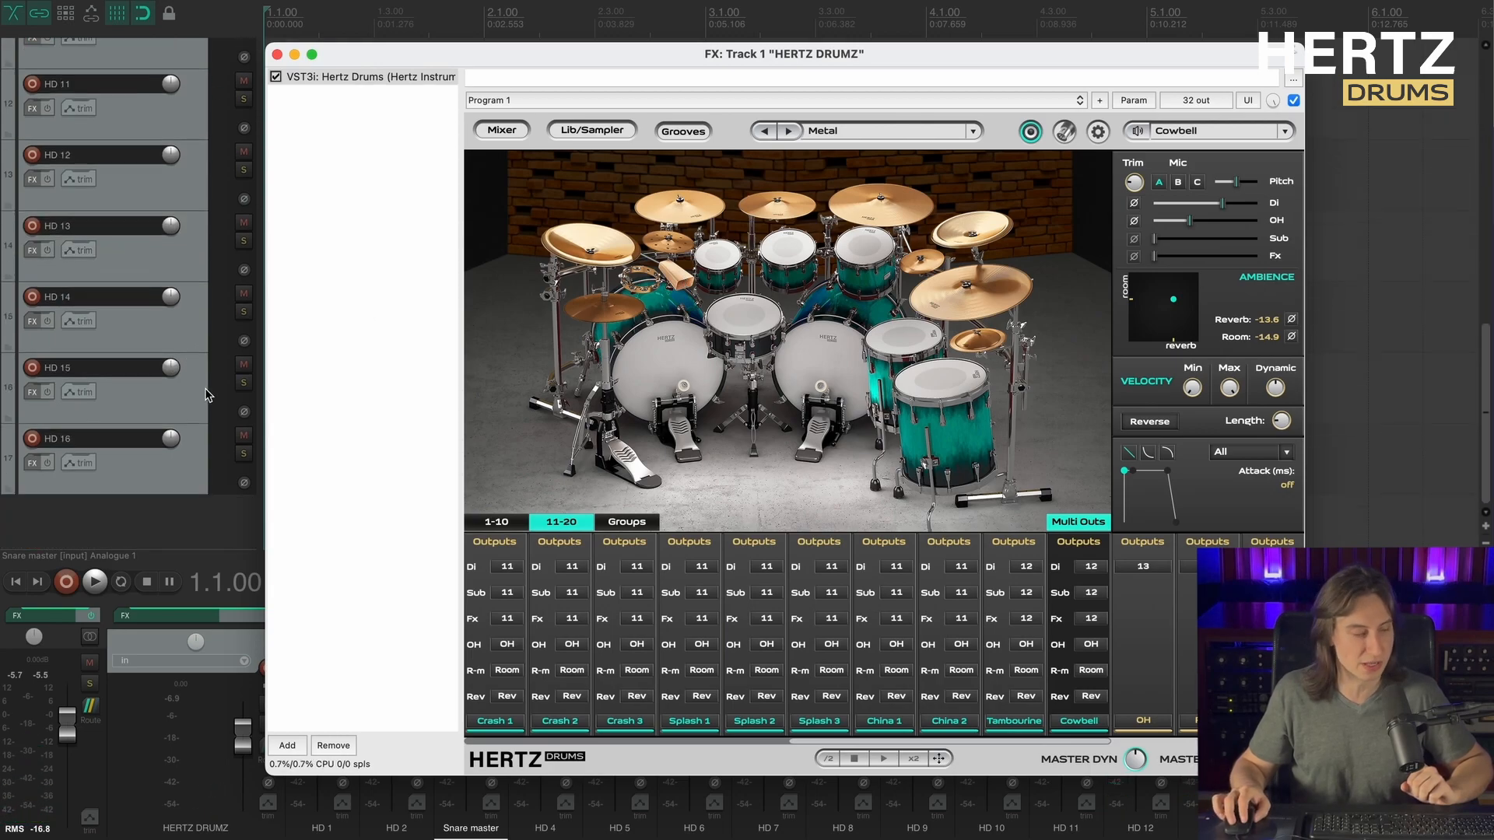
pyautogui.doubleClick(70, 154)
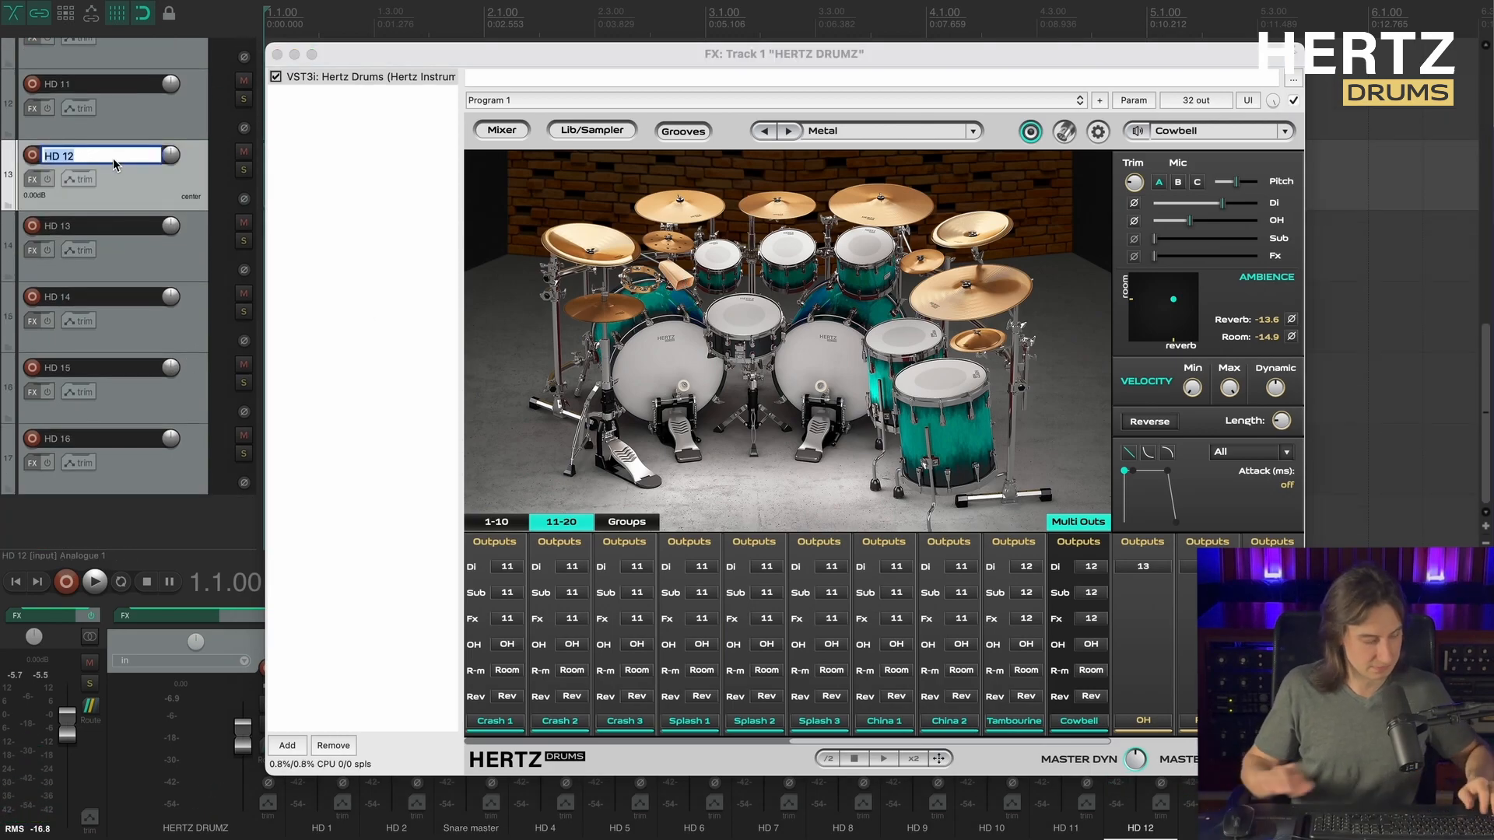
pyautogui.write('Snare slave')
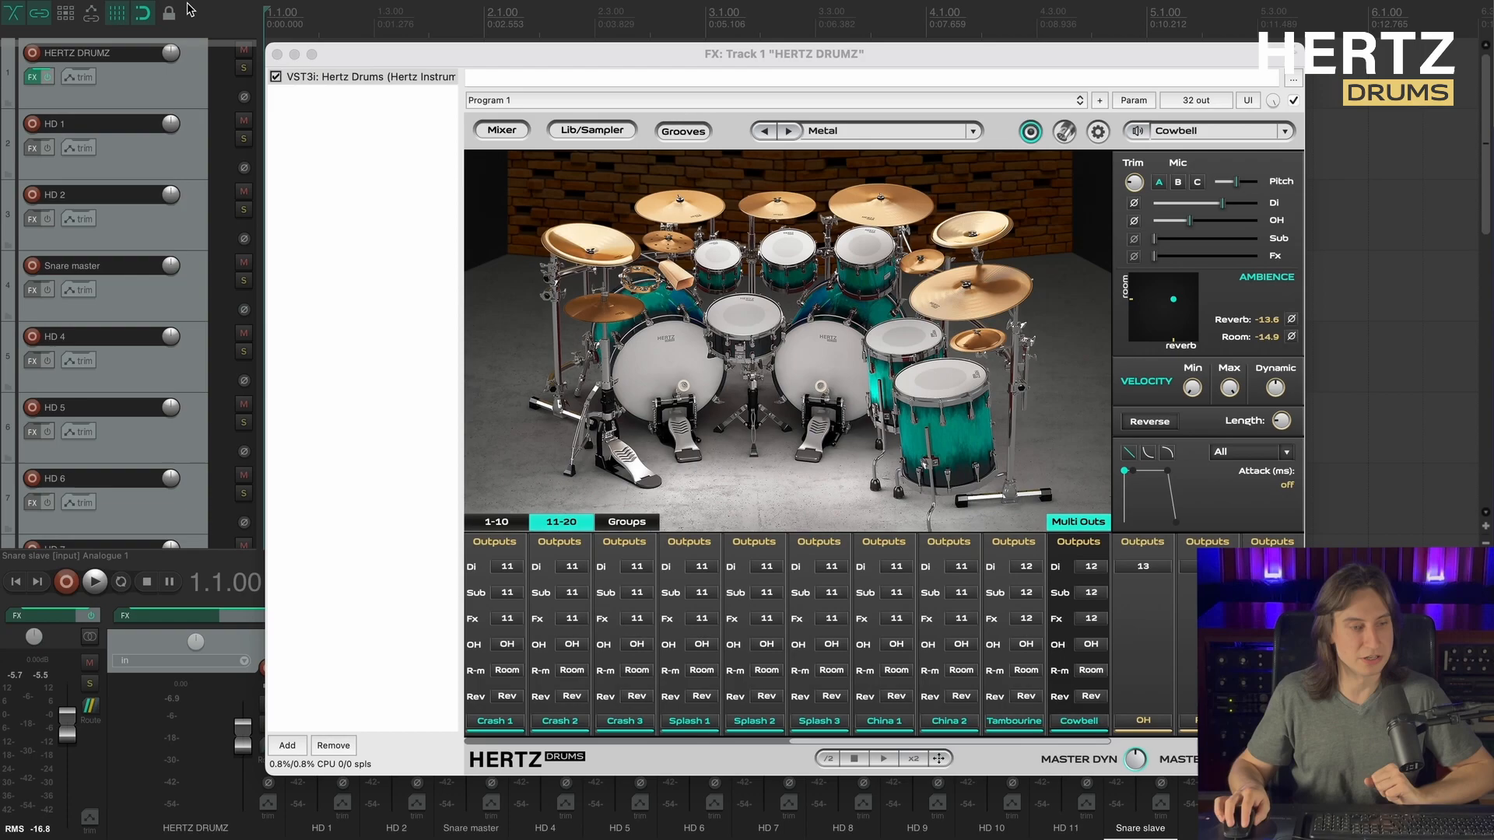
pyautogui.click(101, 347)
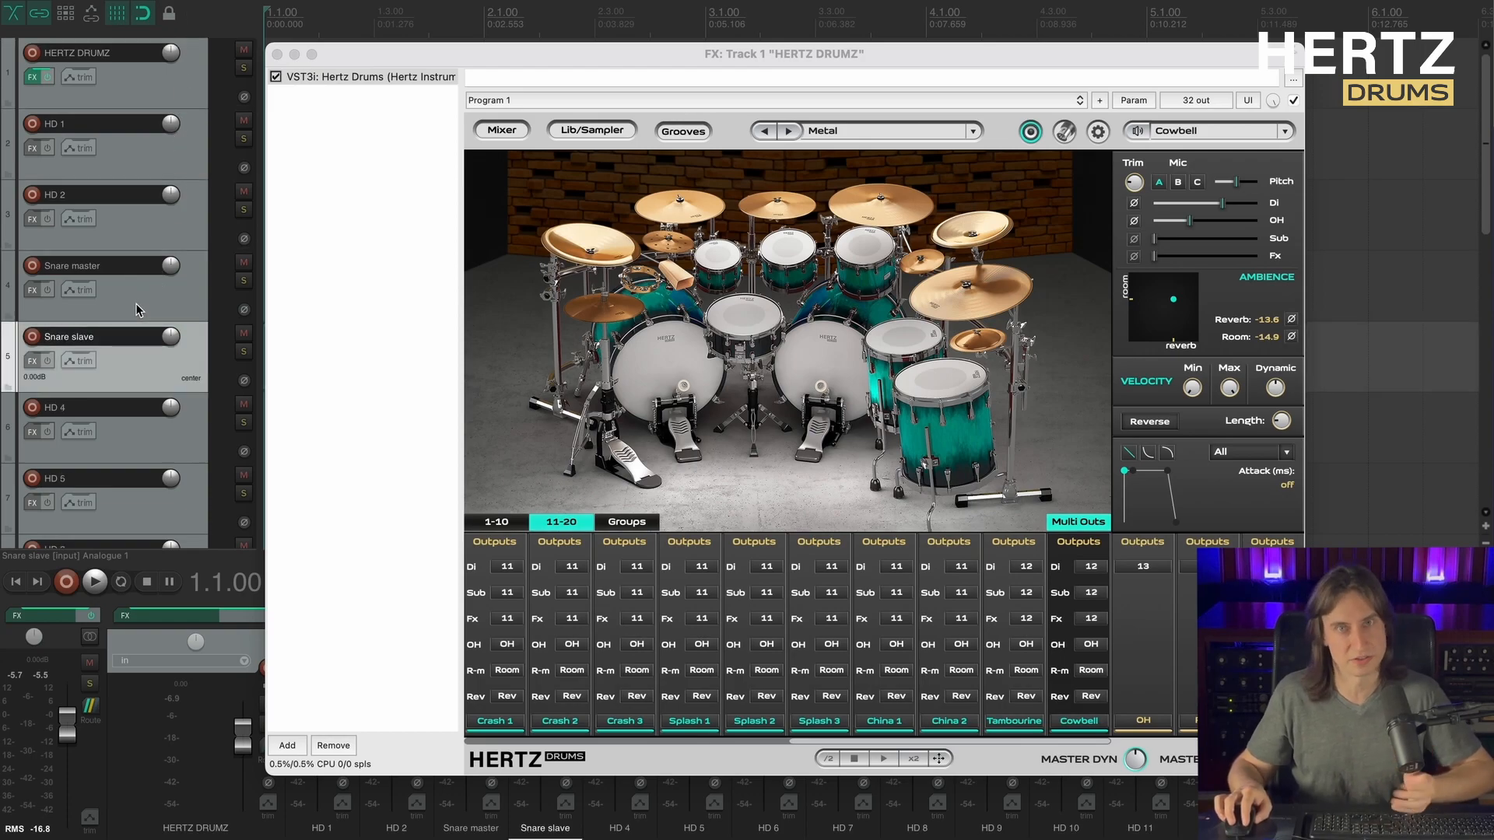
pyautogui.click(495, 523)
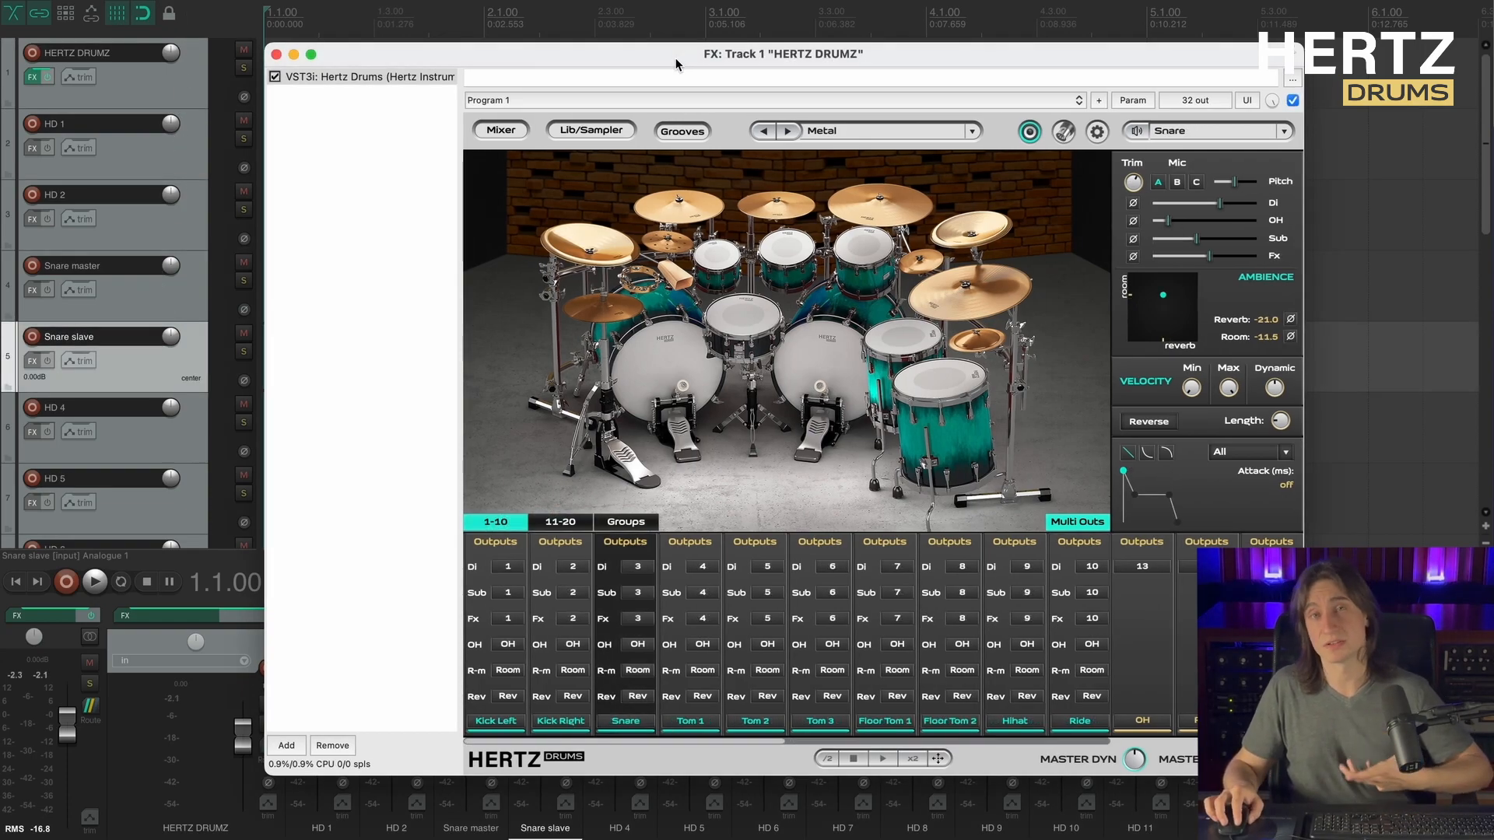
# Browse the Snare group in the Hertz Drums sample library for the cowbell pad.
pyautogui.click(592, 131)
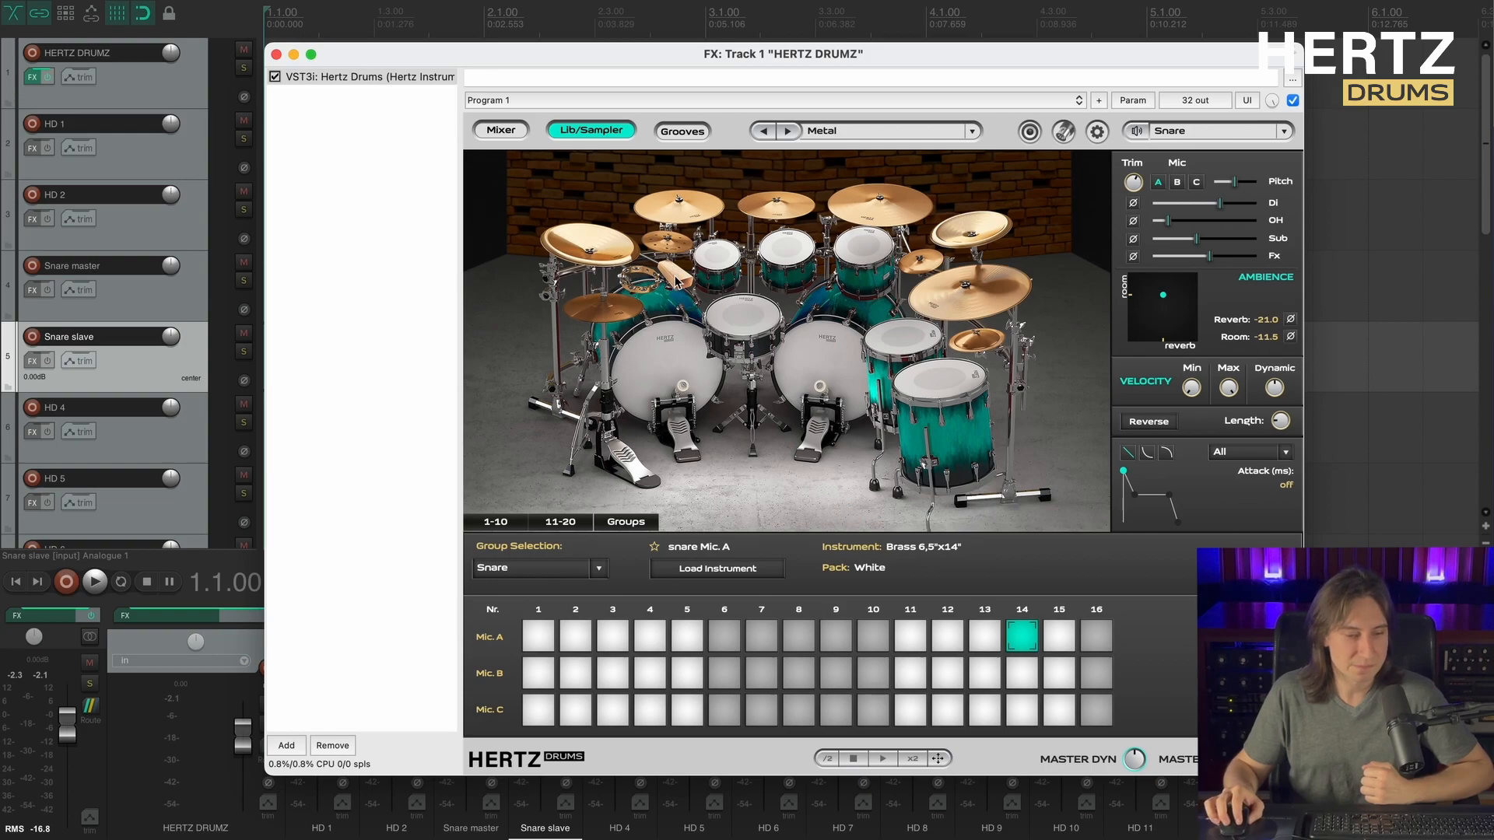
pyautogui.click(599, 568)
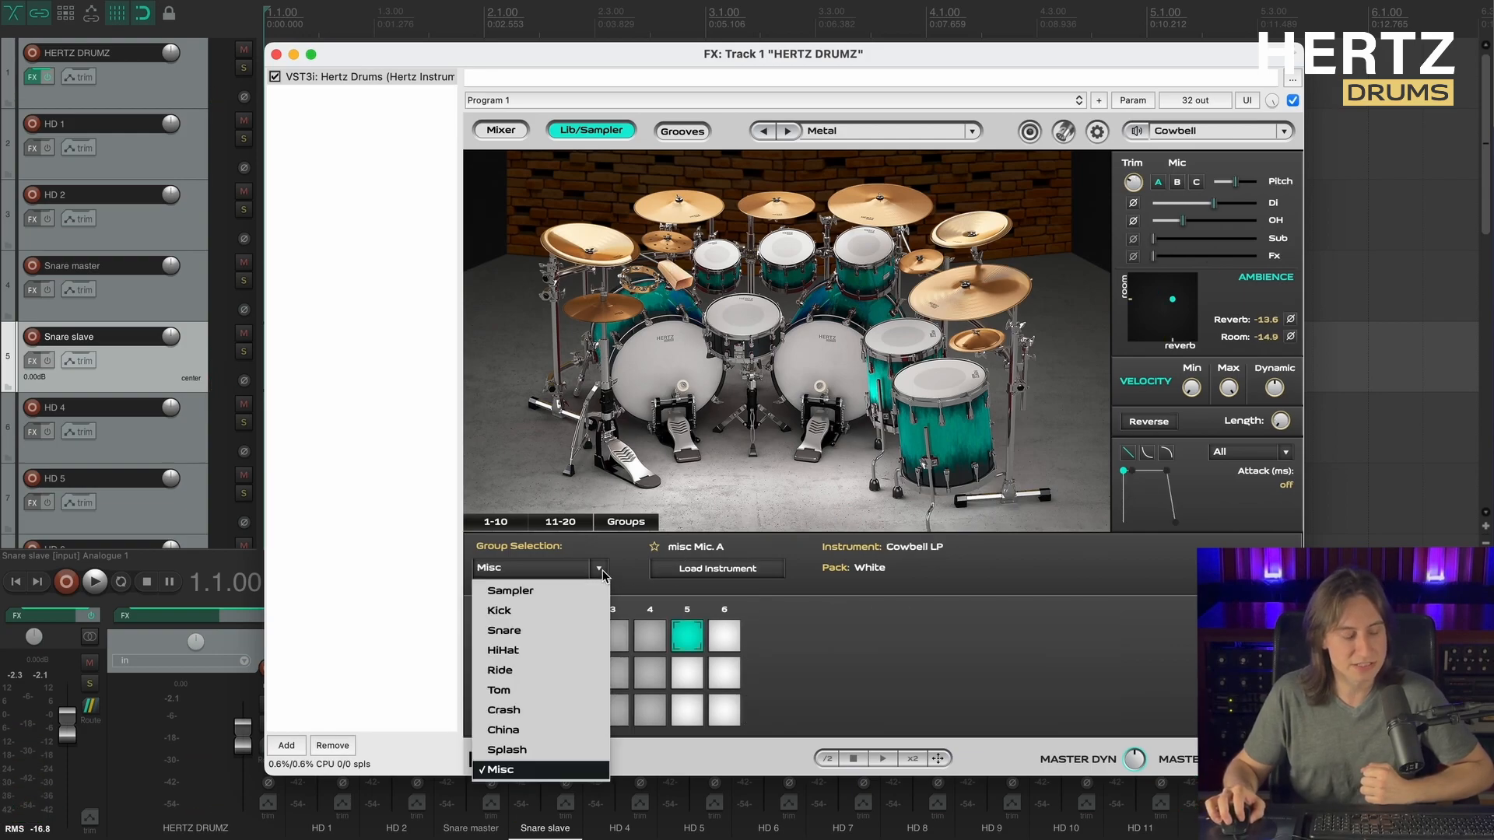
pyautogui.click(504, 630)
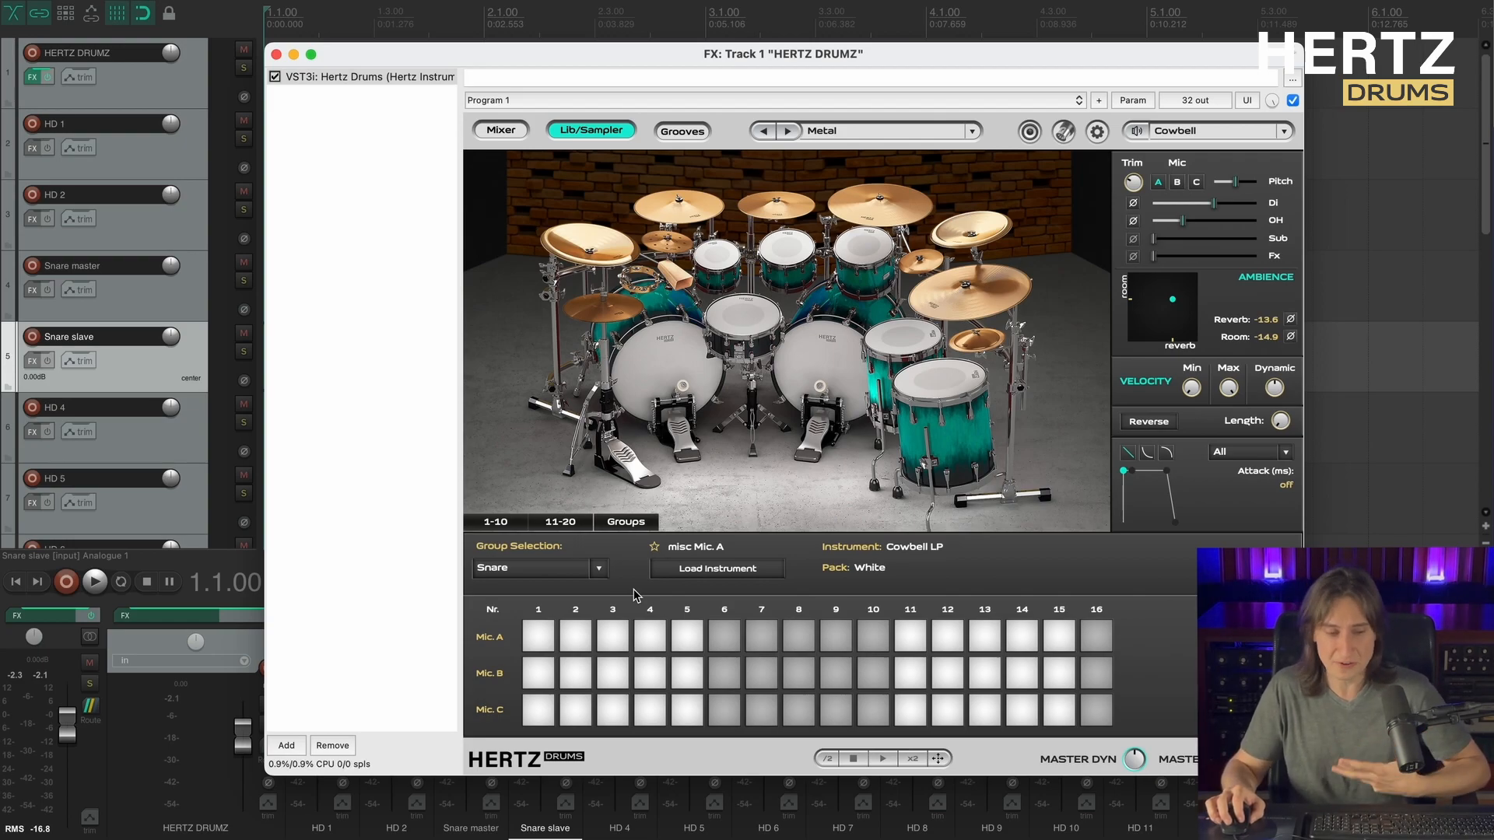
# Audition the Walnut, Beauty, Wood and Dark Brass snares, then load Dark Brass 6.5"x14" on Mic A.
pyautogui.click(538, 672)
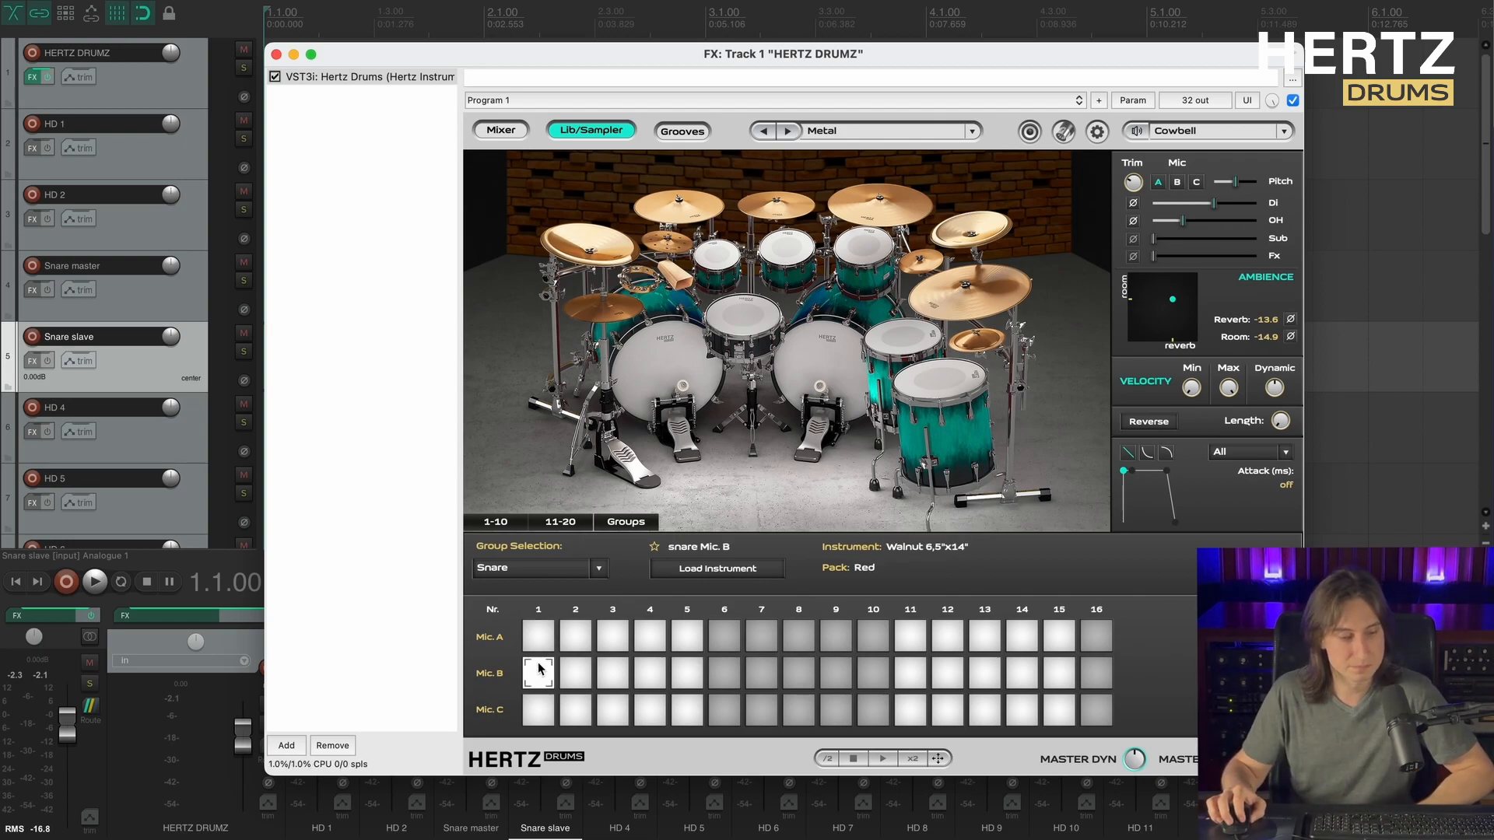
pyautogui.click(686, 674)
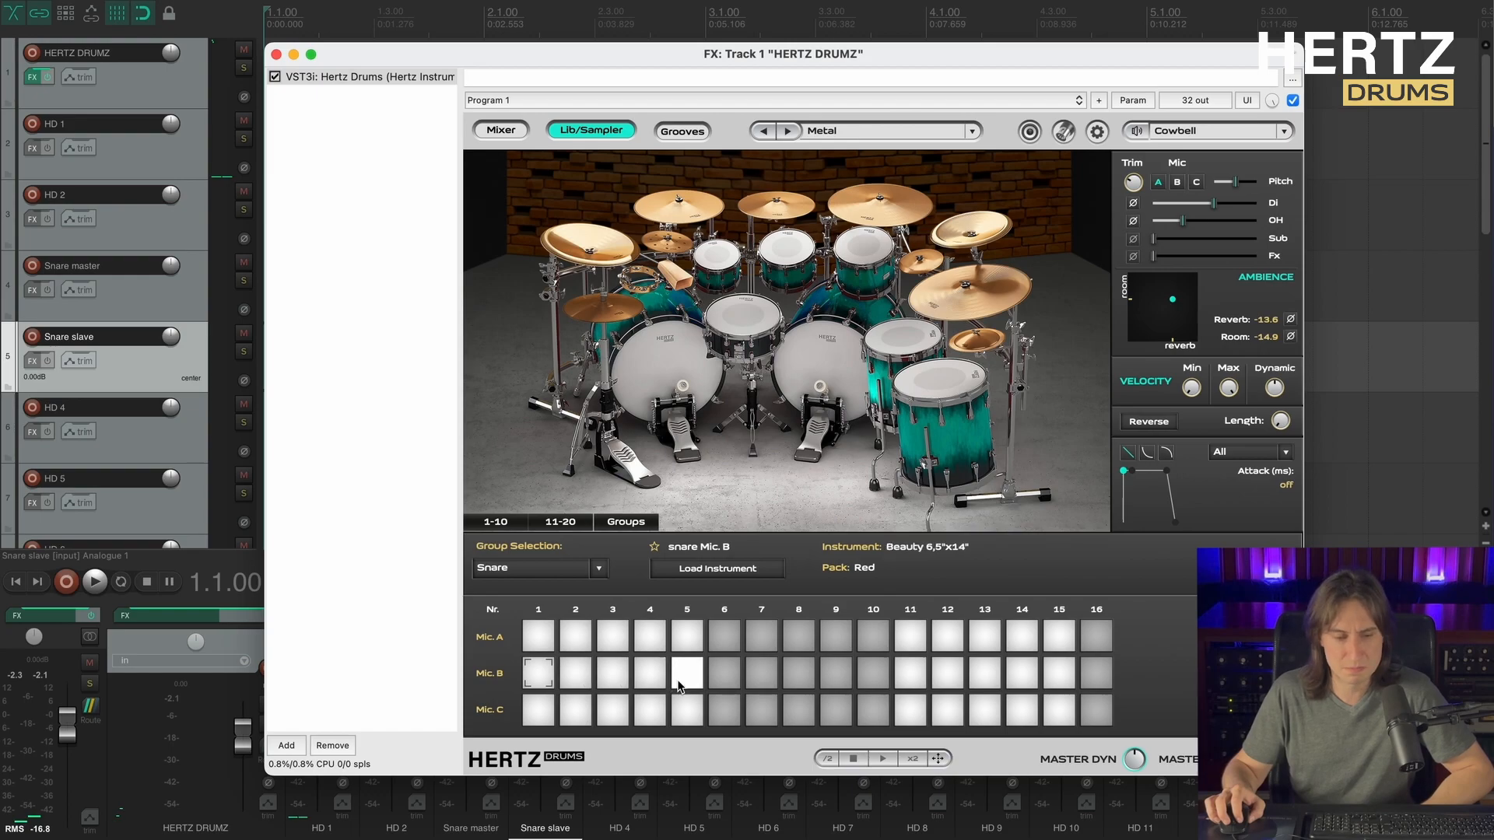
pyautogui.click(724, 673)
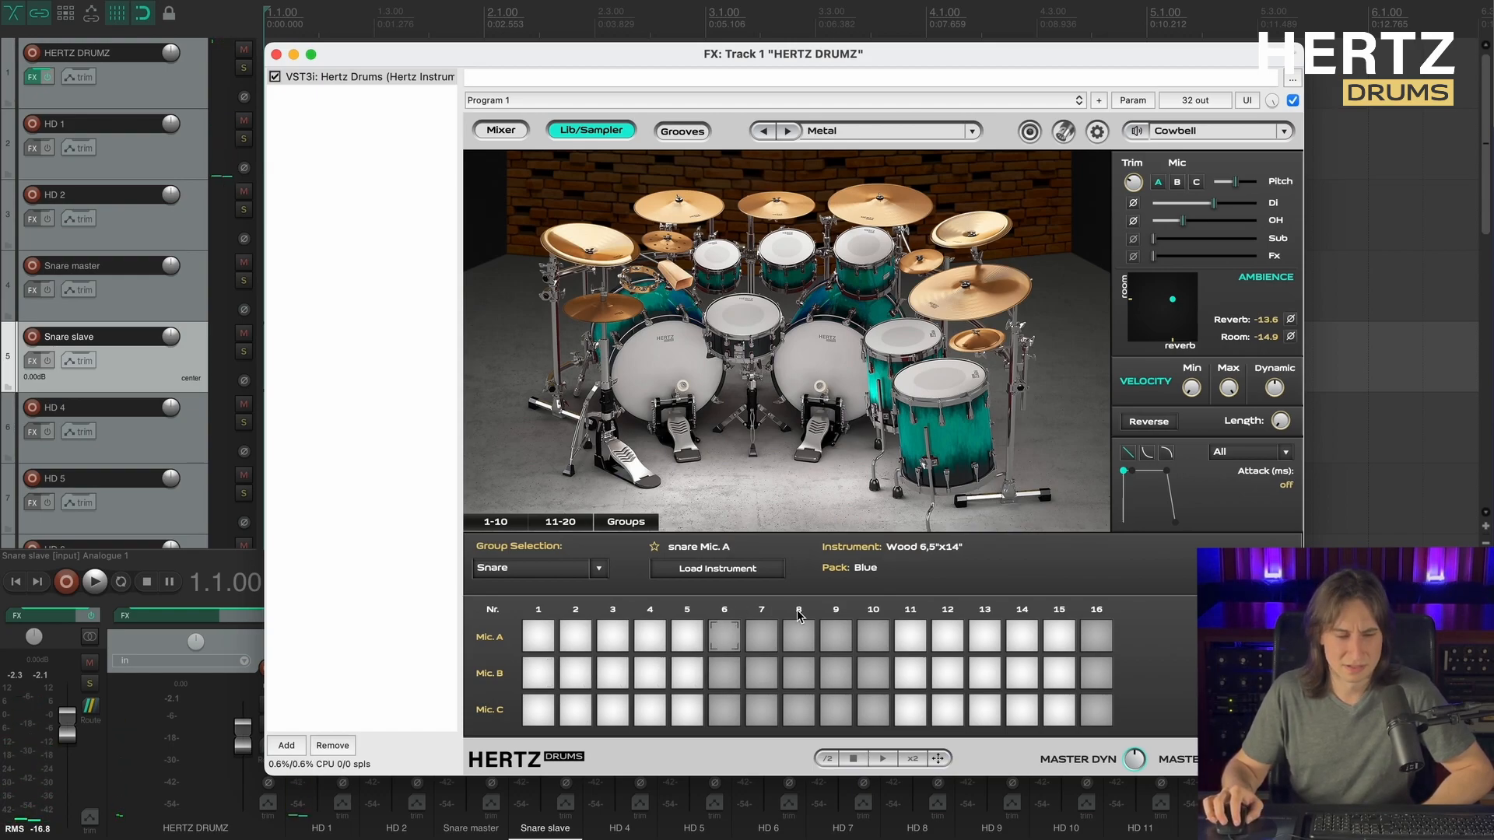
pyautogui.click(799, 635)
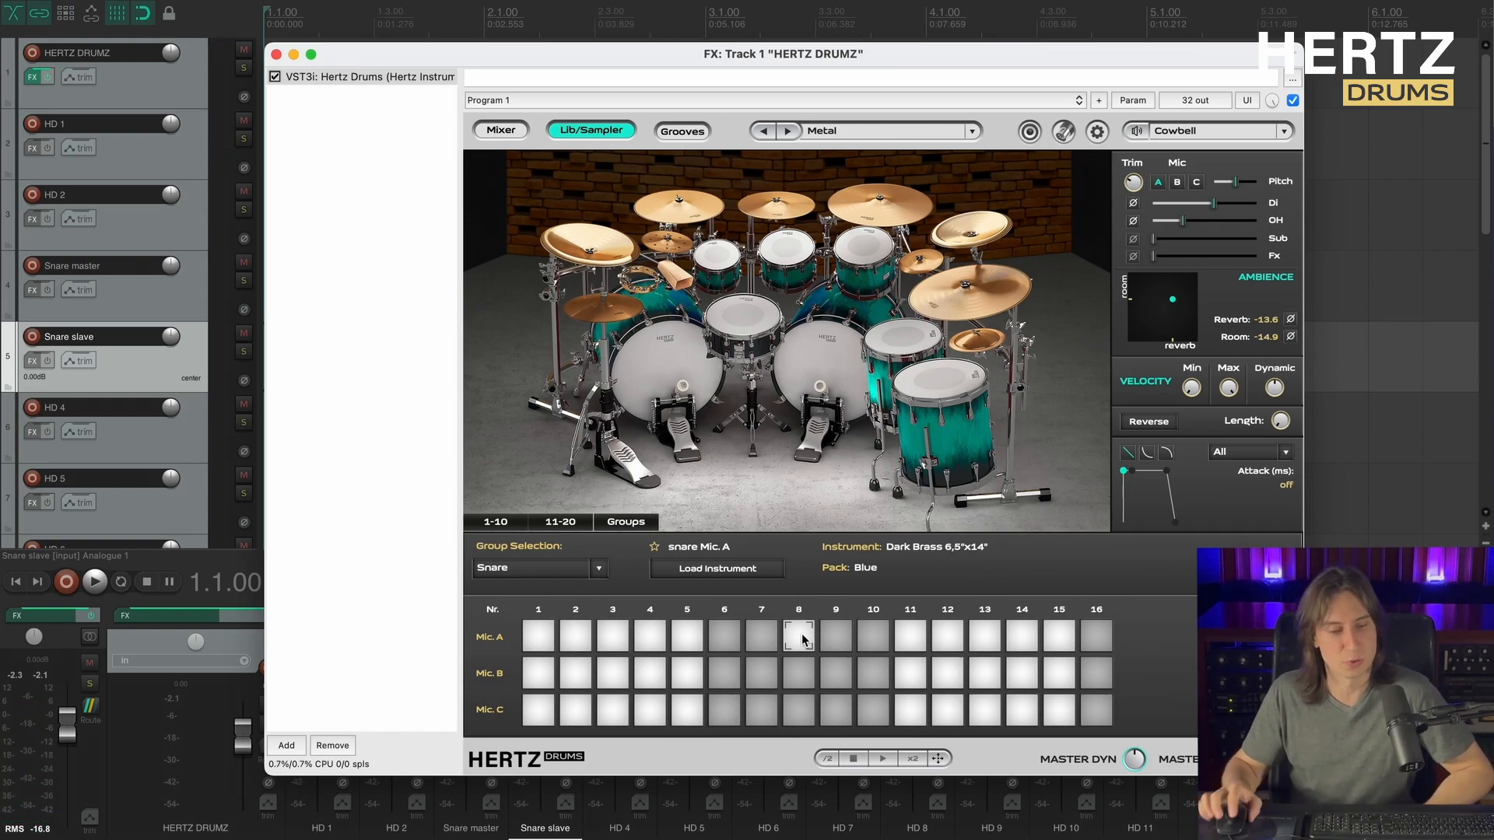
pyautogui.moveTo(812, 647)
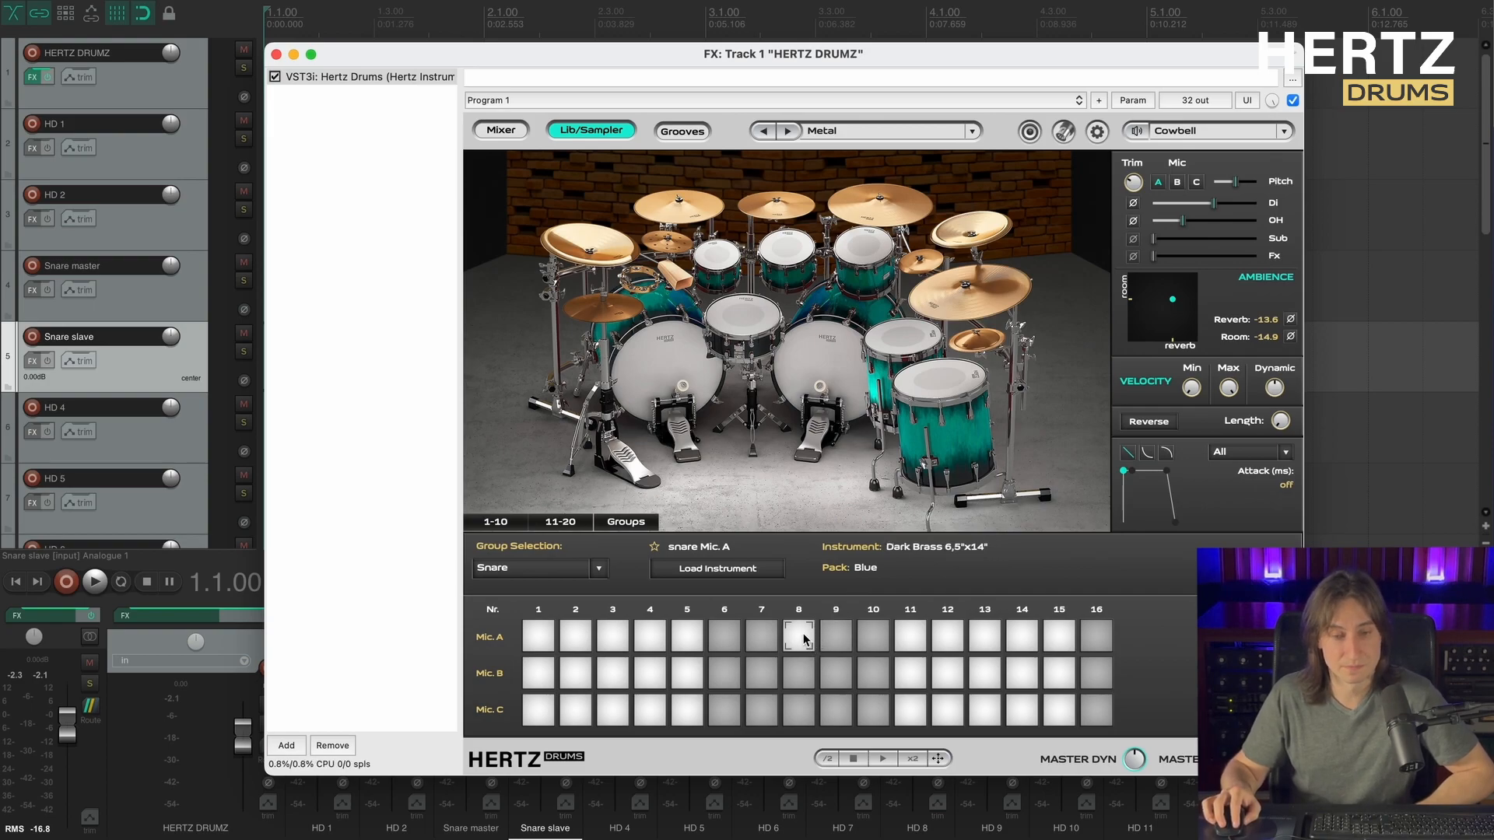
pyautogui.click(798, 640)
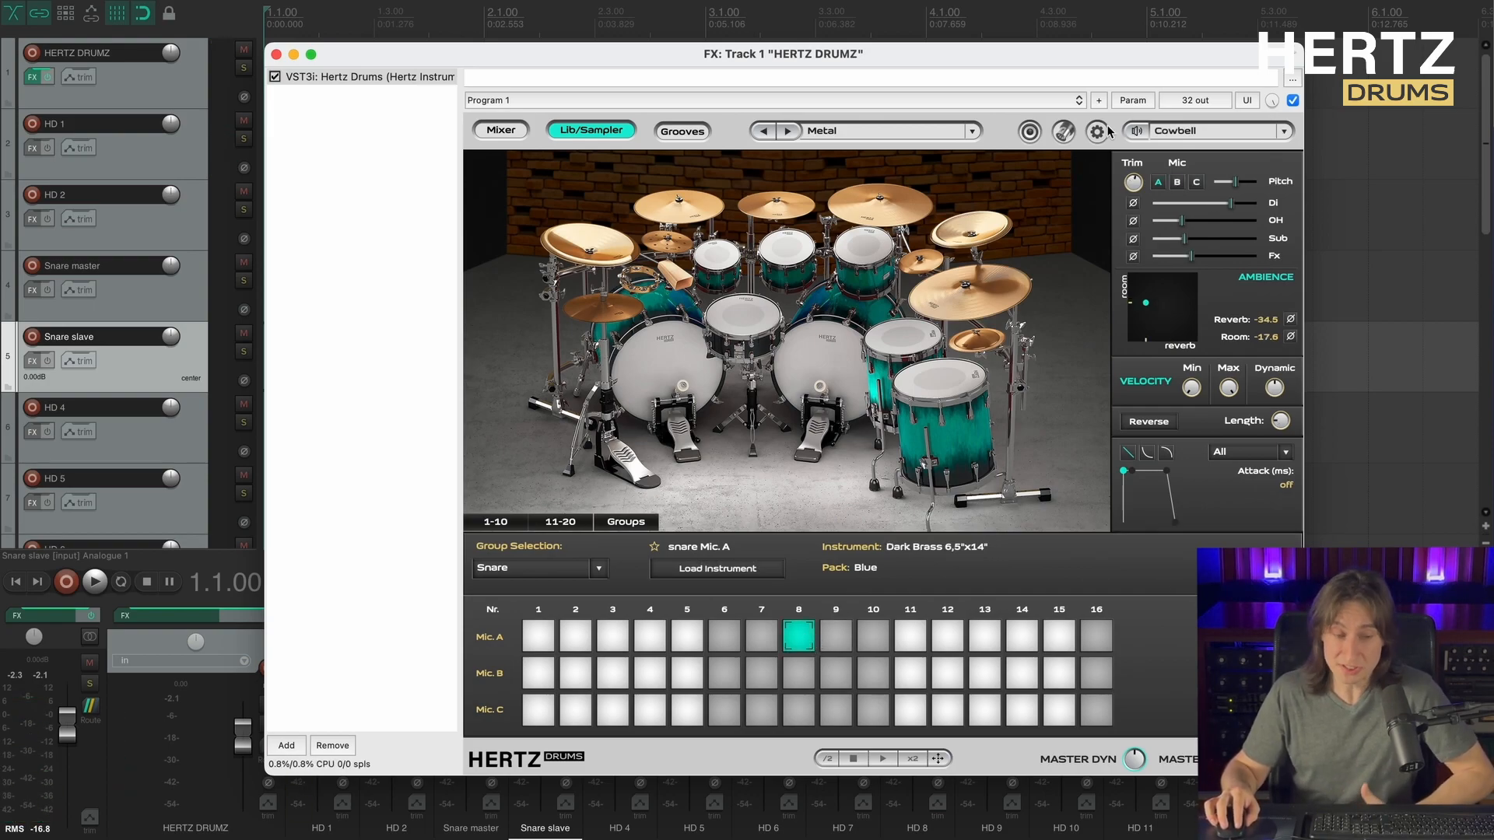
pyautogui.moveTo(1127, 123)
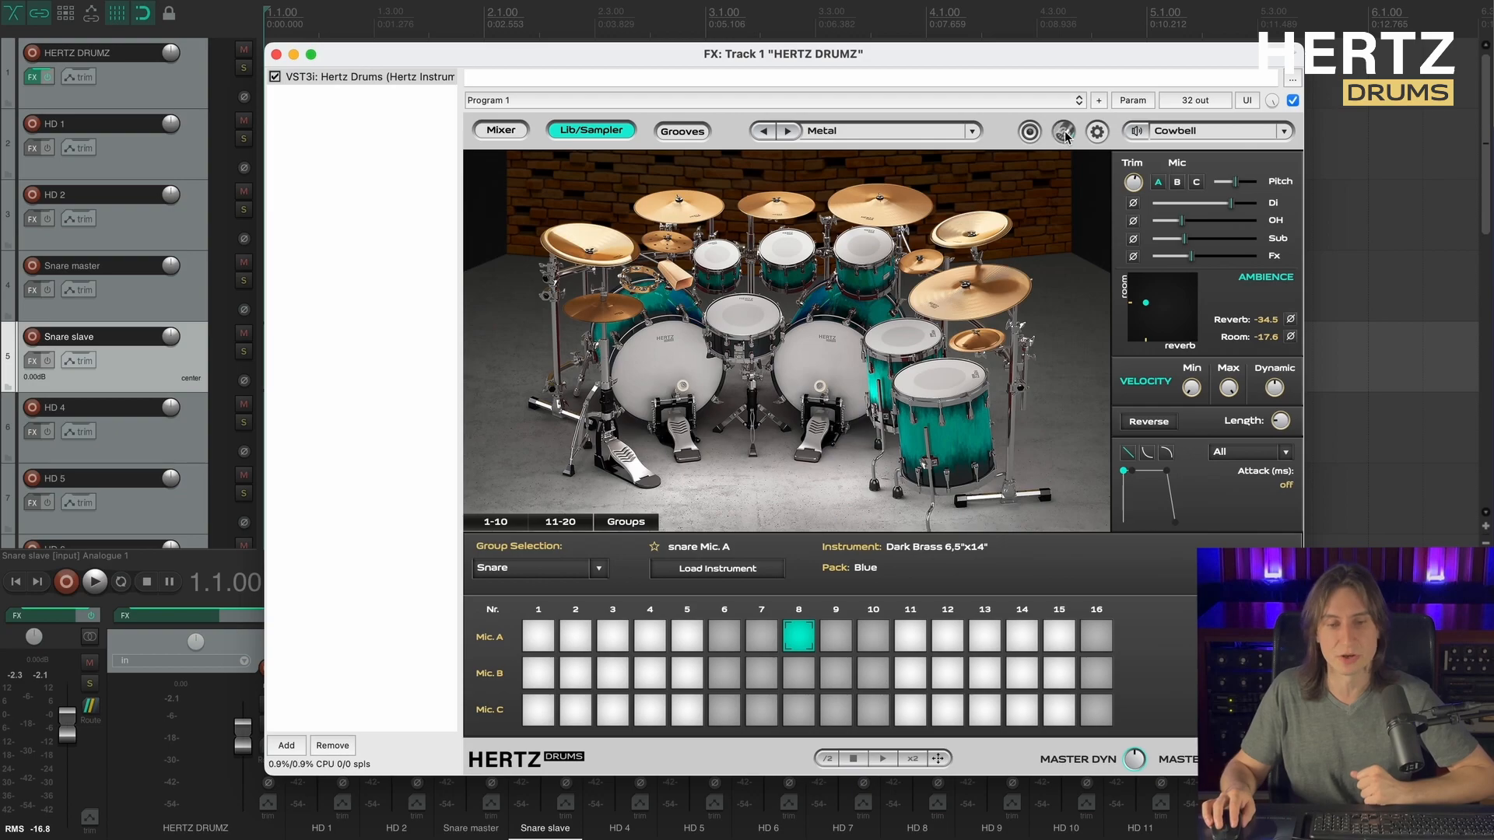
# Review the kick and snare MIDI note mapping, then close the Hertz Drums window.
pyautogui.click(1064, 131)
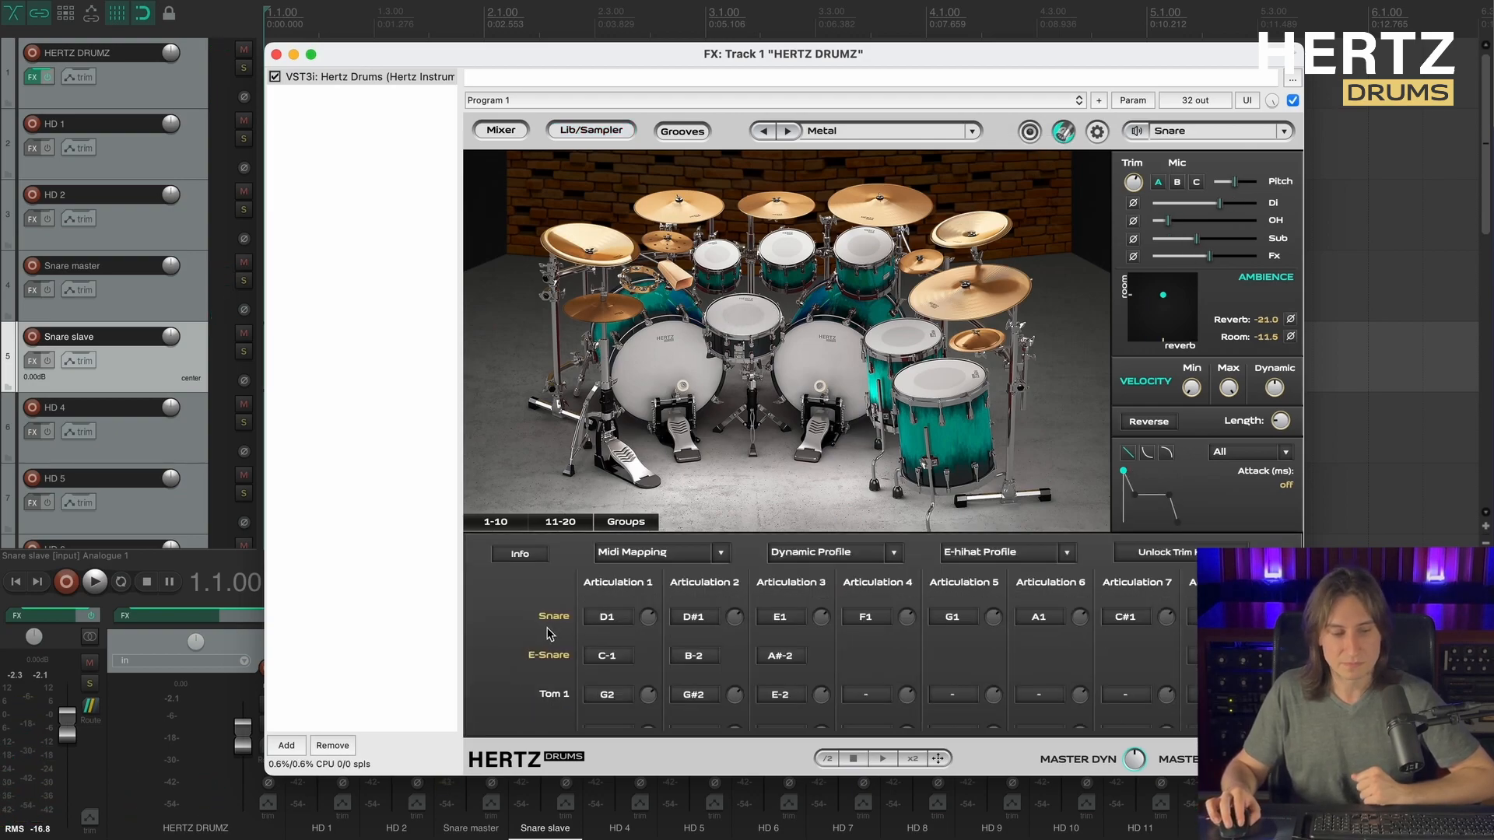
pyautogui.moveTo(1045, 635)
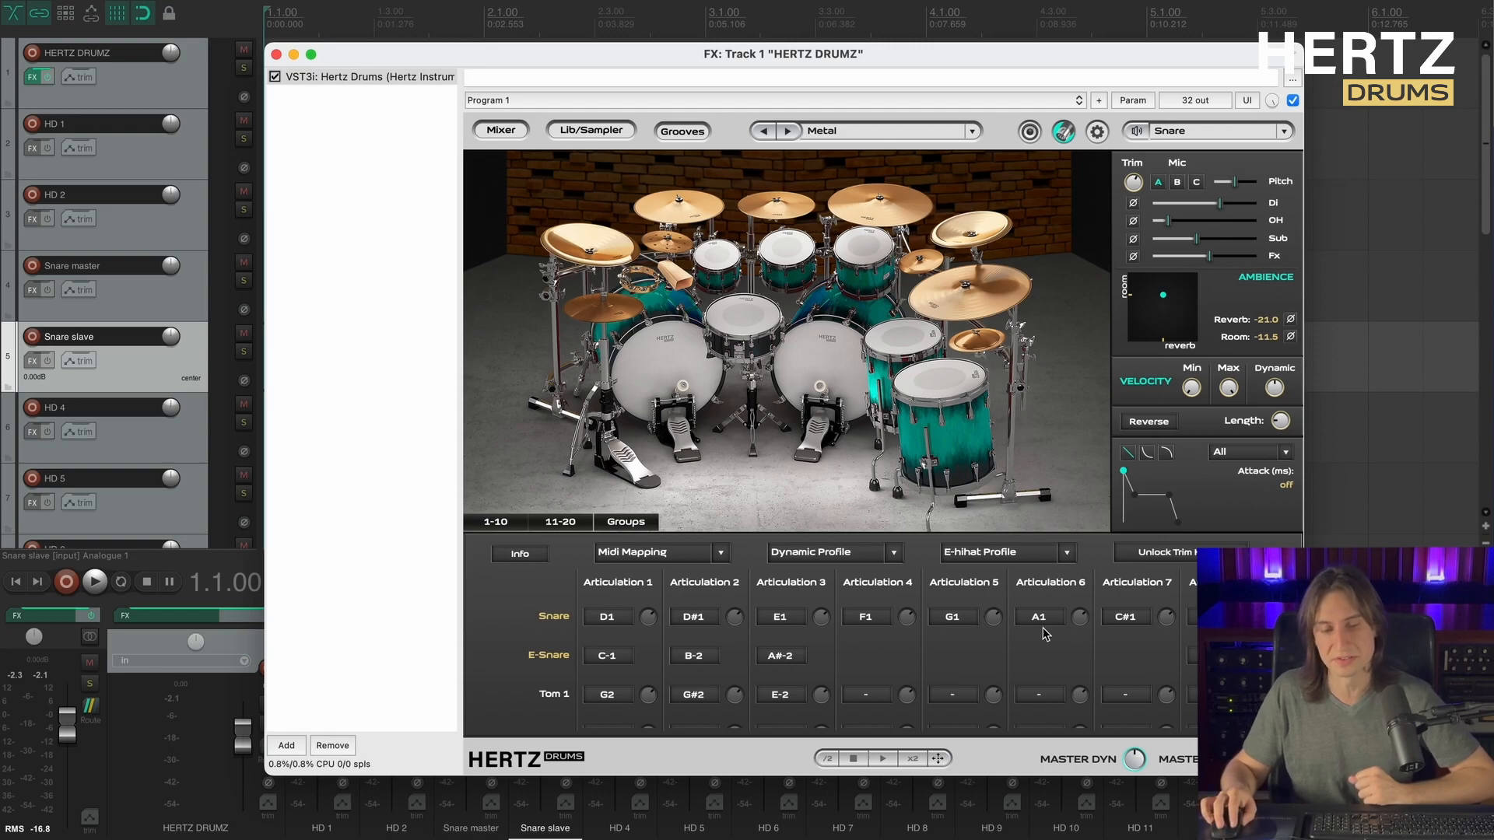
pyautogui.moveTo(508, 639)
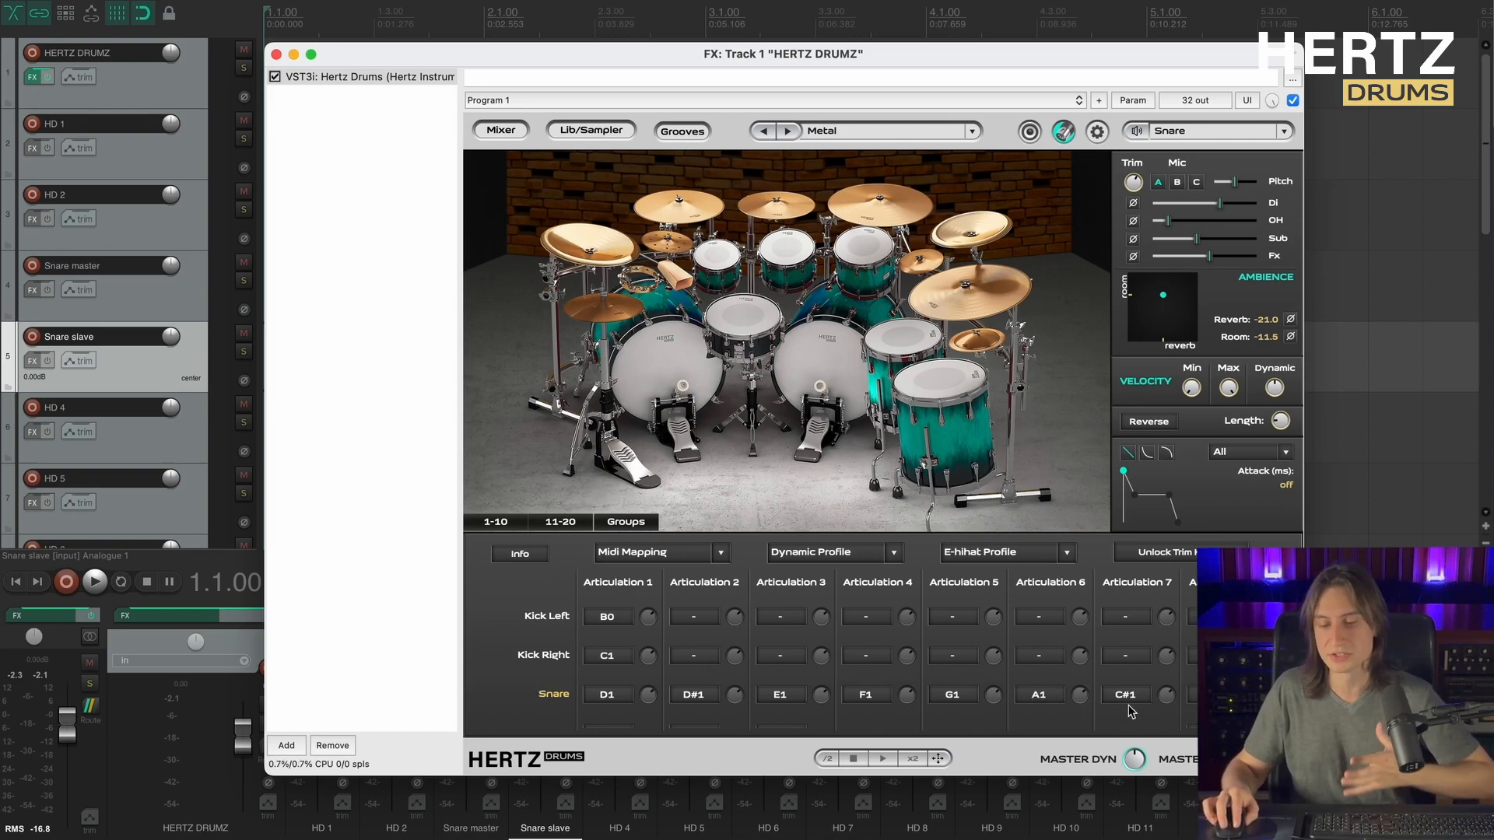
pyautogui.moveTo(1155, 726)
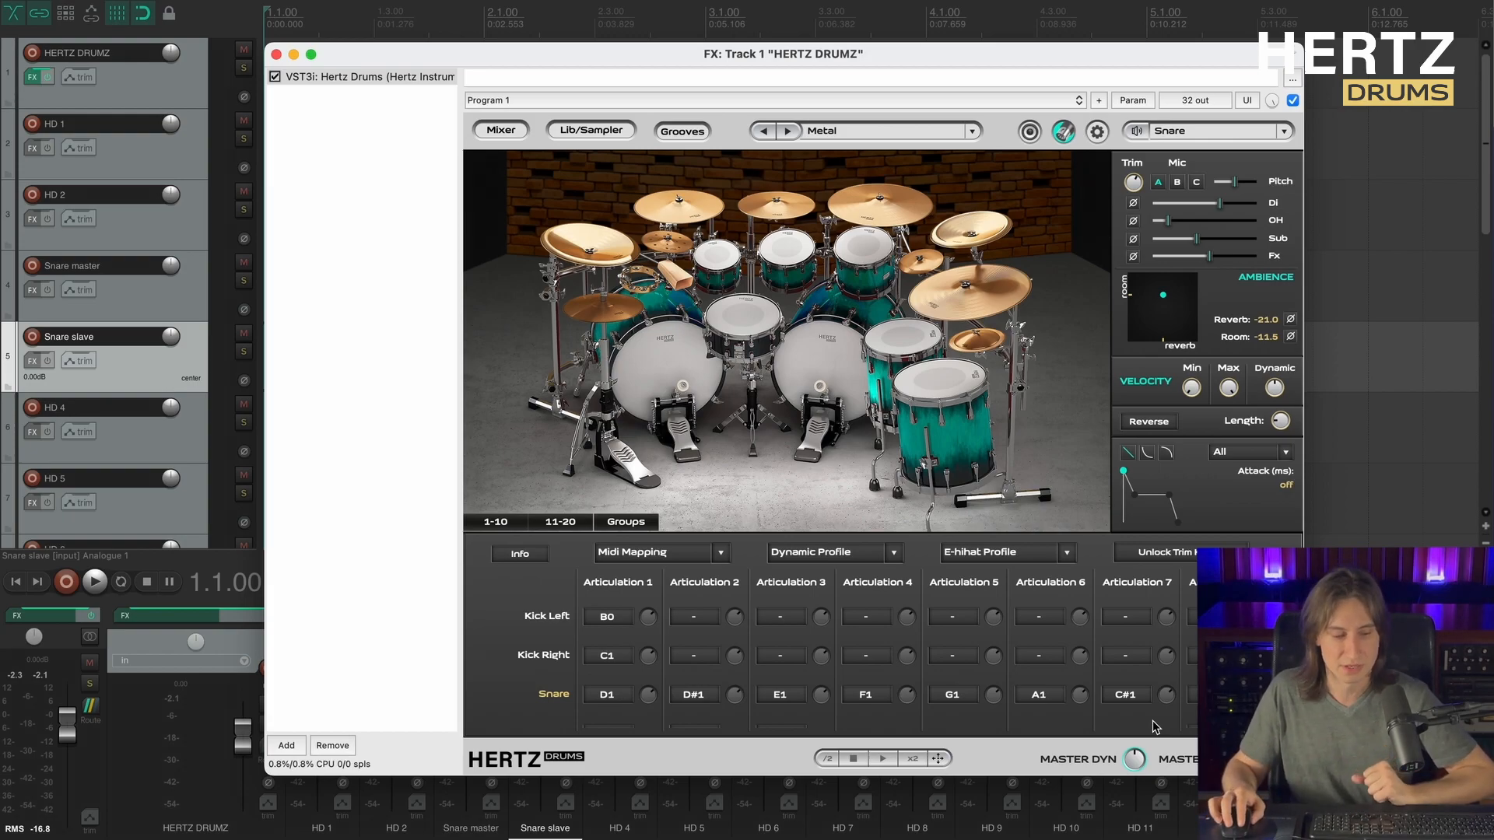
pyautogui.scroll(-3)
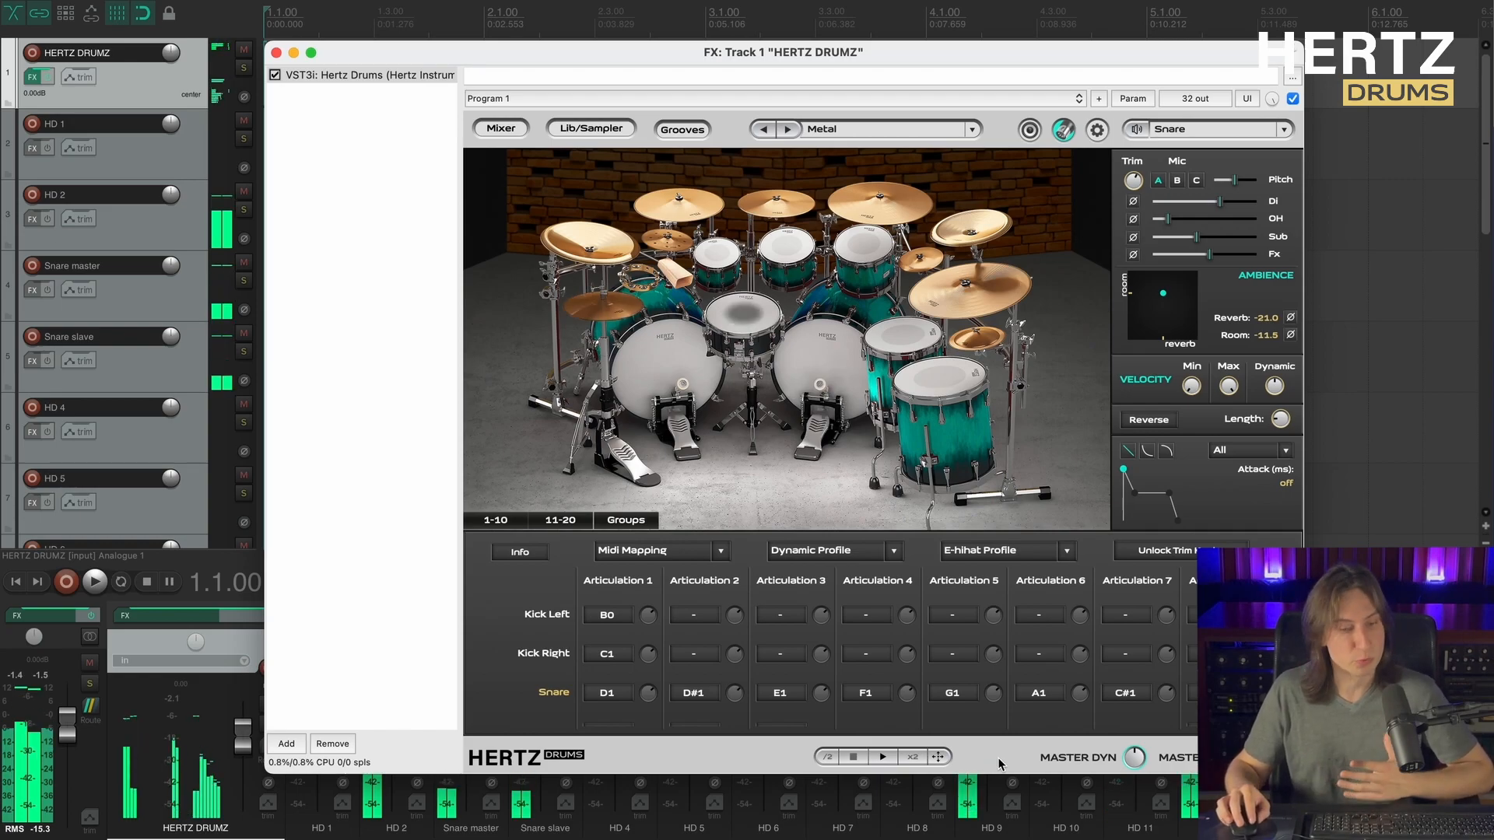
pyautogui.click(274, 53)
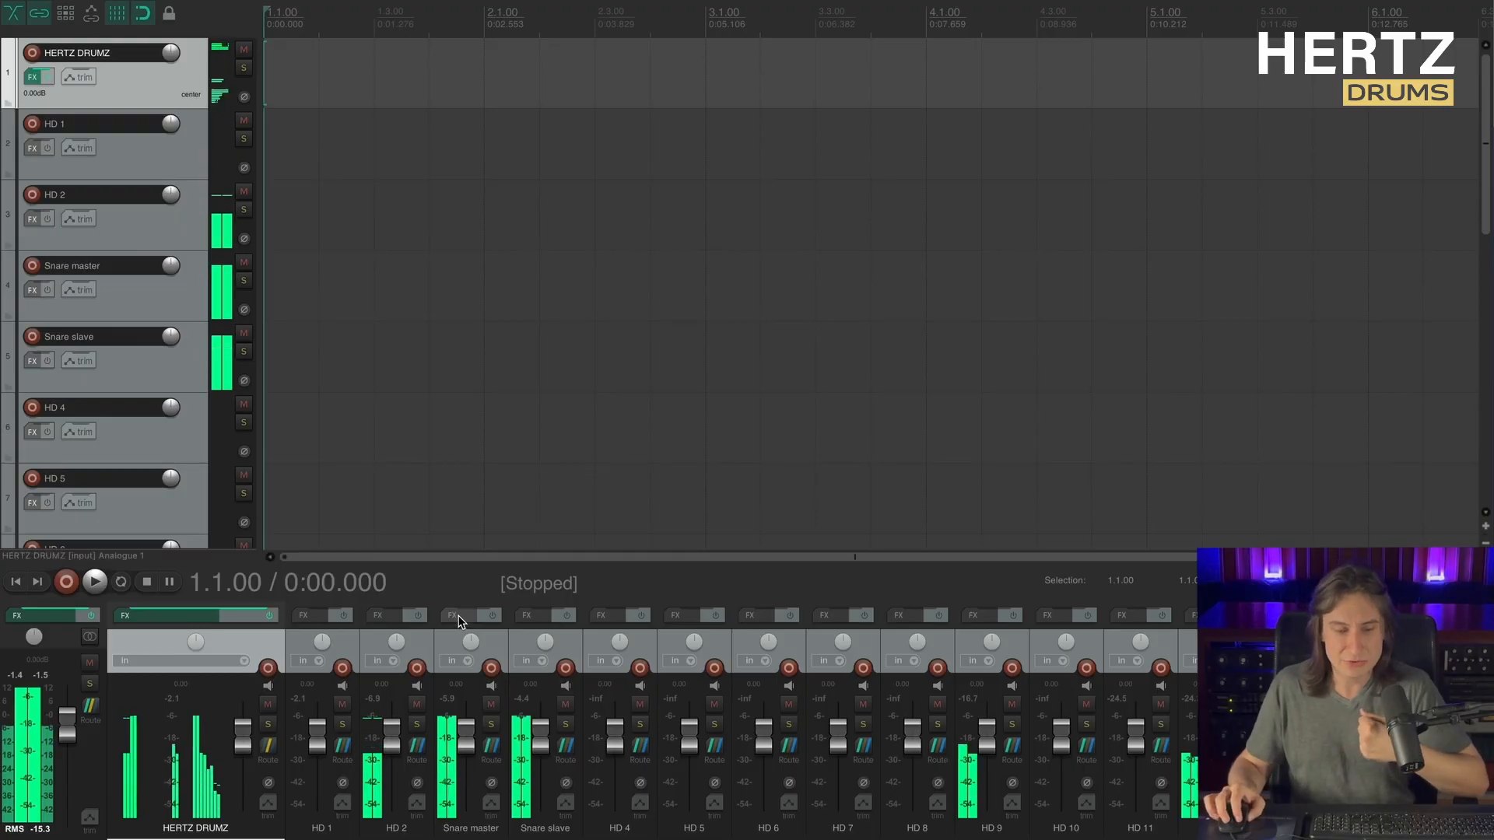
# Add AU Pro-Q 3 to Snare master and overlay Pro-Q (2) as its external spectrum.
pyautogui.click(449, 615)
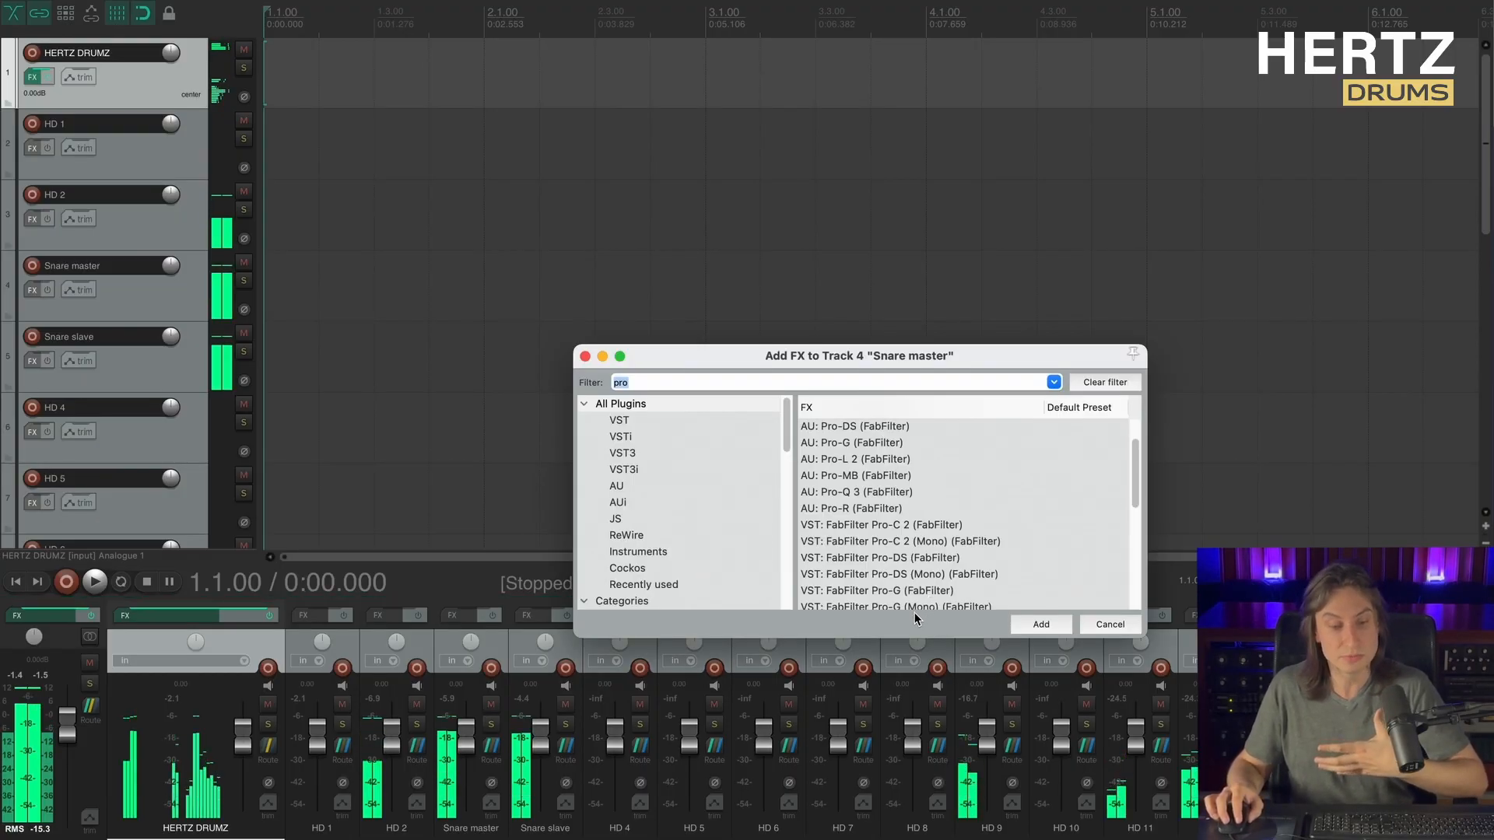
pyautogui.click(886, 492)
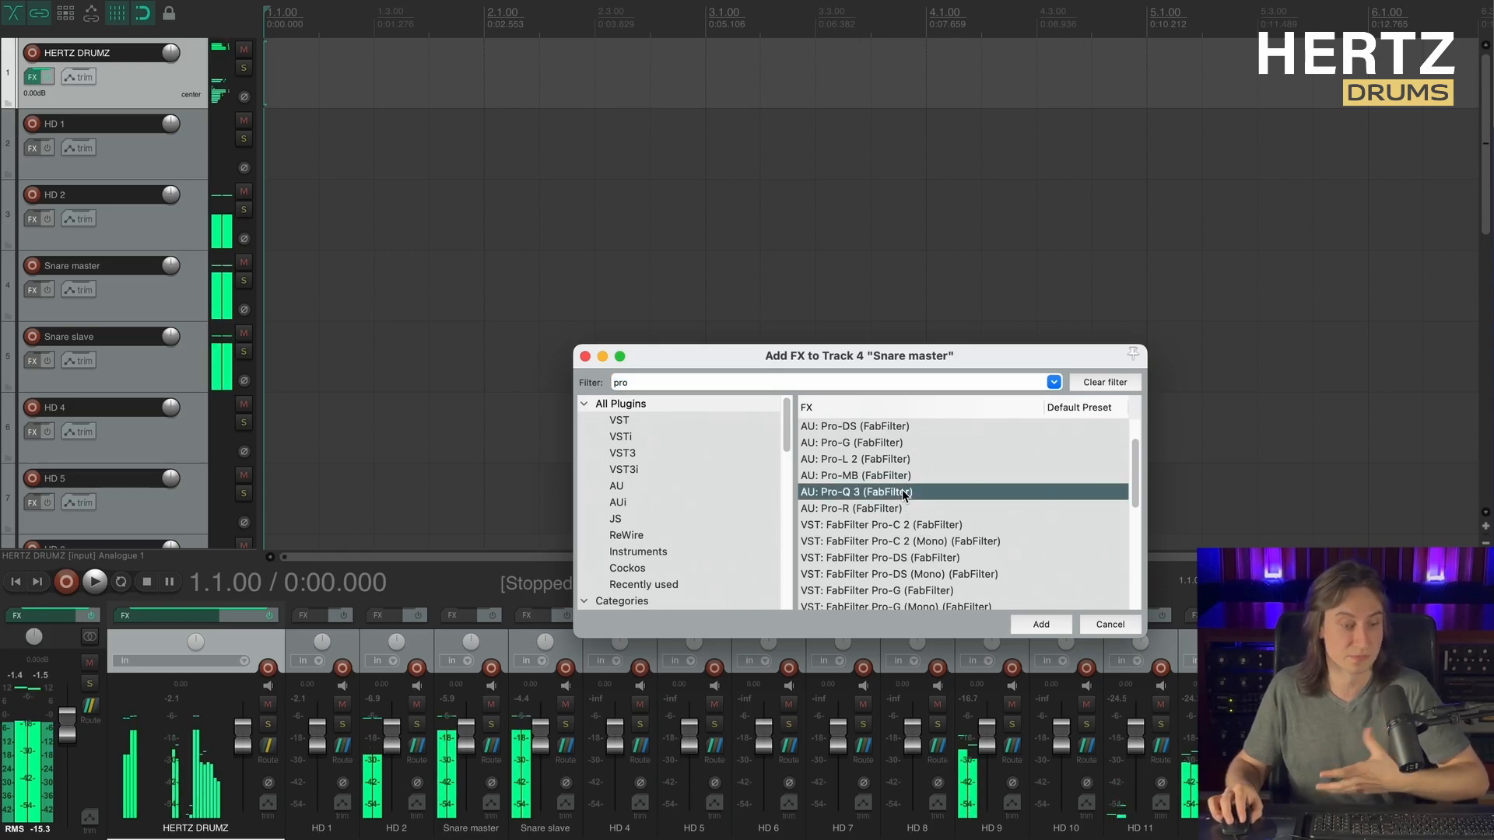
pyautogui.click(1040, 624)
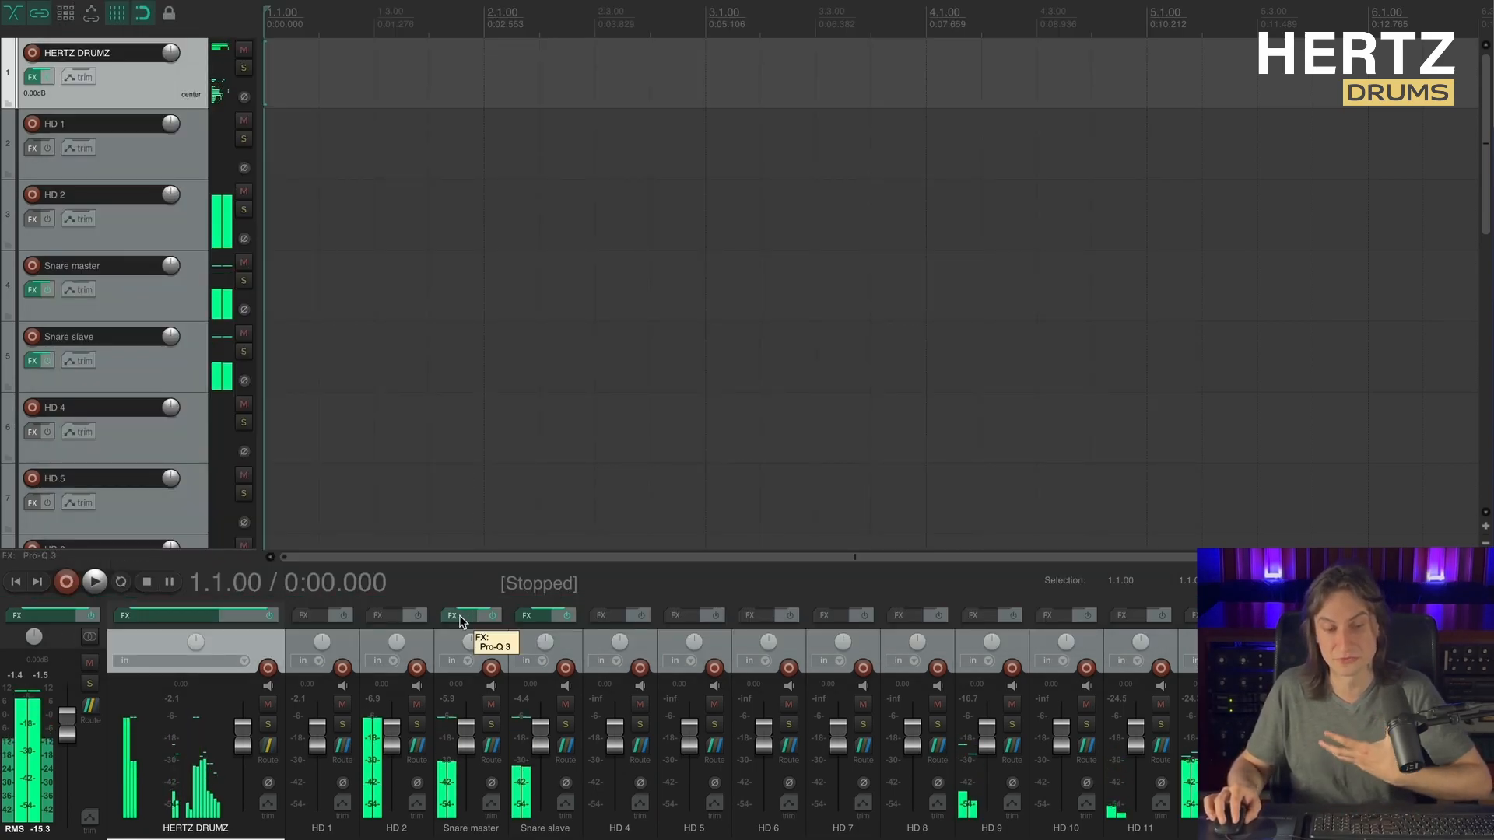
pyautogui.click(452, 615)
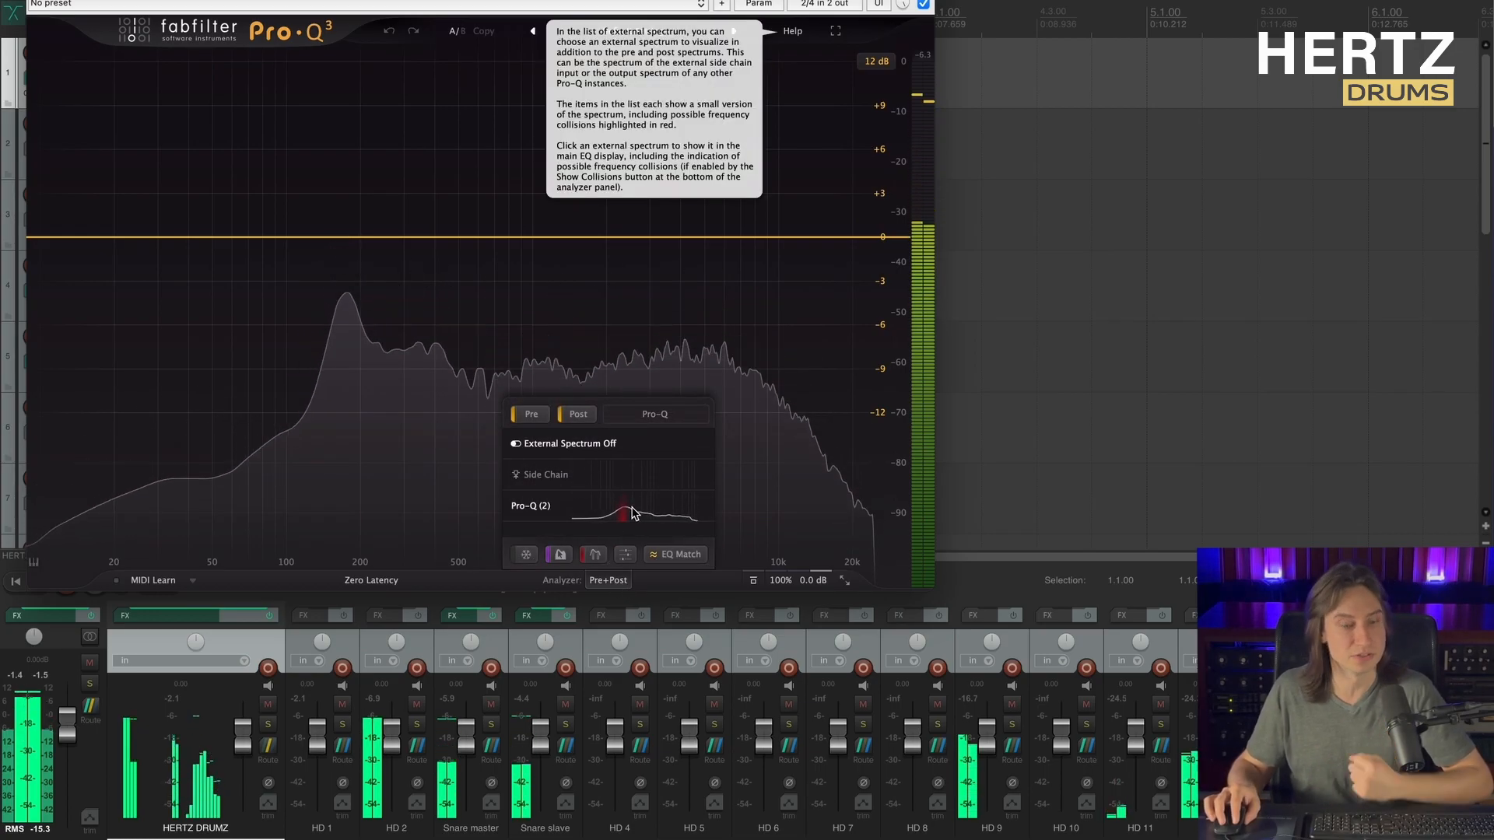
pyautogui.click(623, 514)
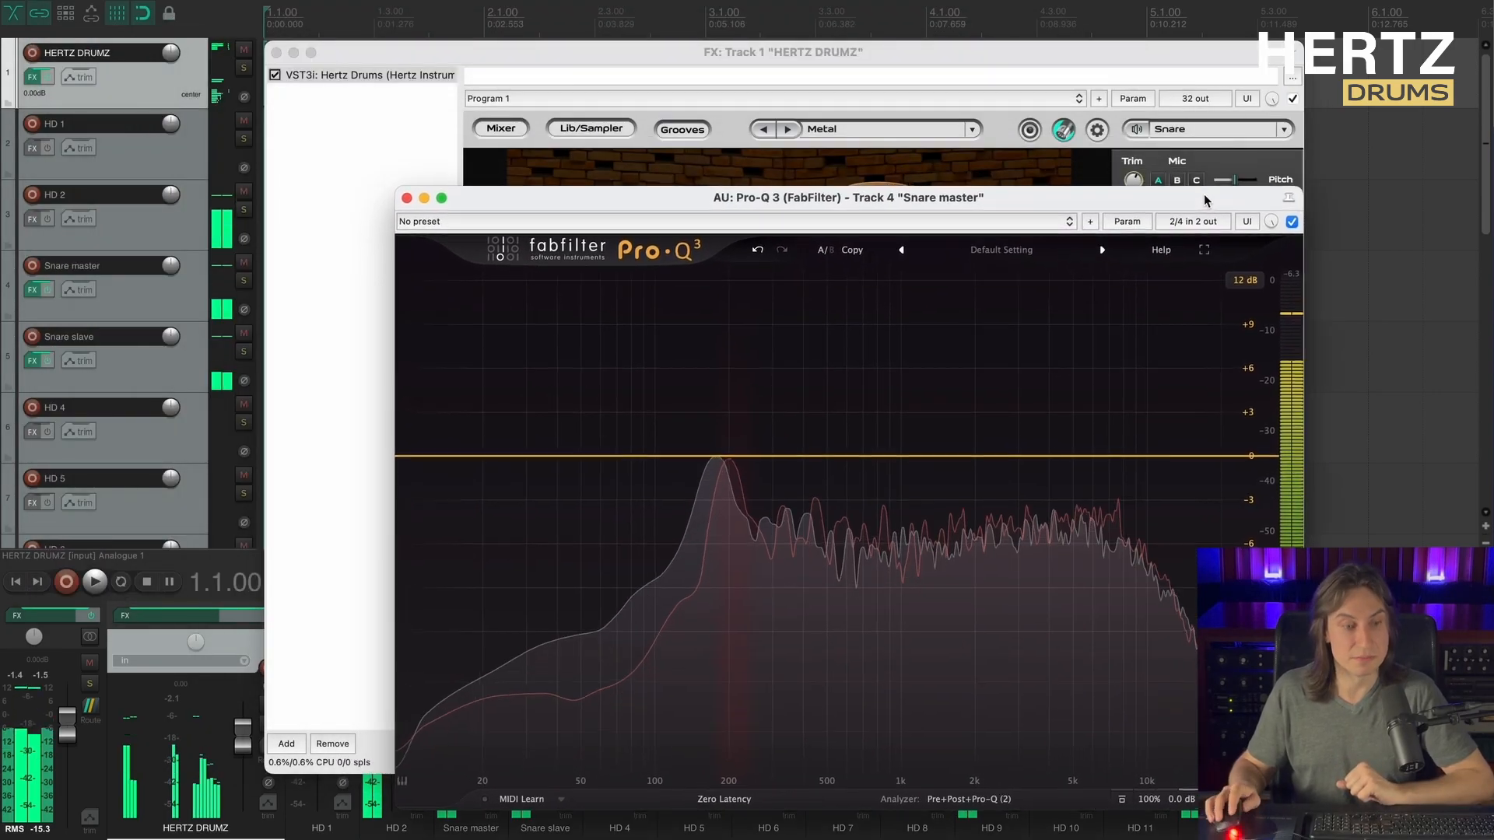
# Adjust the cowbell pad's reverb/room ambience balance and lower its trim to -2.5.
pyautogui.moveTo(839, 197); pyautogui.dragTo(839, 207)
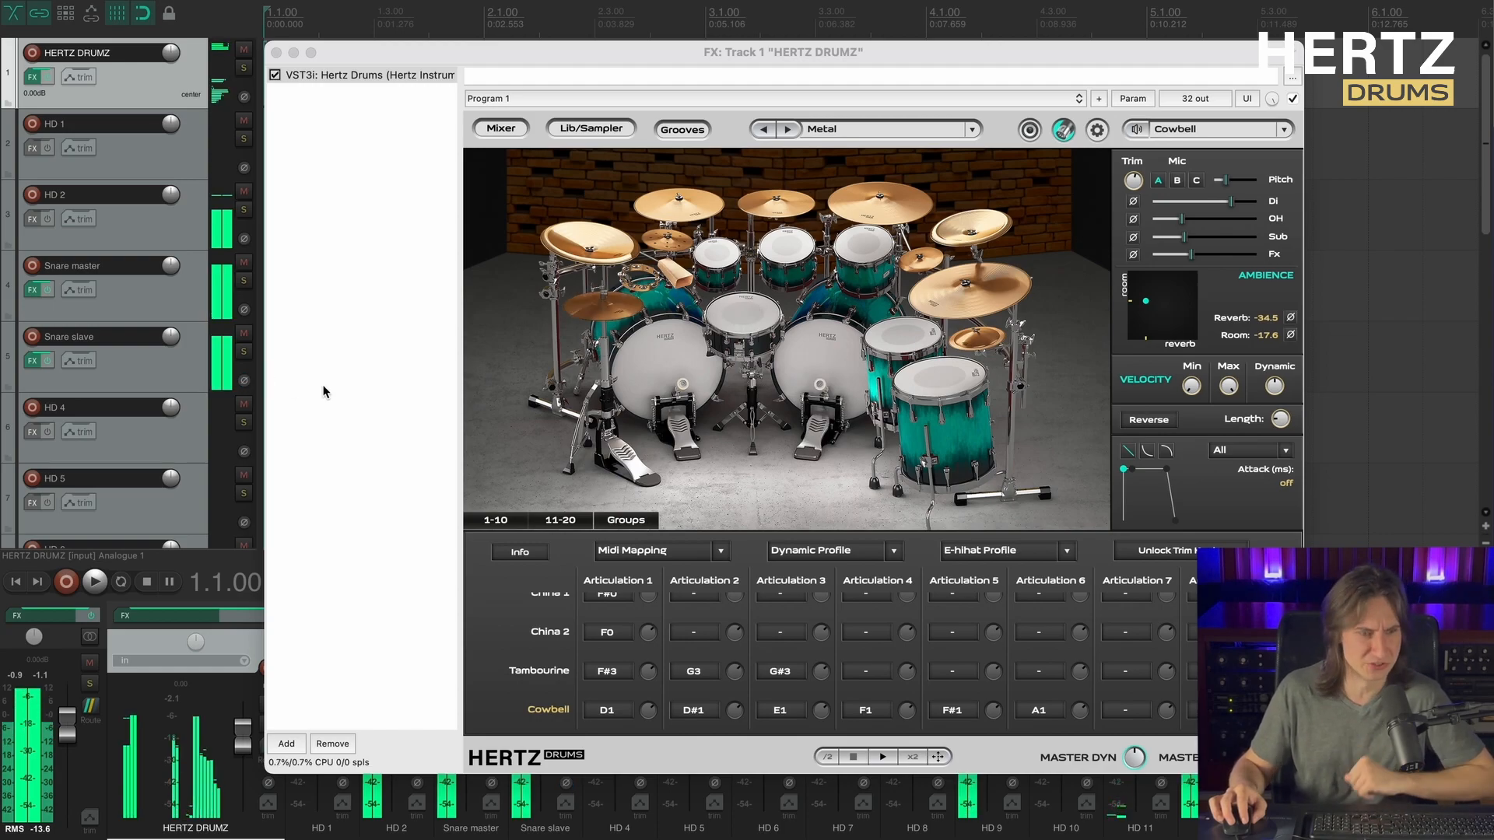
pyautogui.moveTo(437, 169)
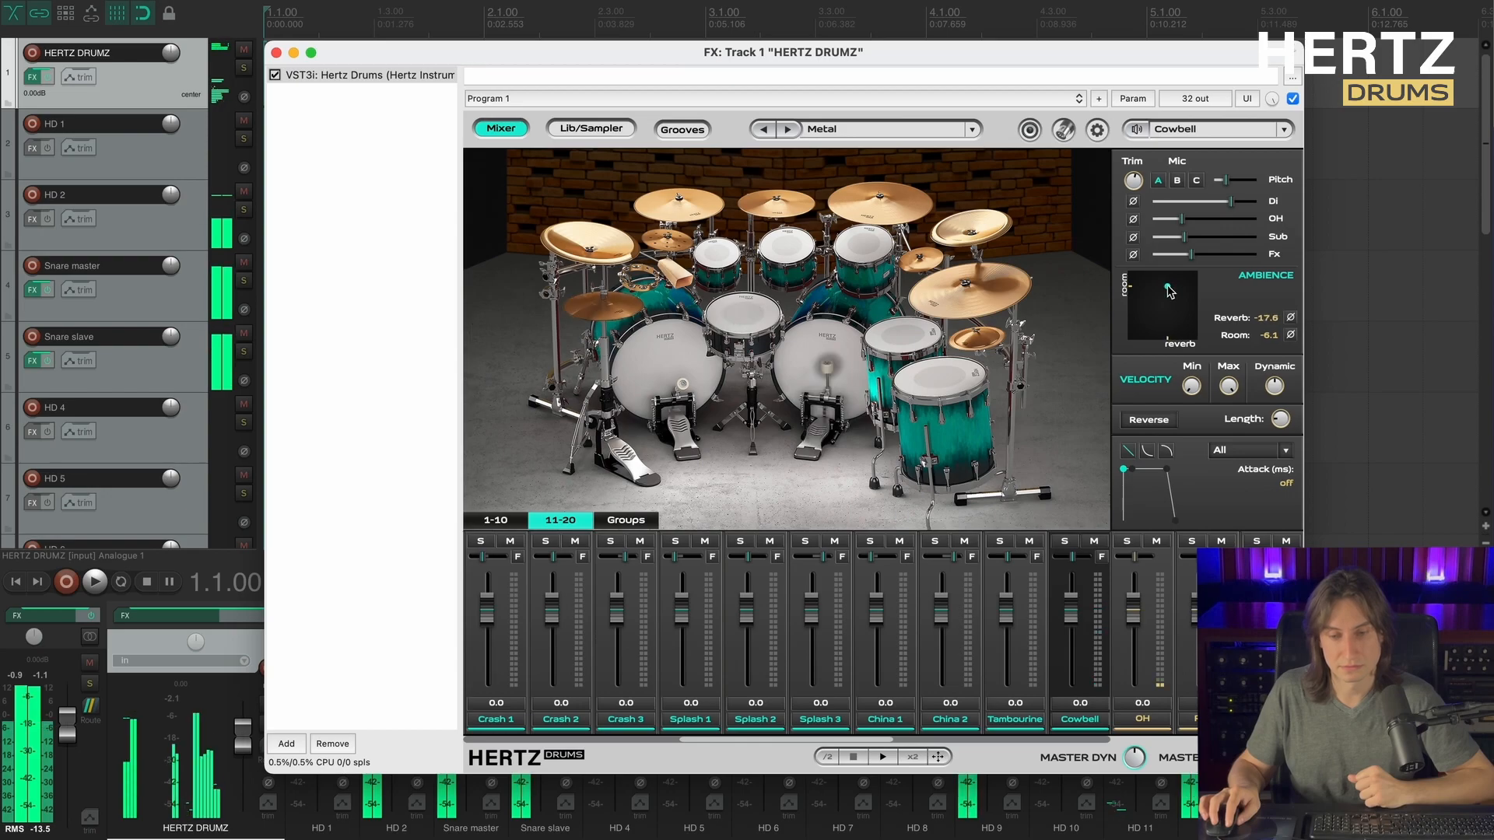
pyautogui.moveTo(1168, 291); pyautogui.dragTo(1166, 294)
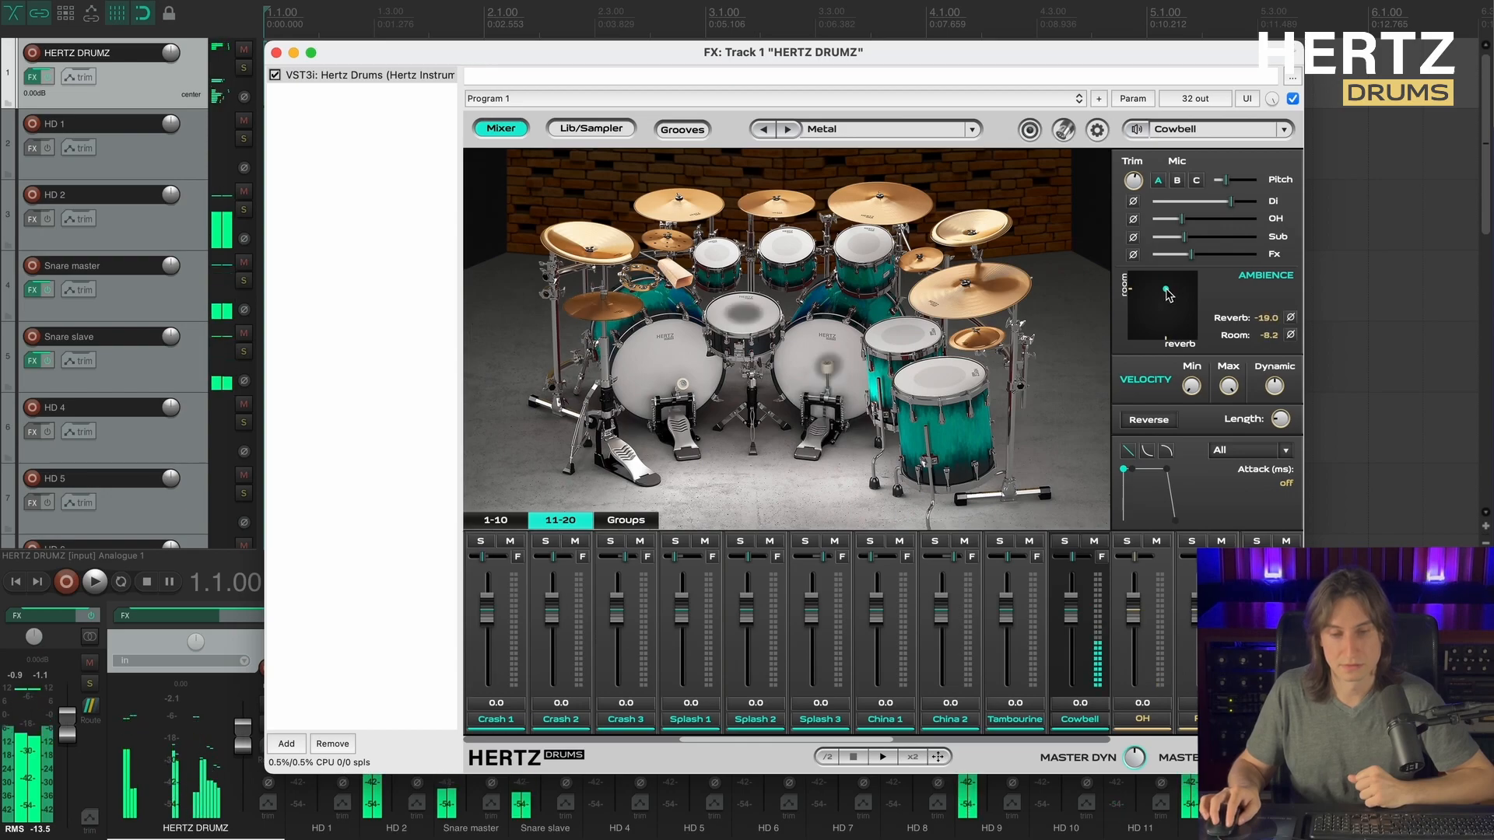
pyautogui.moveTo(1166, 293); pyautogui.dragTo(1169, 291)
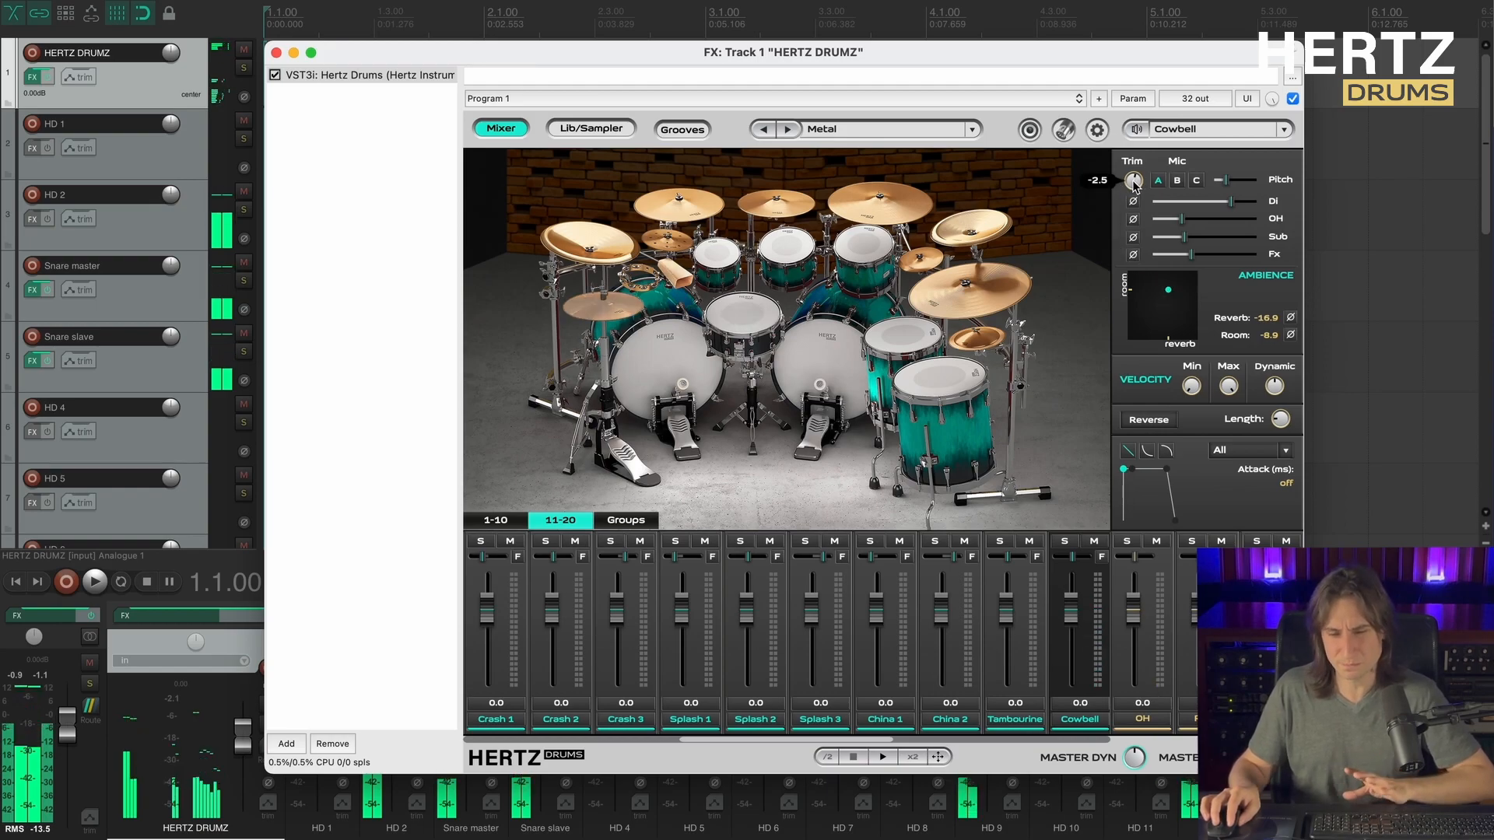
pyautogui.moveTo(1134, 180); pyautogui.dragTo(1134, 220)
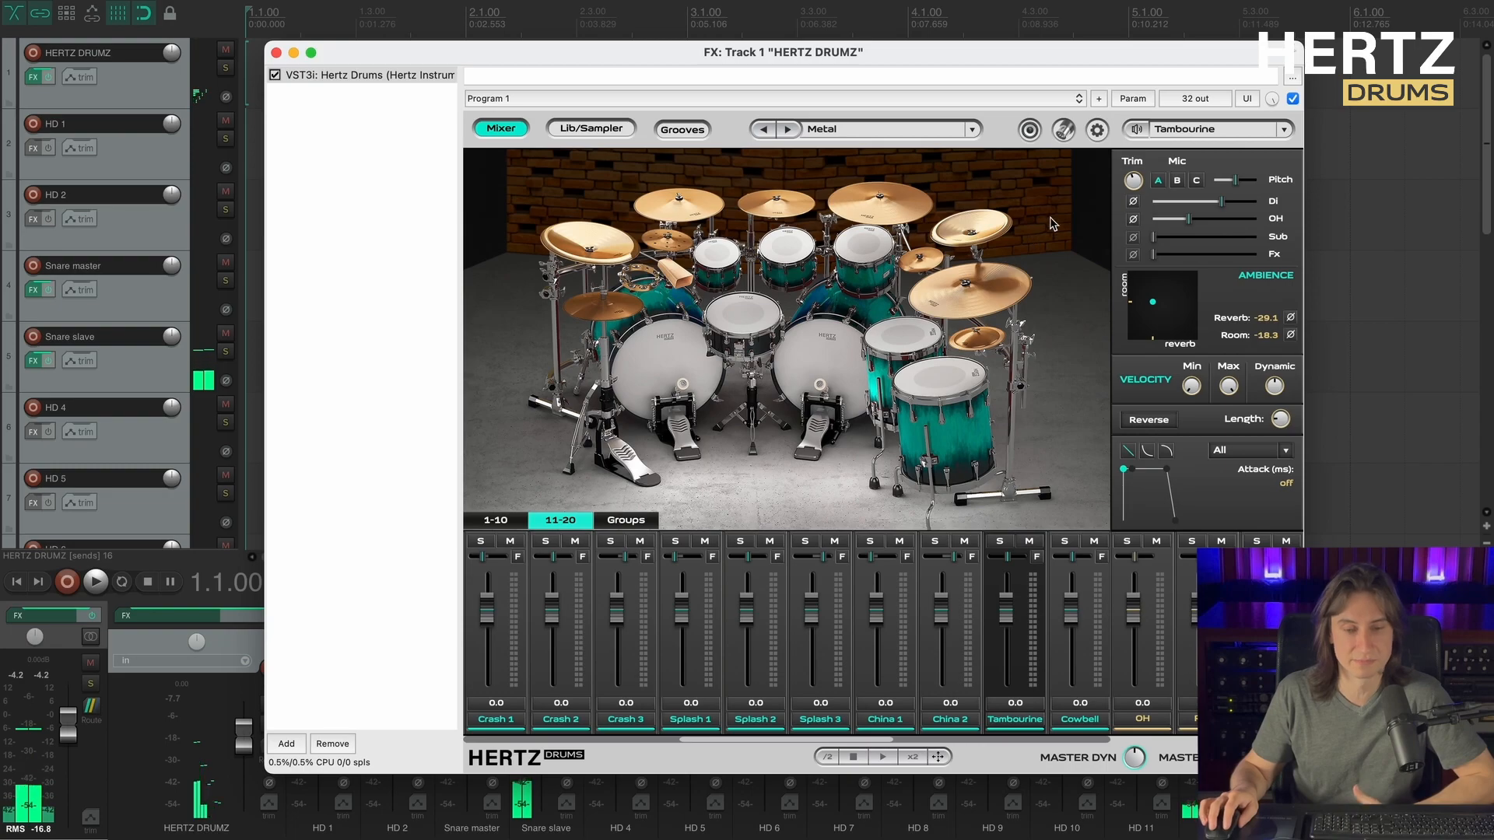
# Send the Tambourine's DI, Sub and Fx signals to output 16 in audio routing.
pyautogui.click(1030, 129)
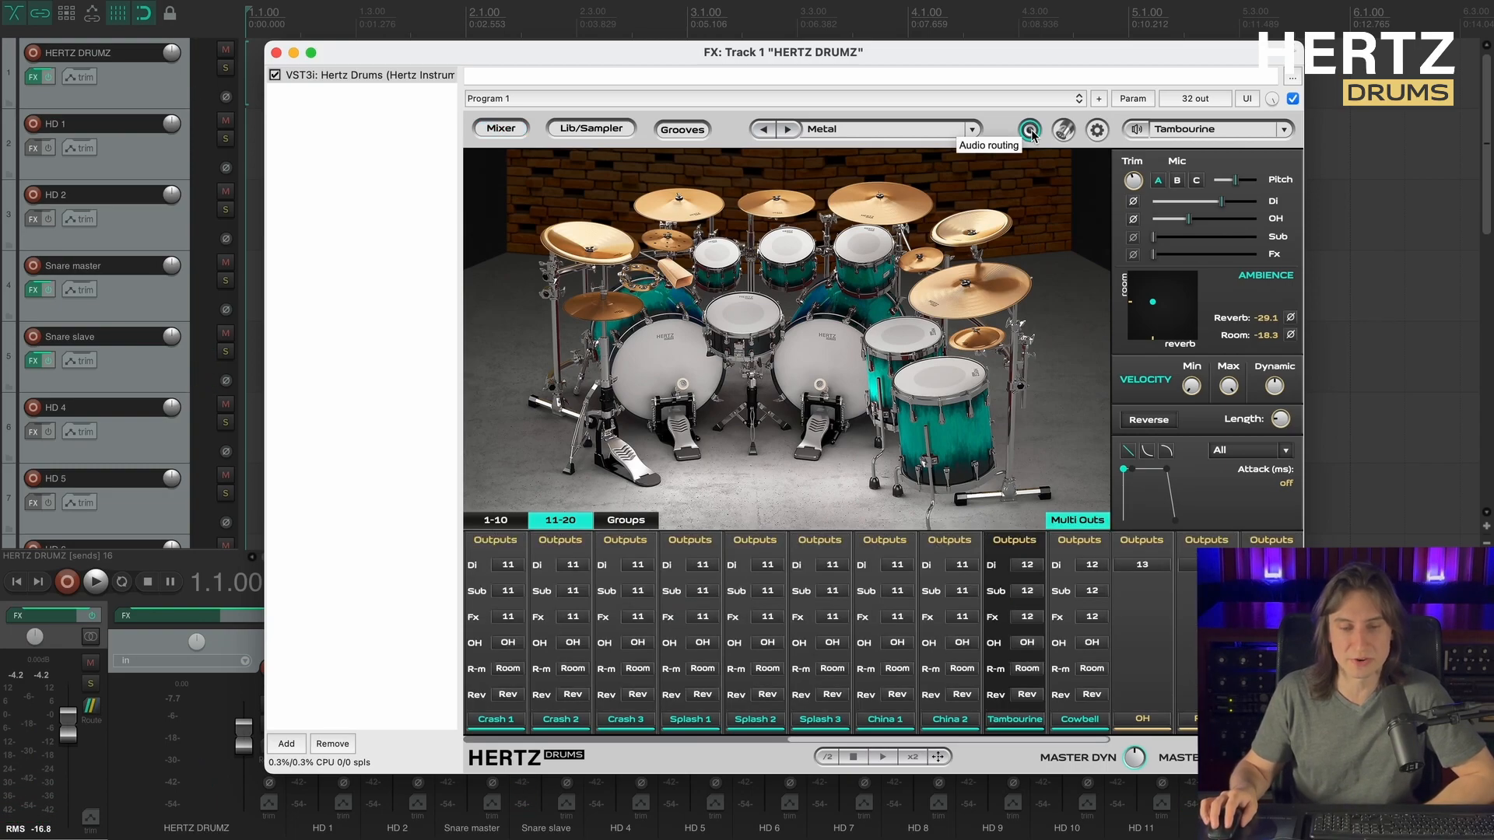
pyautogui.moveTo(1068, 458)
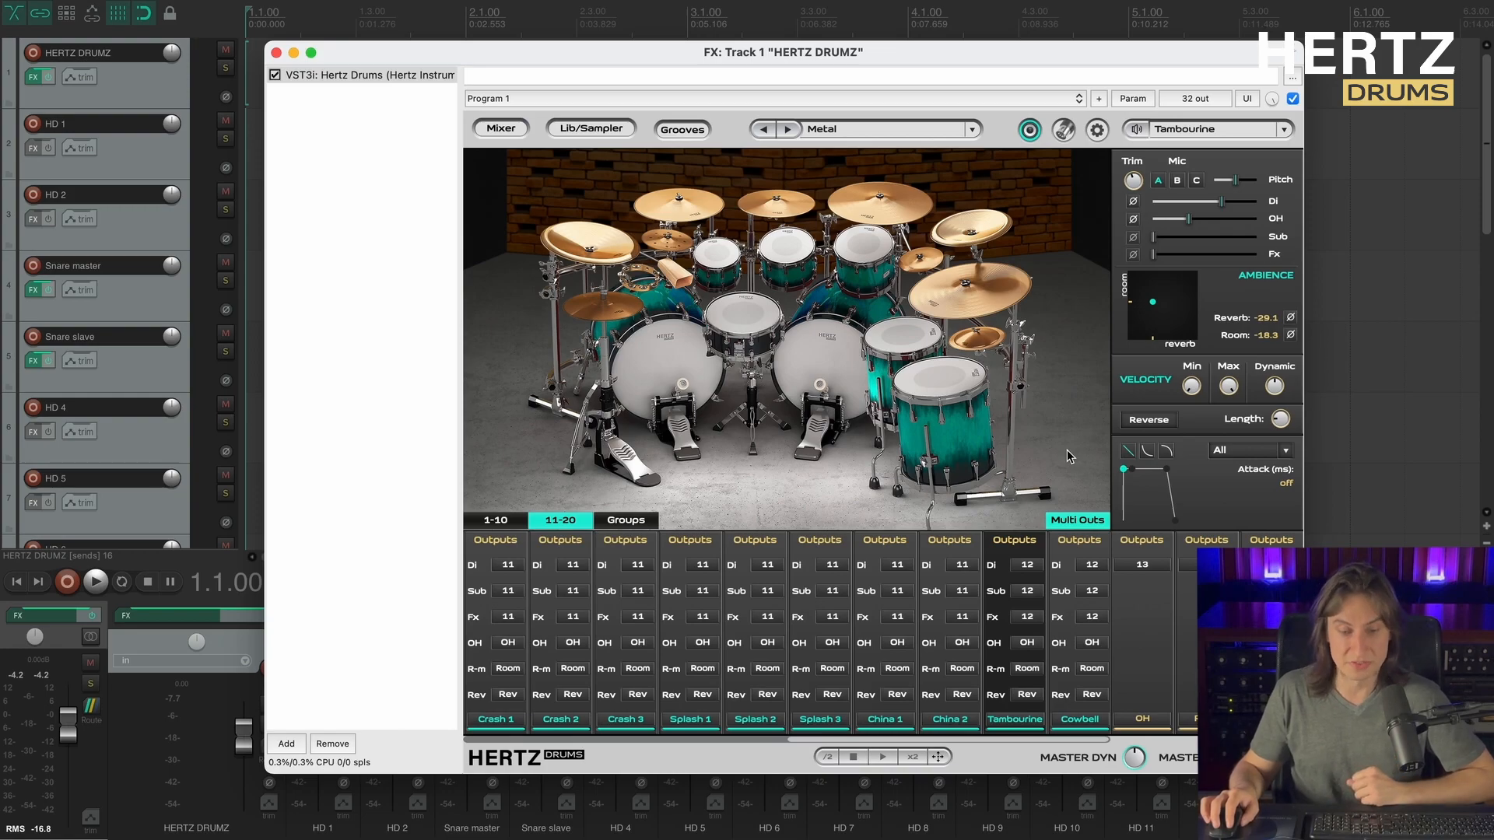
pyautogui.click(1028, 565)
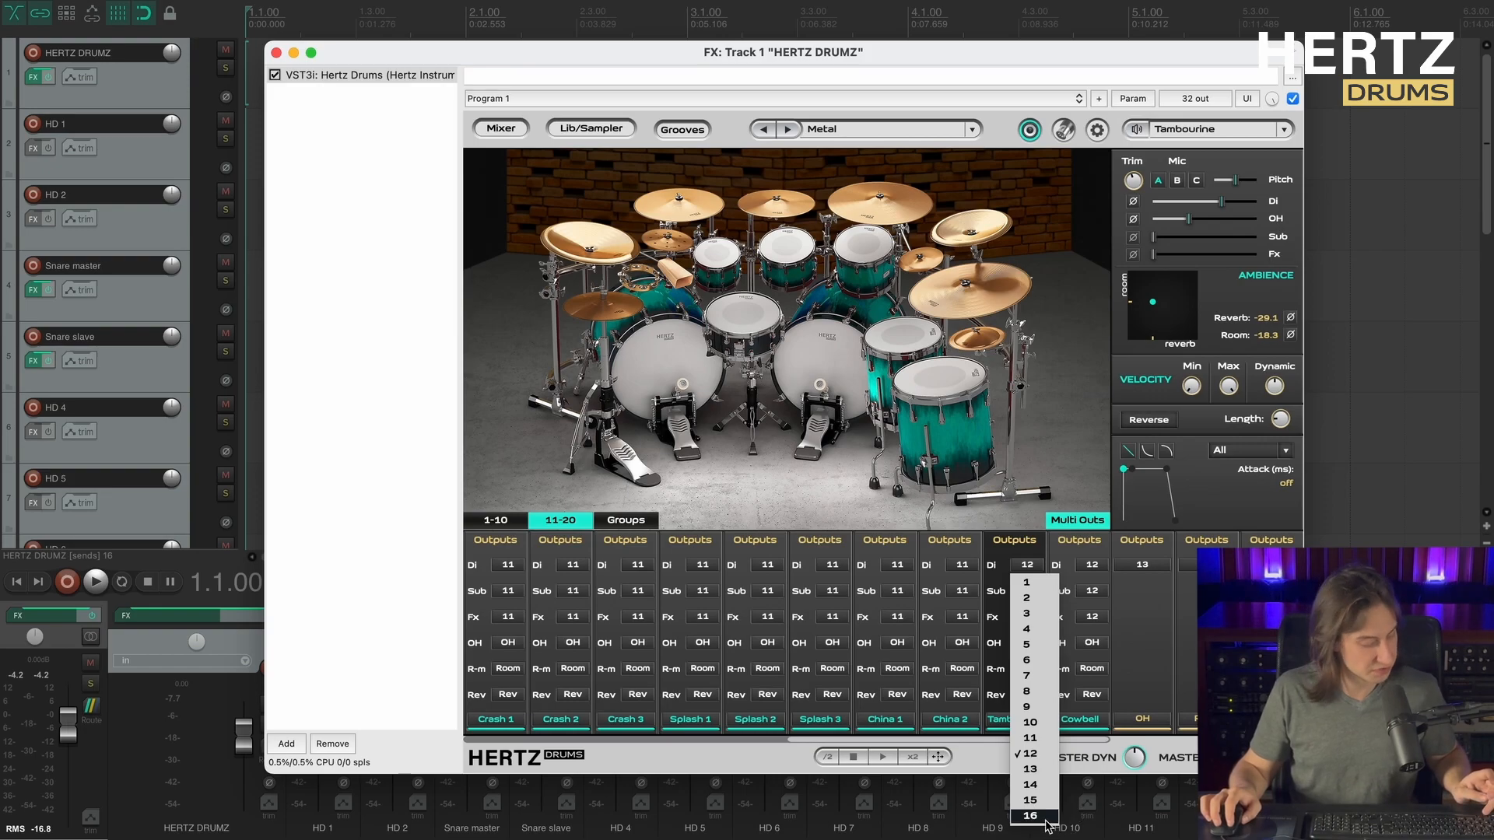
pyautogui.click(1031, 815)
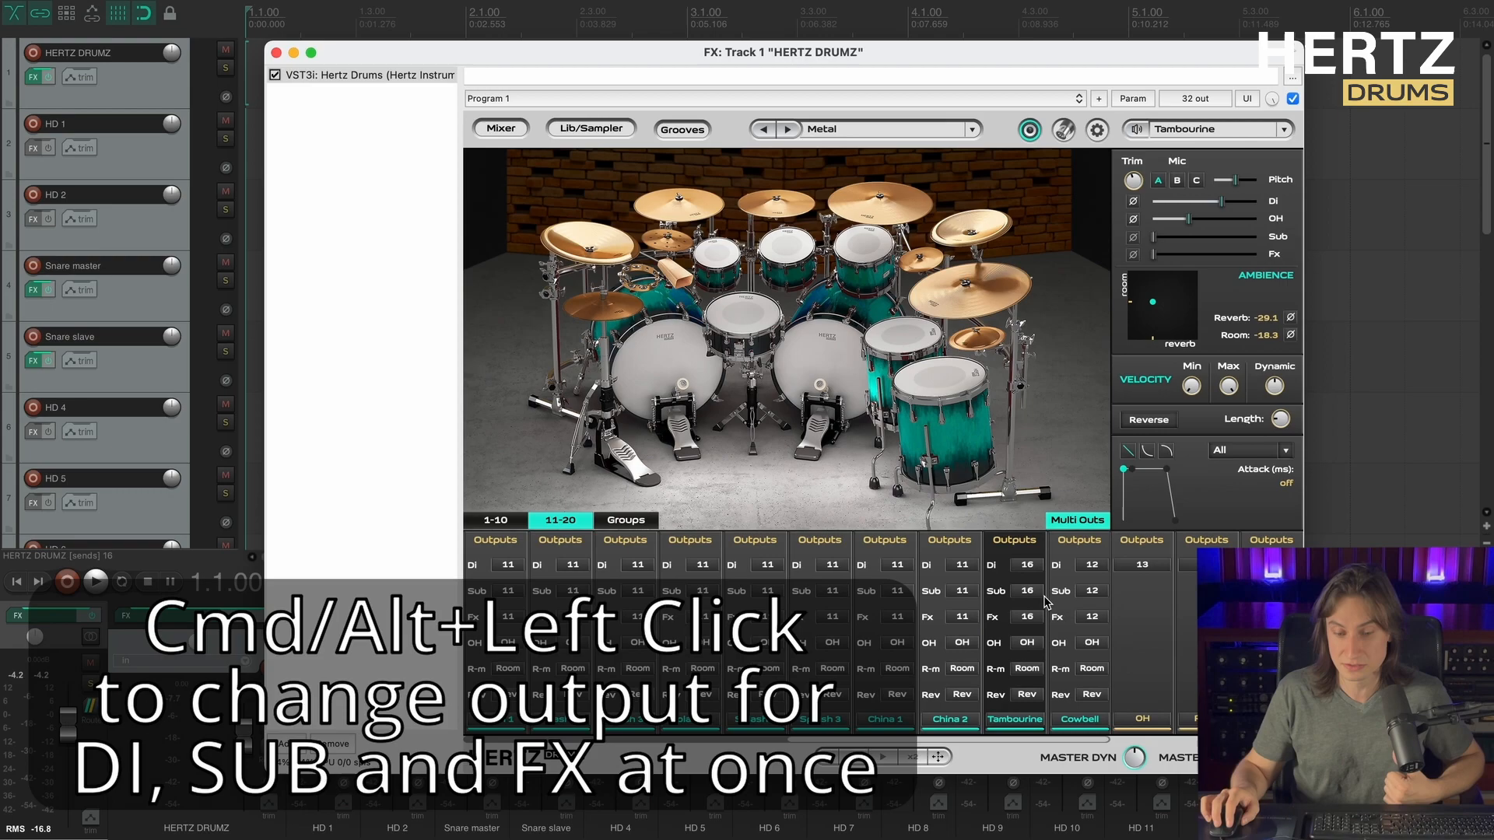
pyautogui.moveTo(1067, 201)
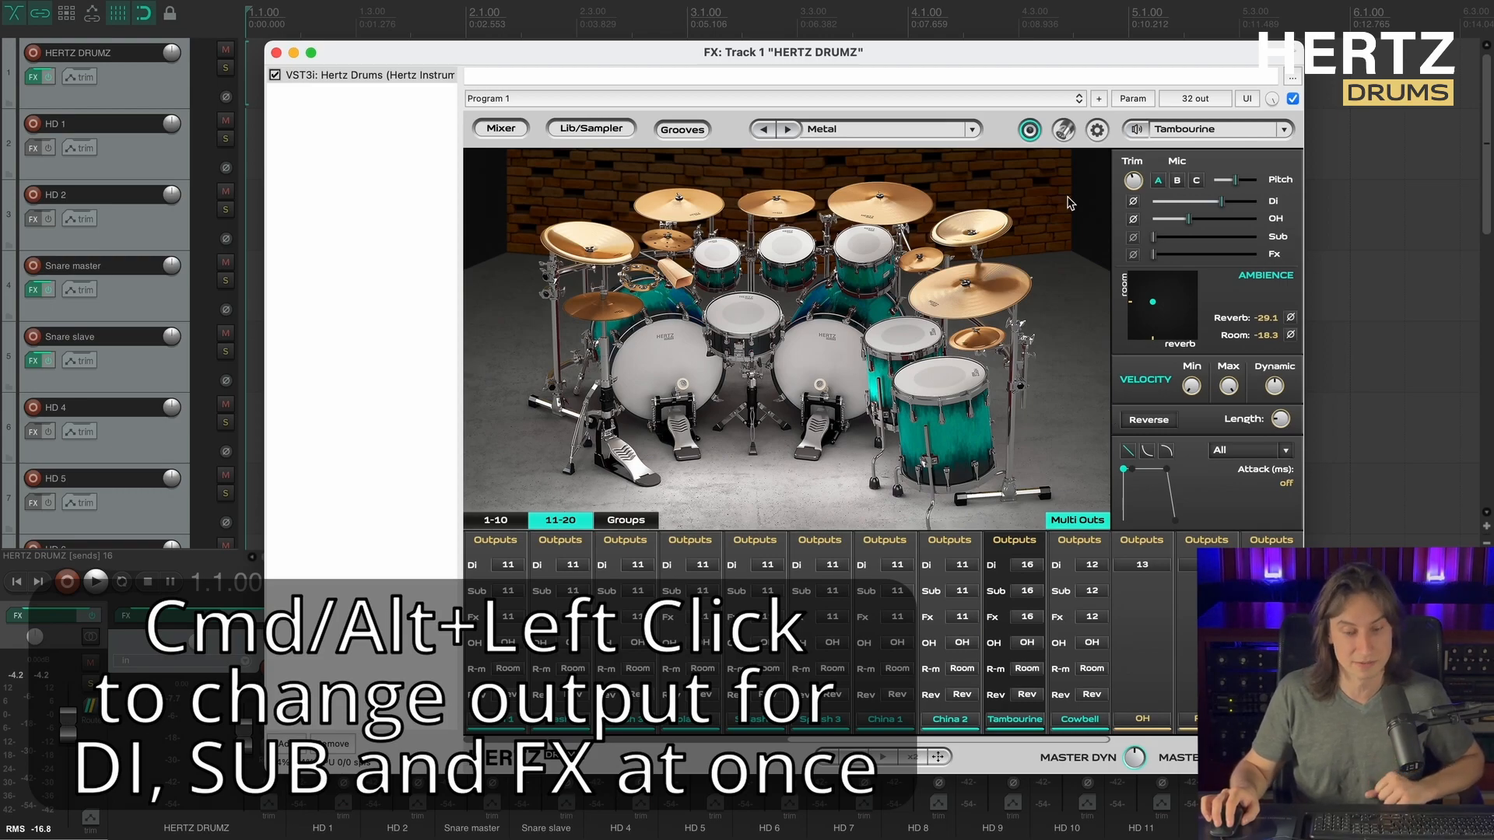
pyautogui.click(1061, 128)
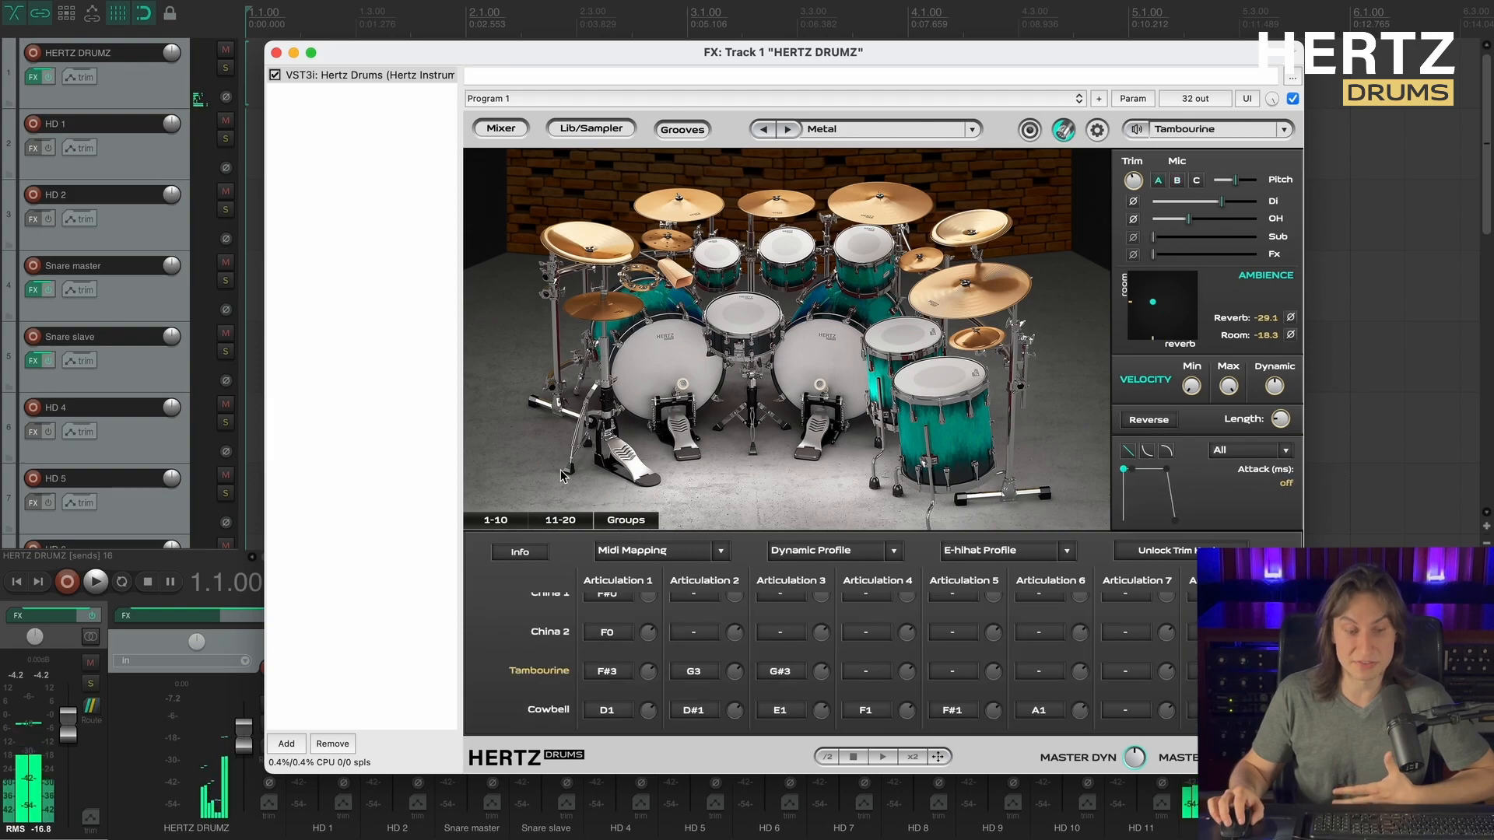
# Remap the Tambourine's first articulation from F#3 to C1, matching Kick Right.
pyautogui.click(607, 671)
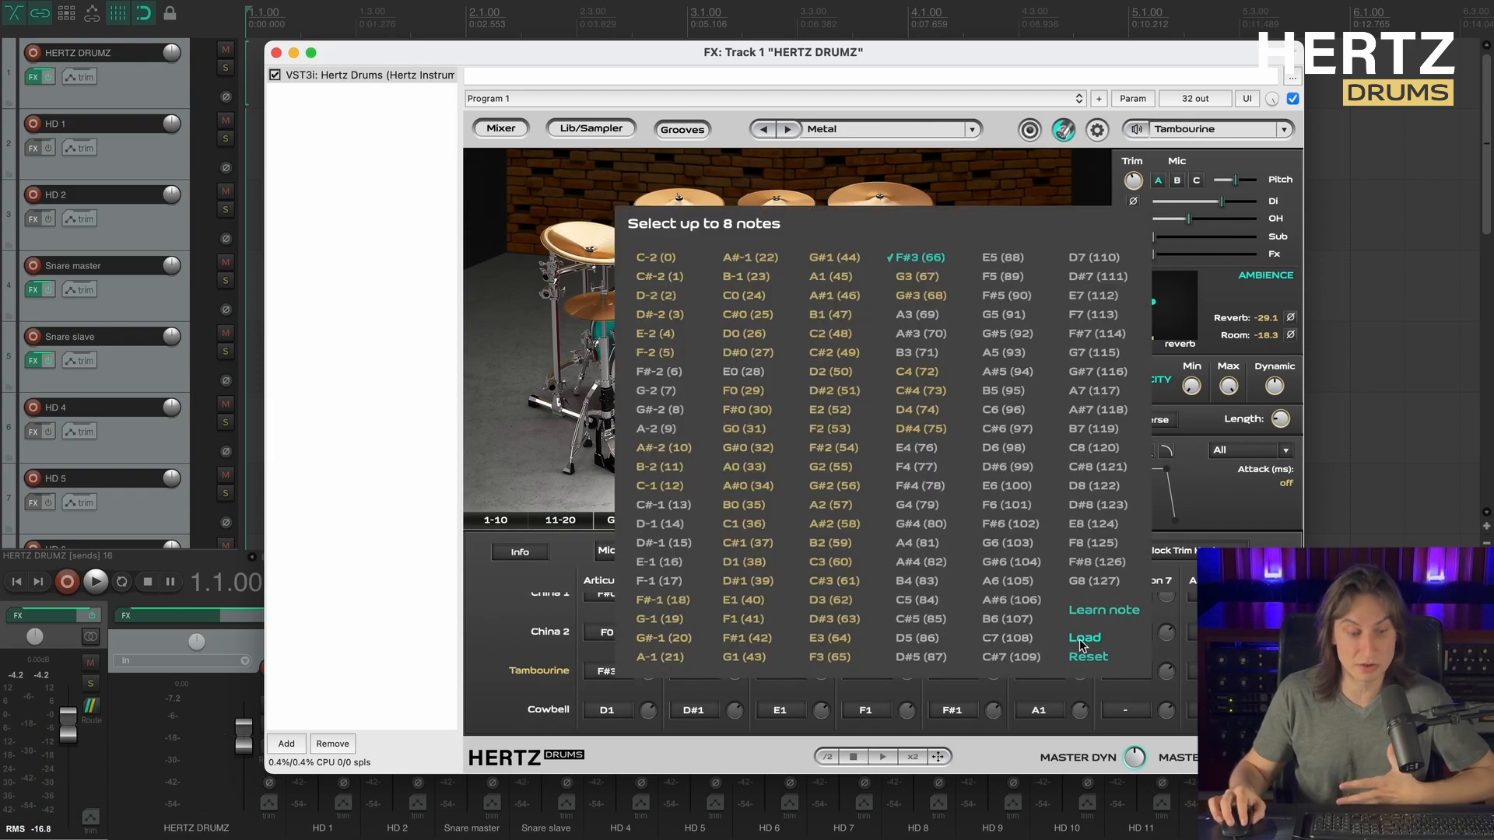
pyautogui.click(920, 257)
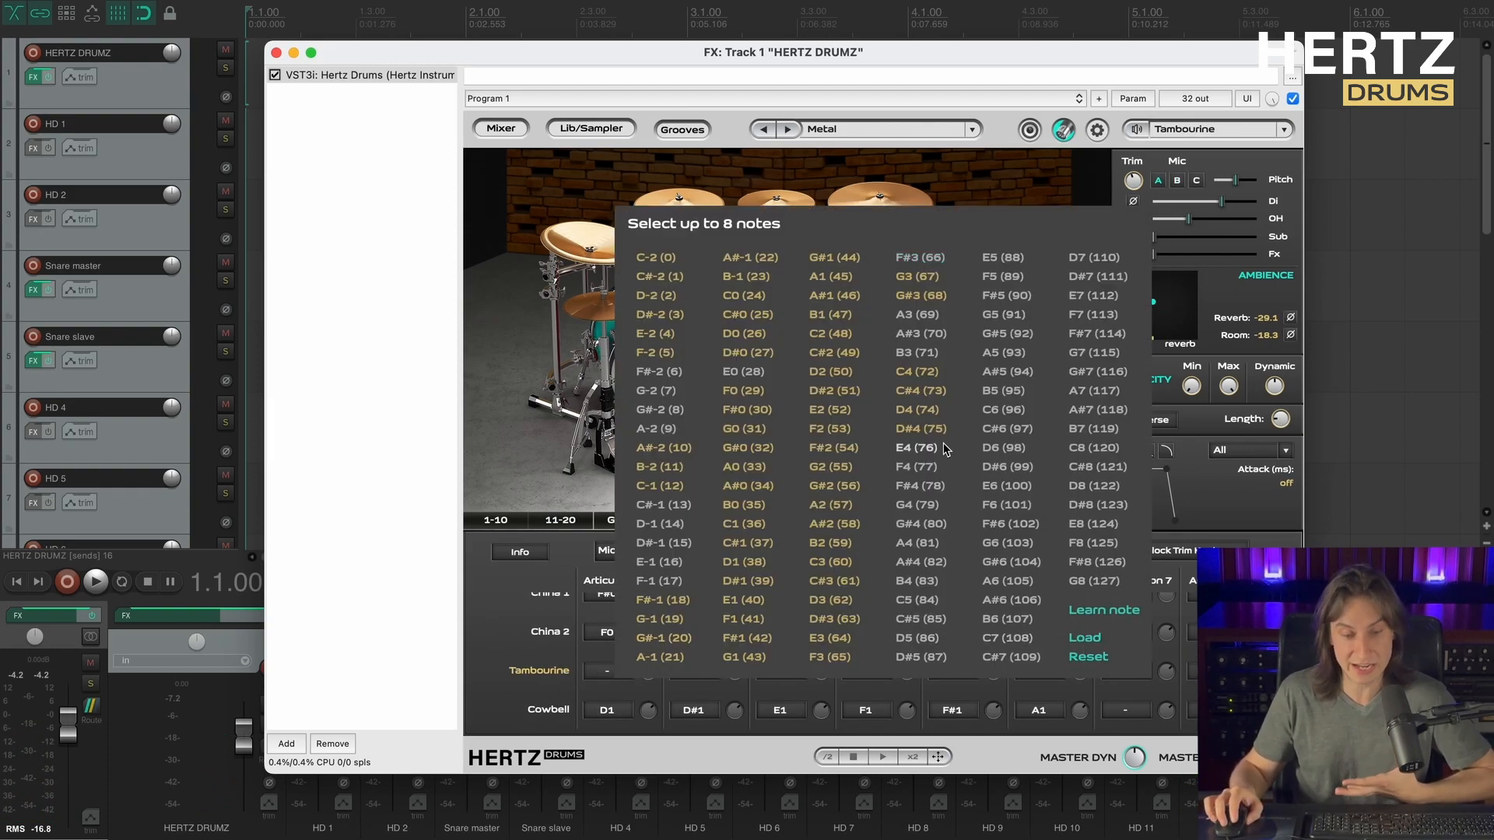
pyautogui.click(744, 523)
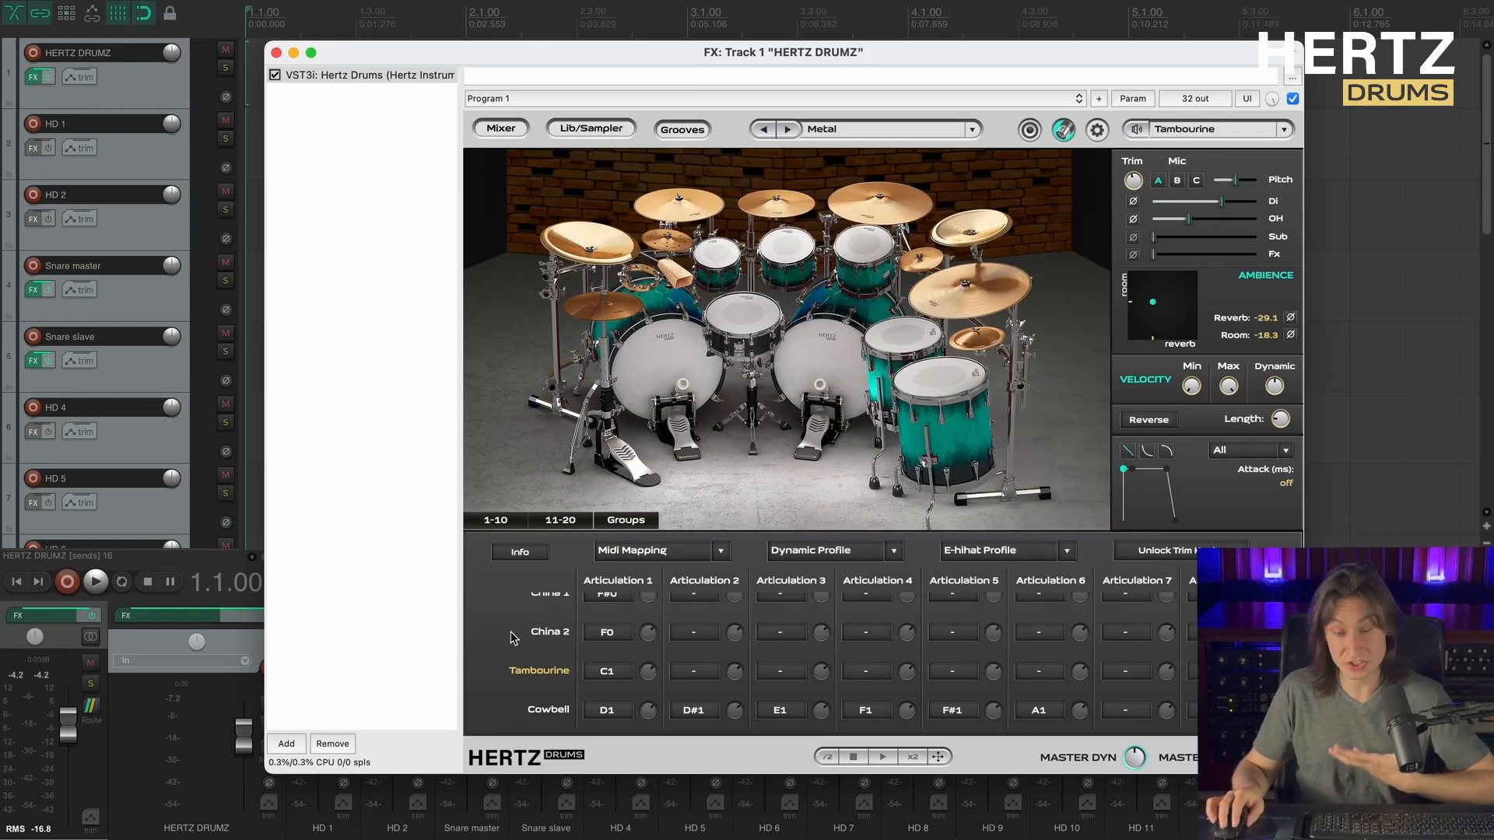
pyautogui.click(817, 392)
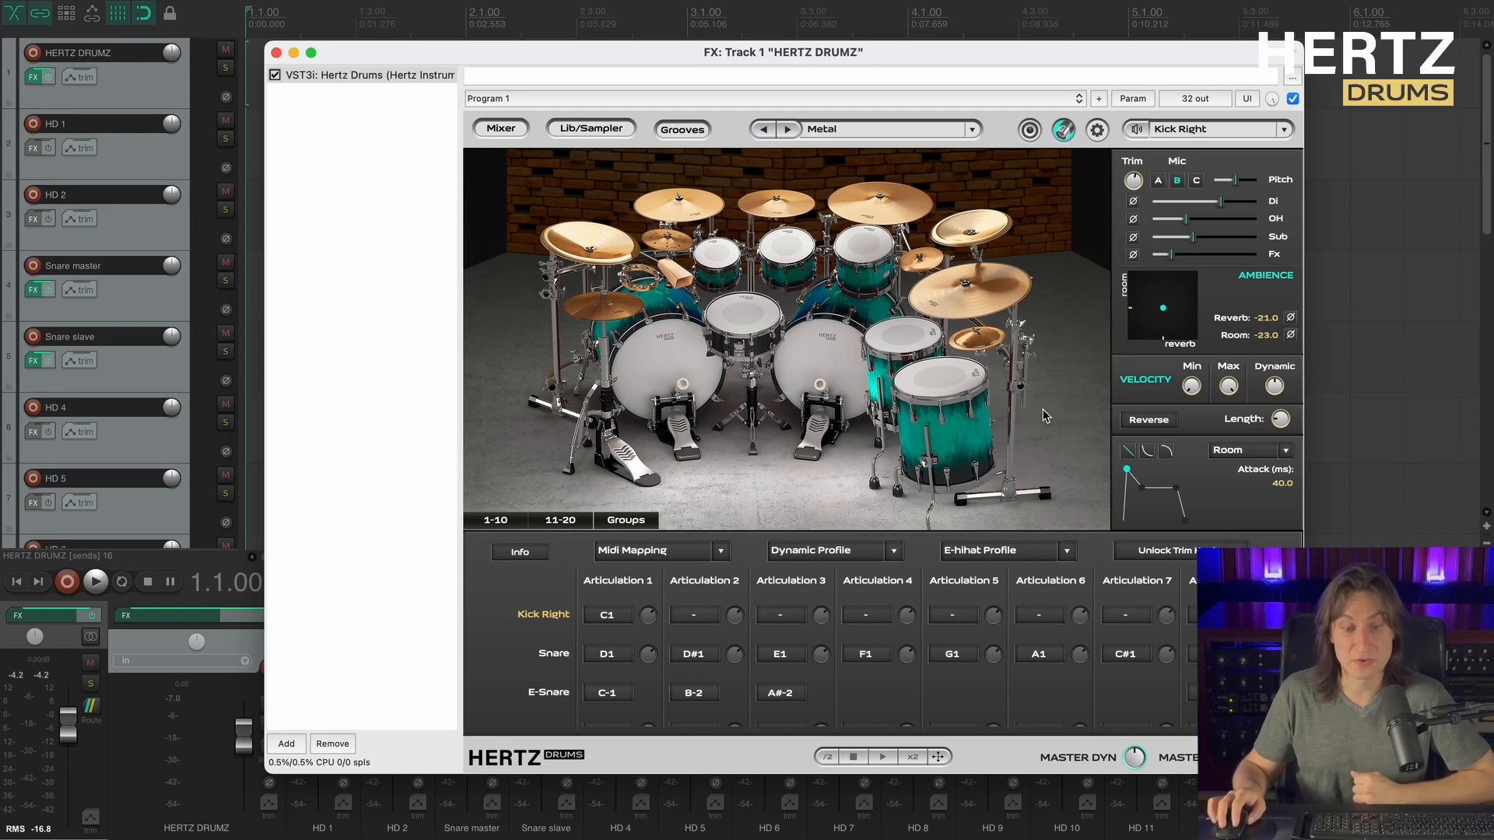
pyautogui.moveTo(1040, 417)
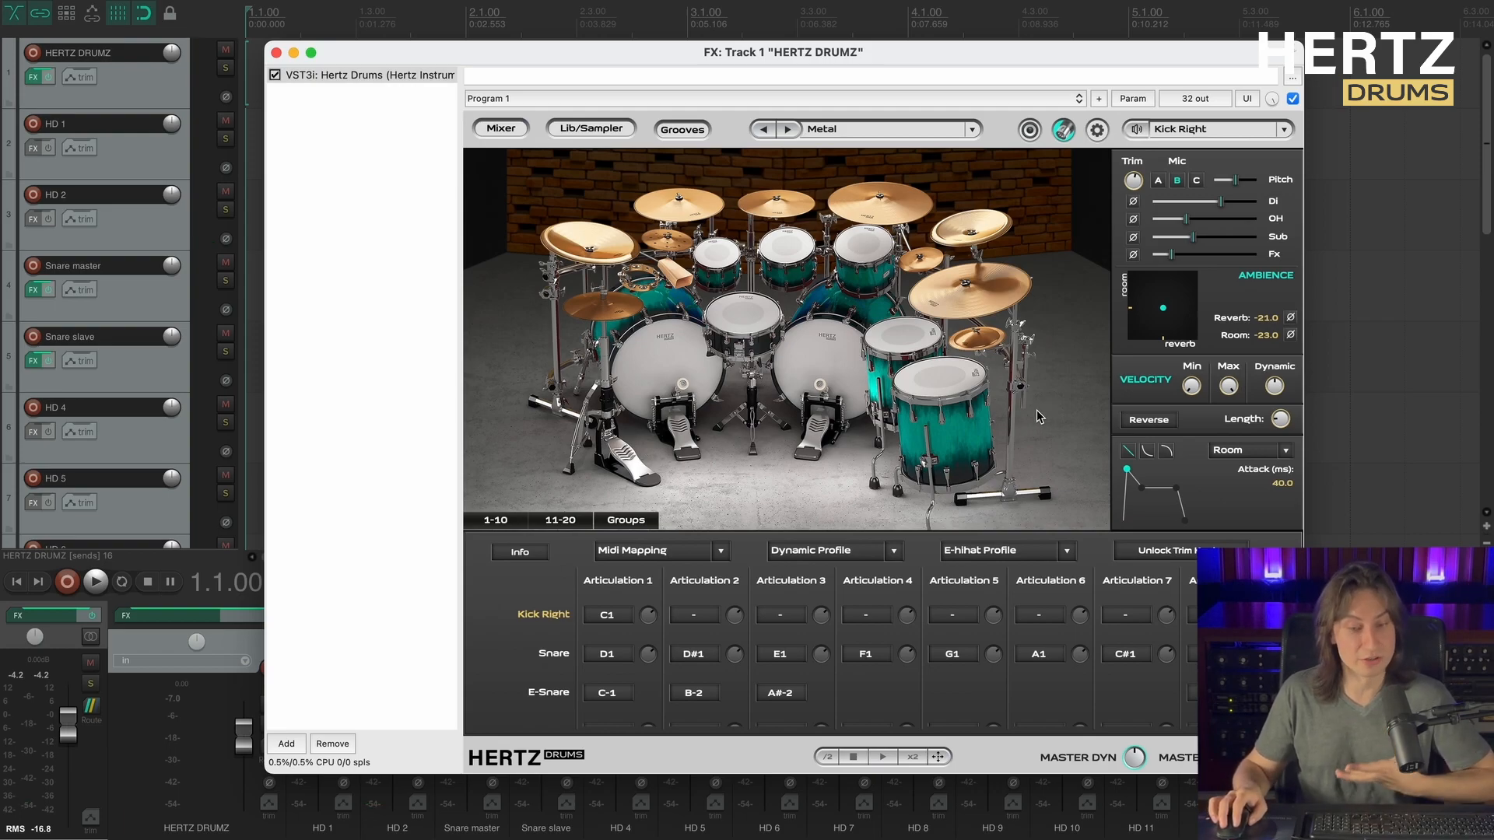
# Rename HD 2 to 'Kick master' and HD 16 to 'Kick slave' beneath it.
pyautogui.doubleClick(78, 196)
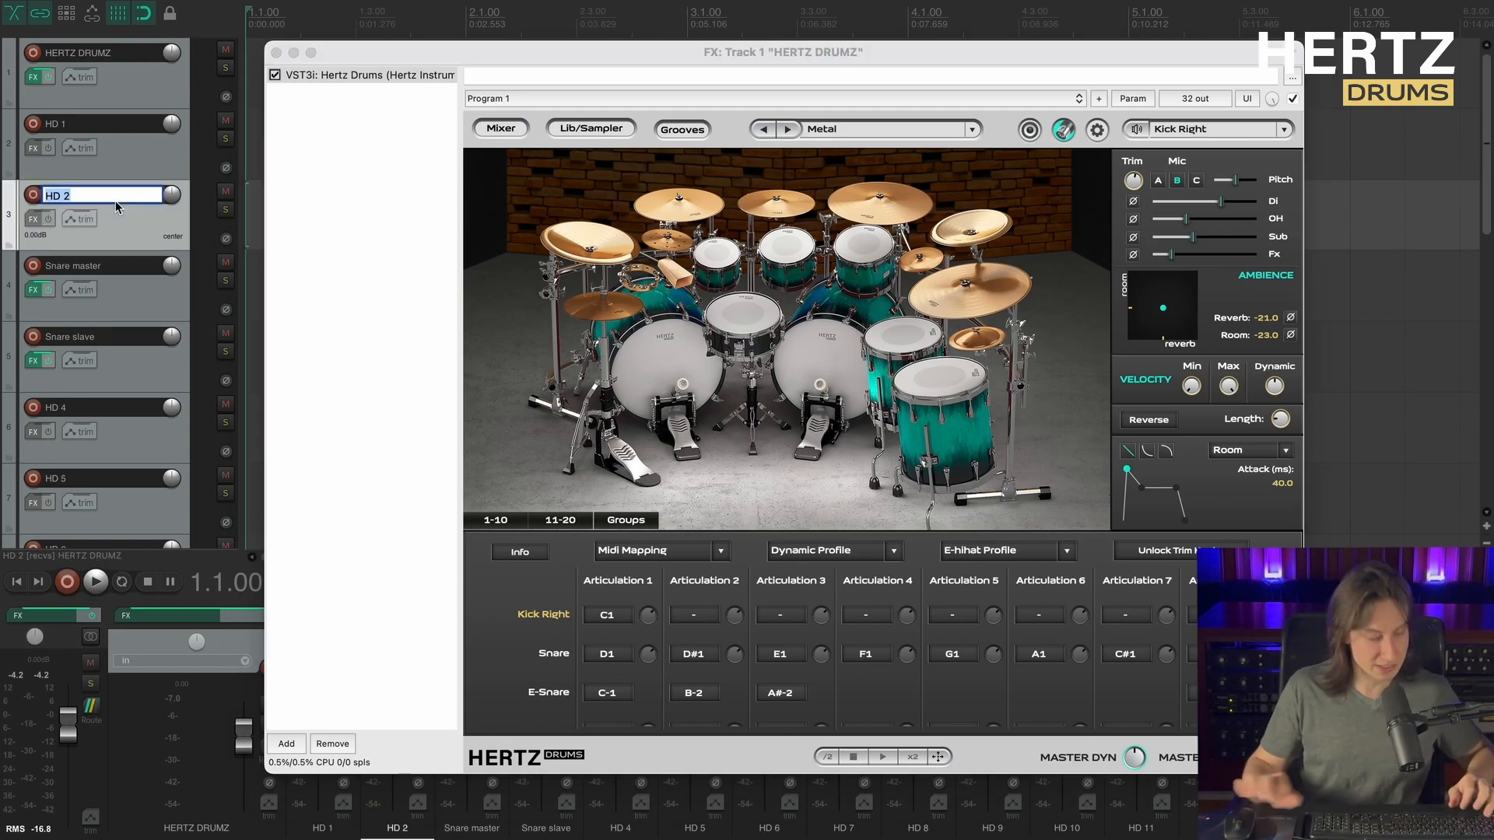
pyautogui.write('Kick master')
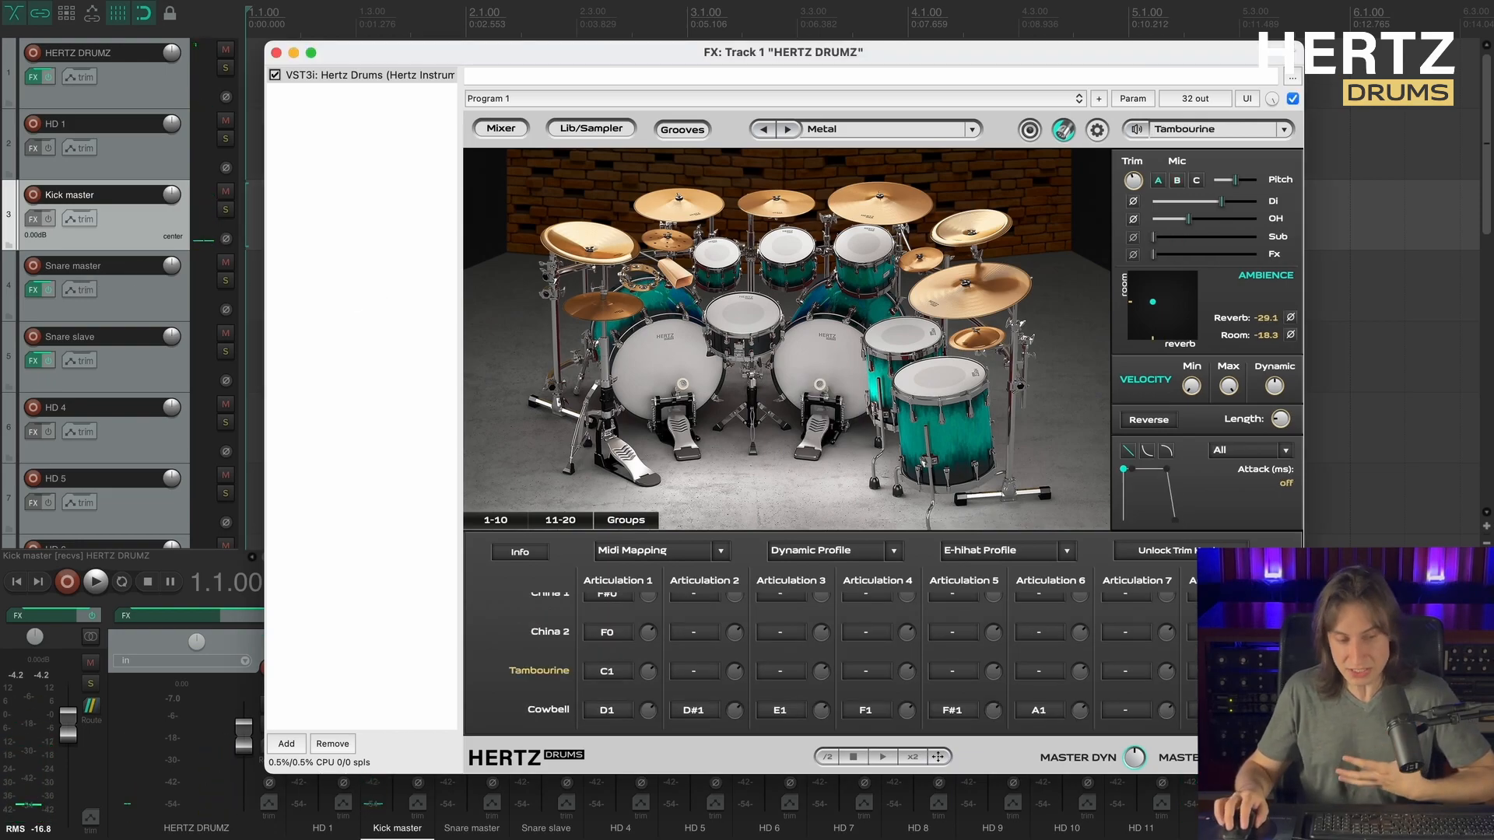
pyautogui.scroll(-3)
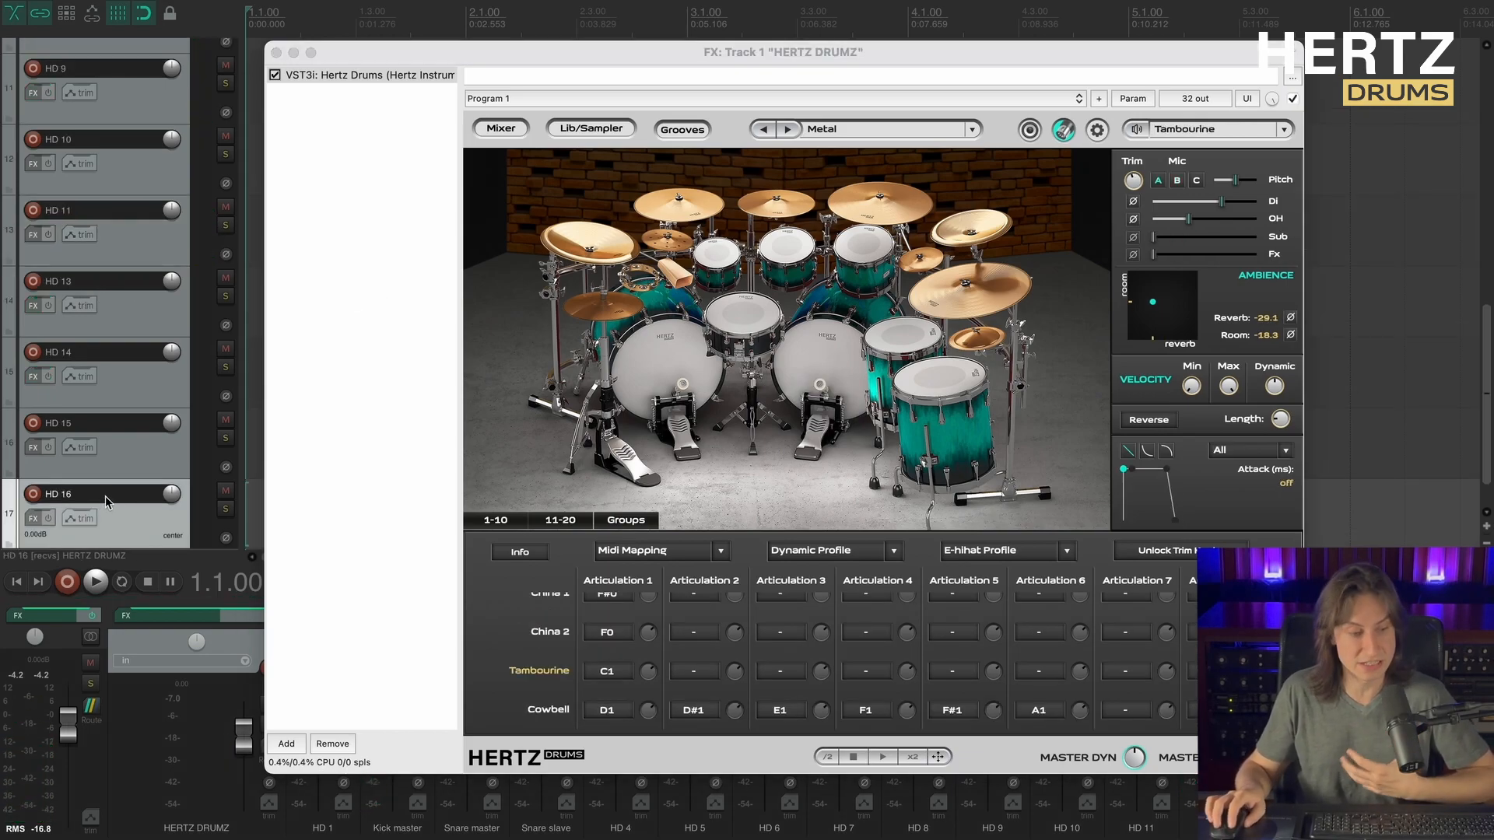
pyautogui.doubleClick(63, 495)
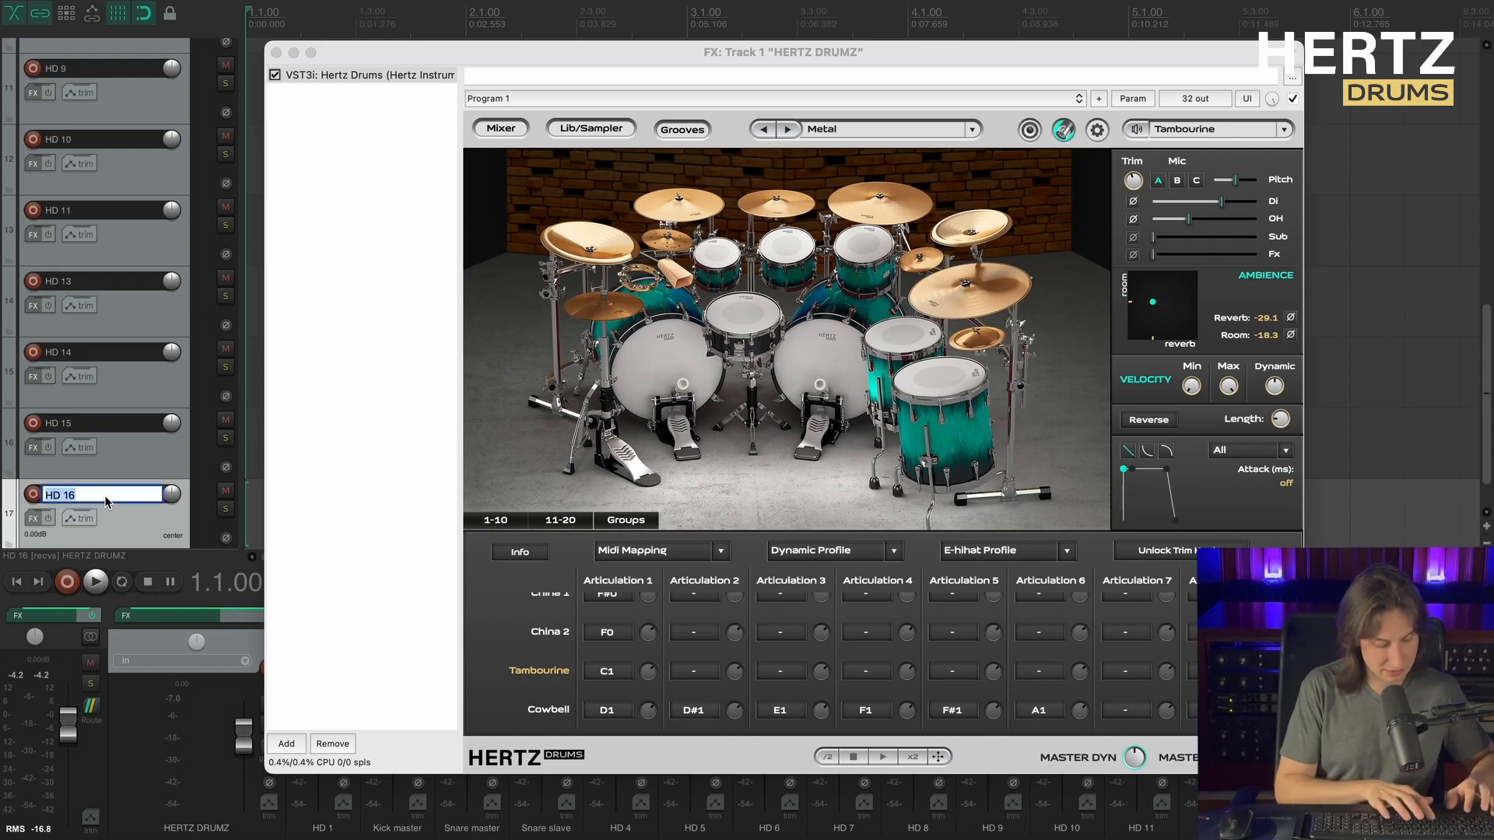
pyautogui.write('Kick slave')
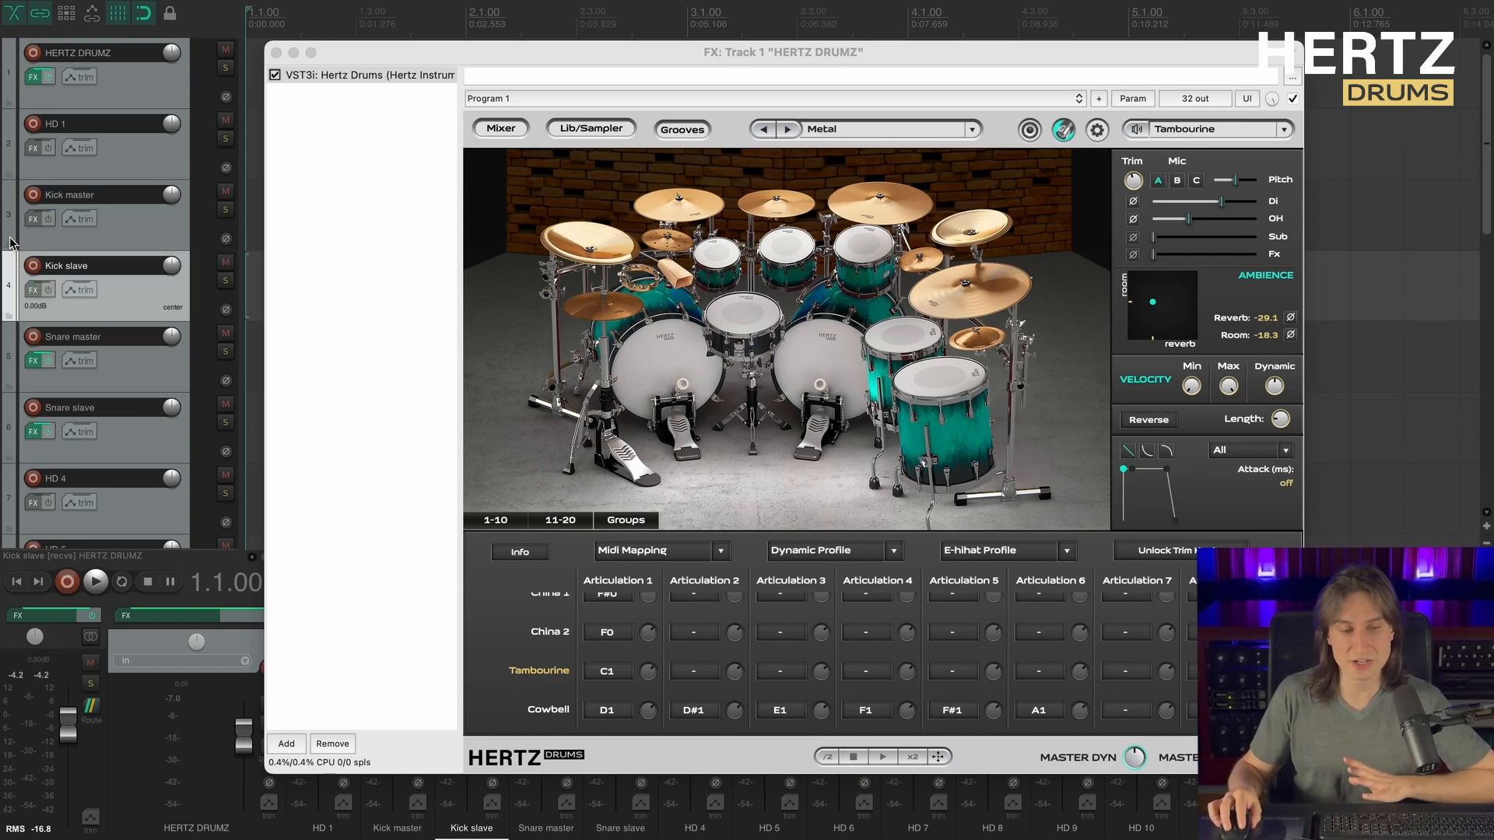
# Load the Big Custom 24"x14" kick (pad 5, Mic C) from the Kick group and play the groove.
pyautogui.click(592, 127)
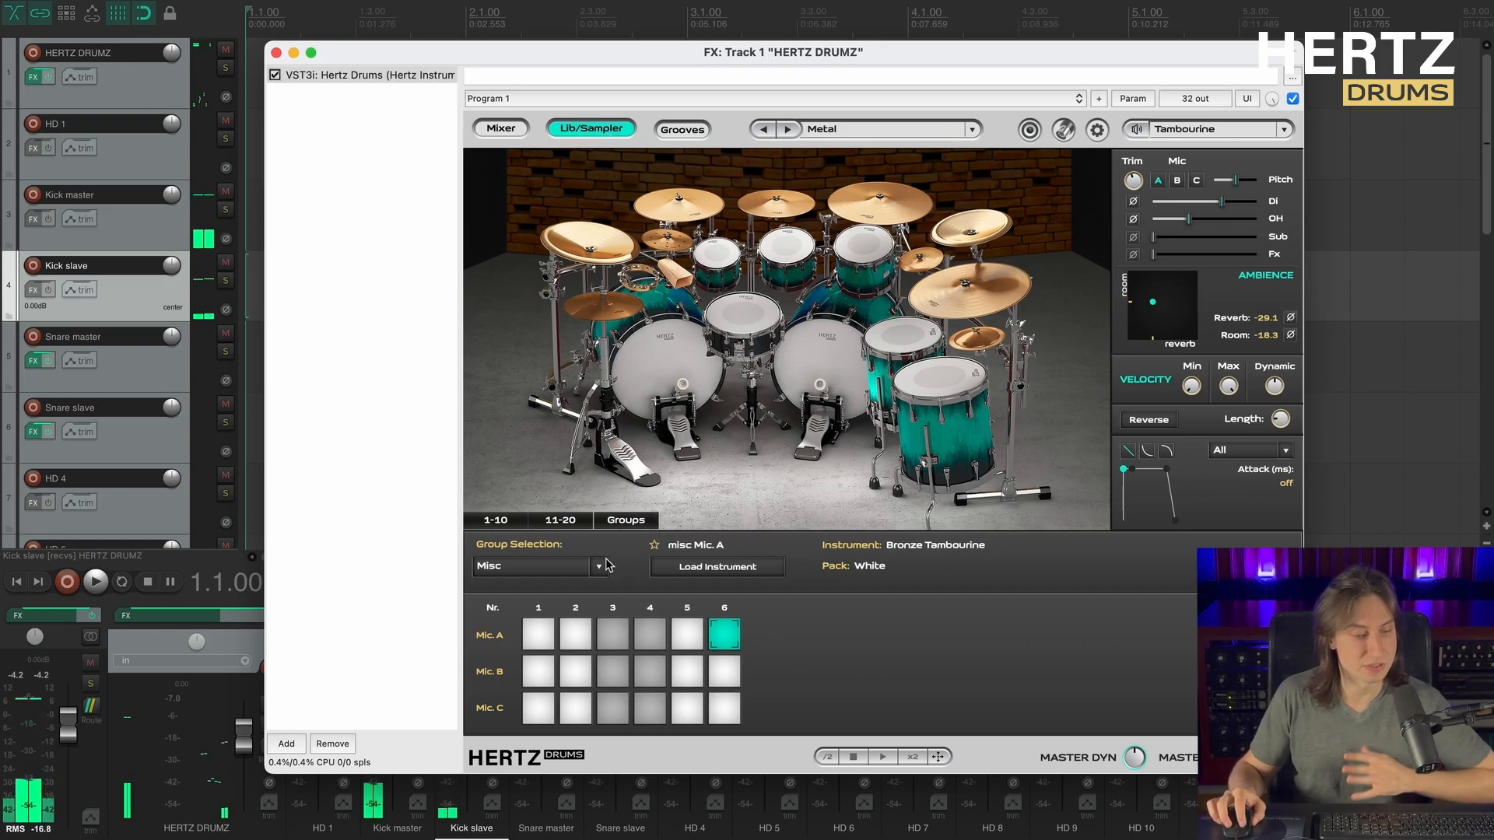
pyautogui.click(598, 567)
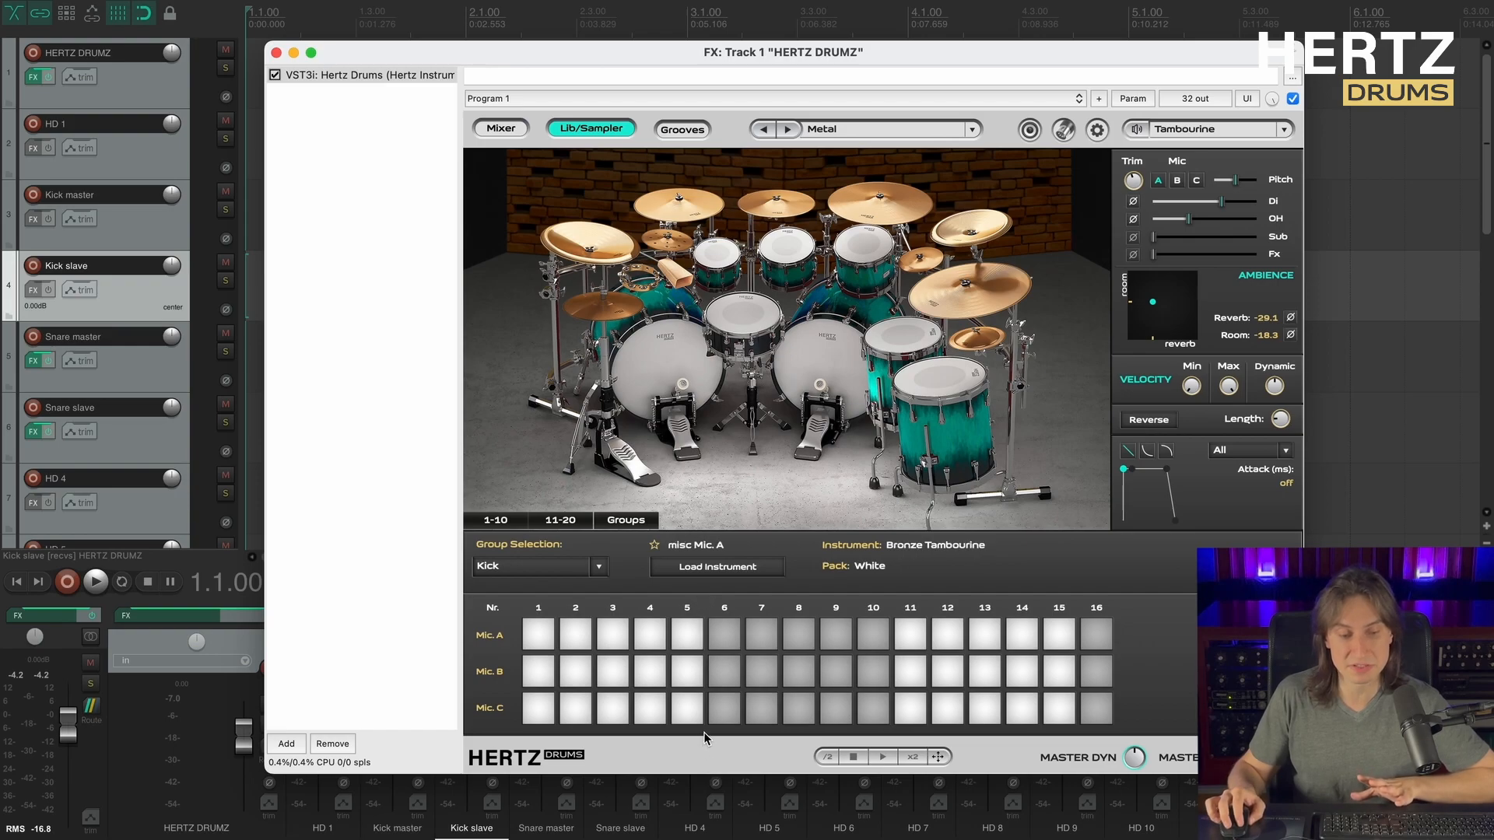
pyautogui.click(686, 710)
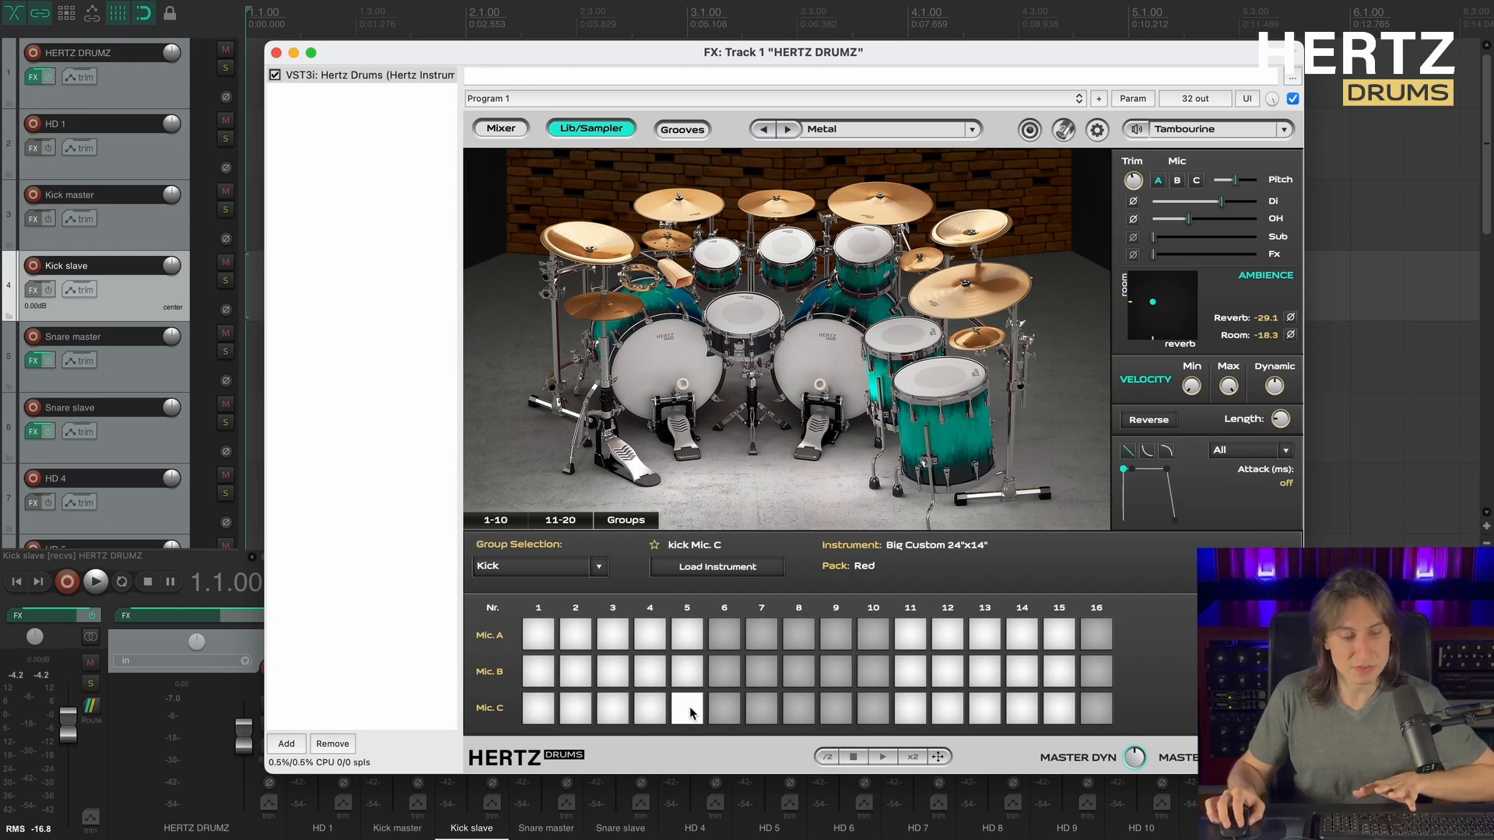
pyautogui.click(687, 713)
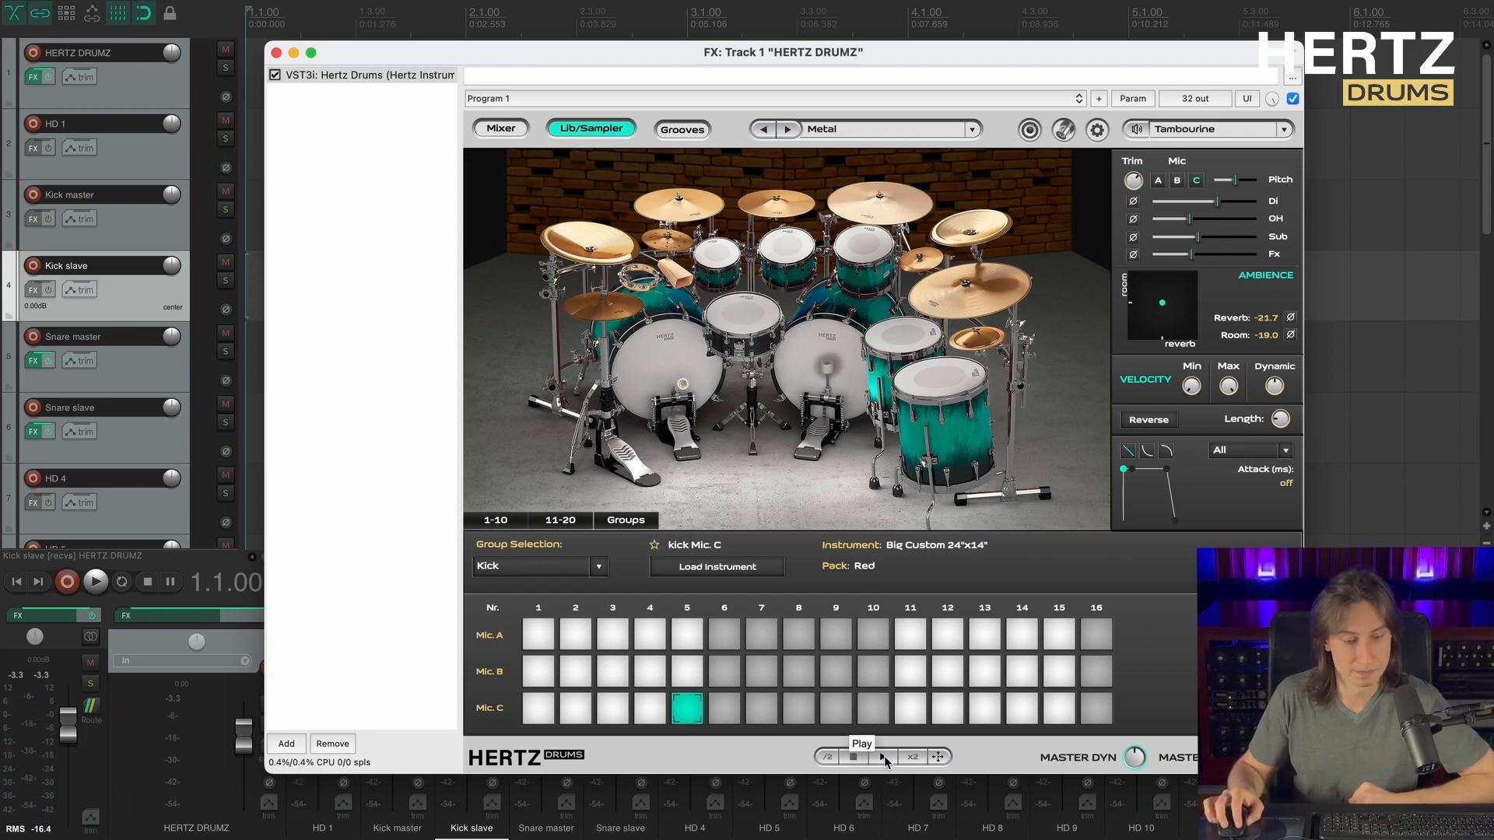
pyautogui.click(880, 755)
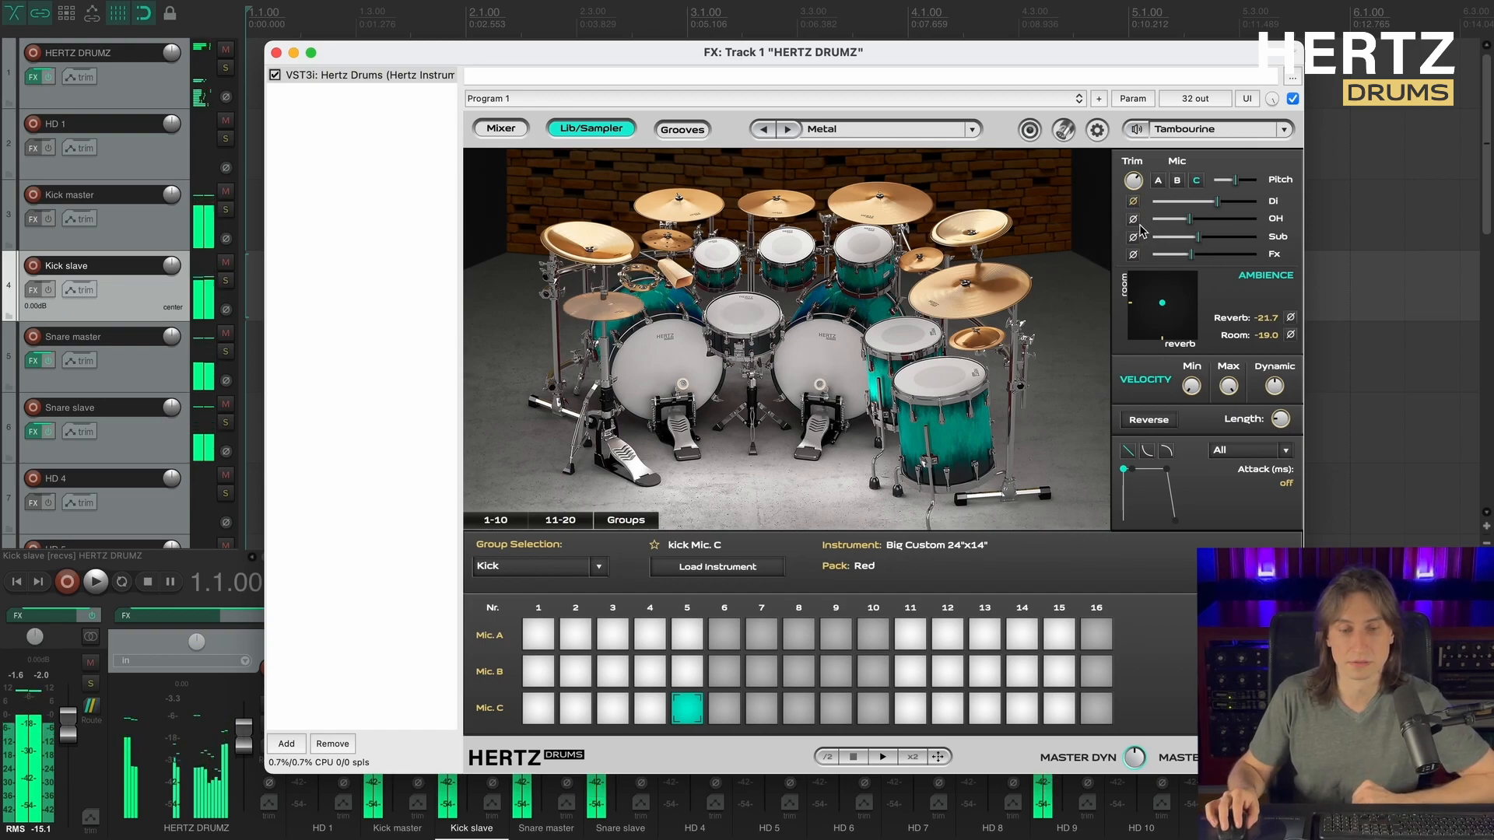
pyautogui.moveTo(1133, 237)
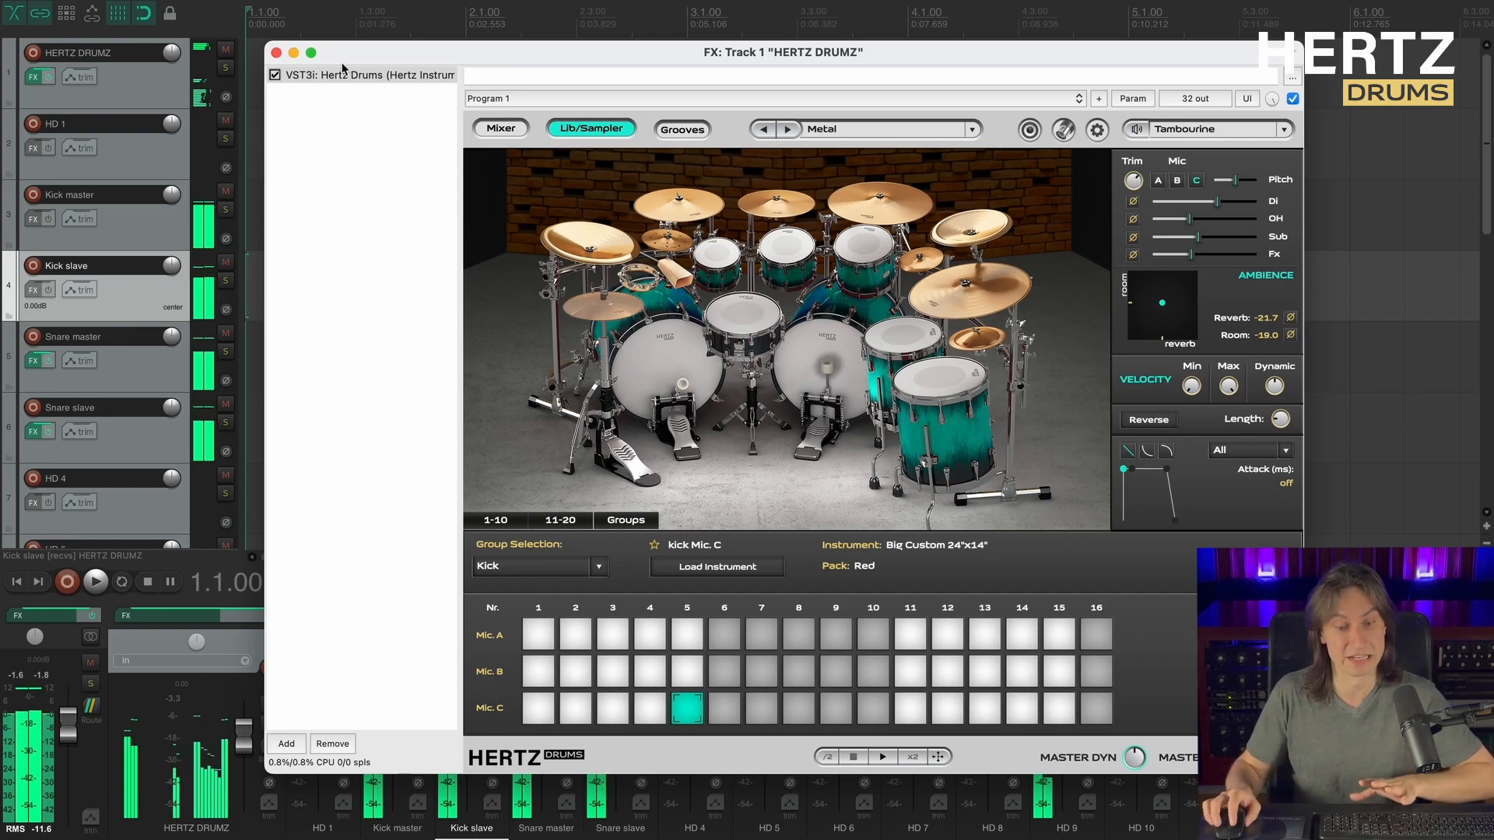
# Close Hertz Drums and compare Kick master's spectrum against Pro-Q (3) in the analyzer.
pyautogui.click(274, 53)
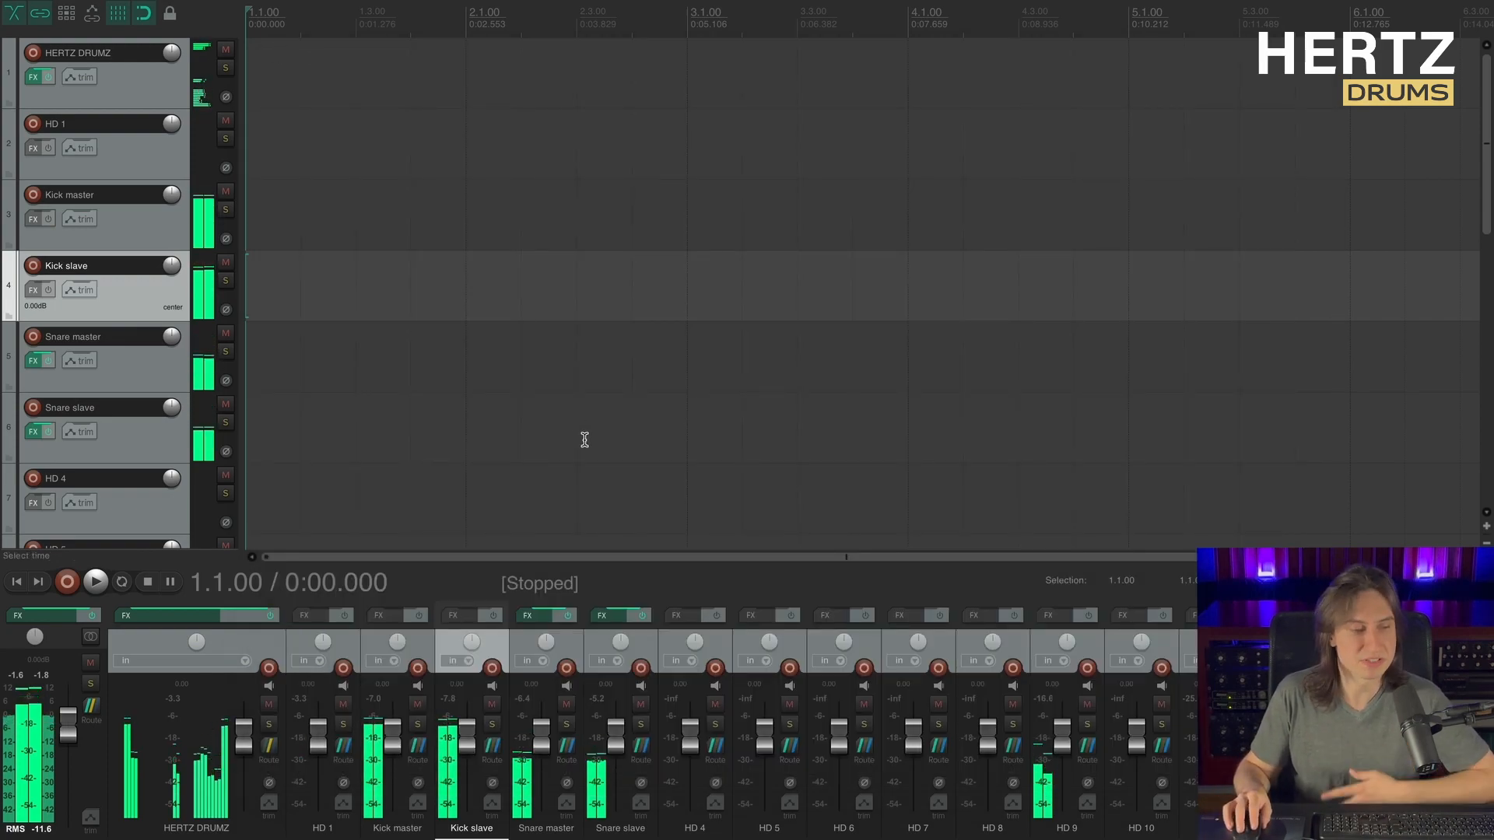
pyautogui.moveTo(453, 617)
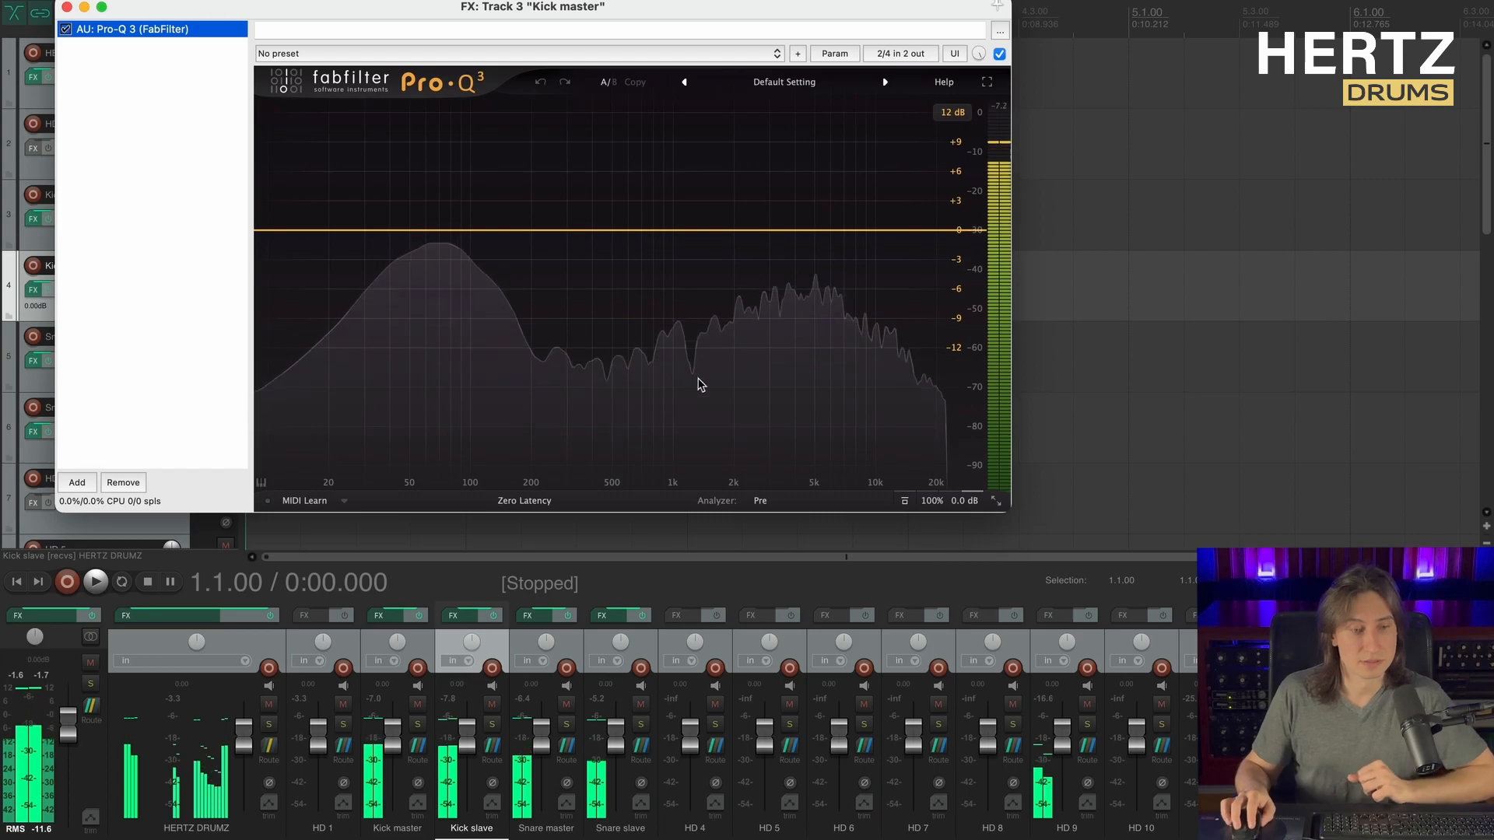
pyautogui.click(760, 501)
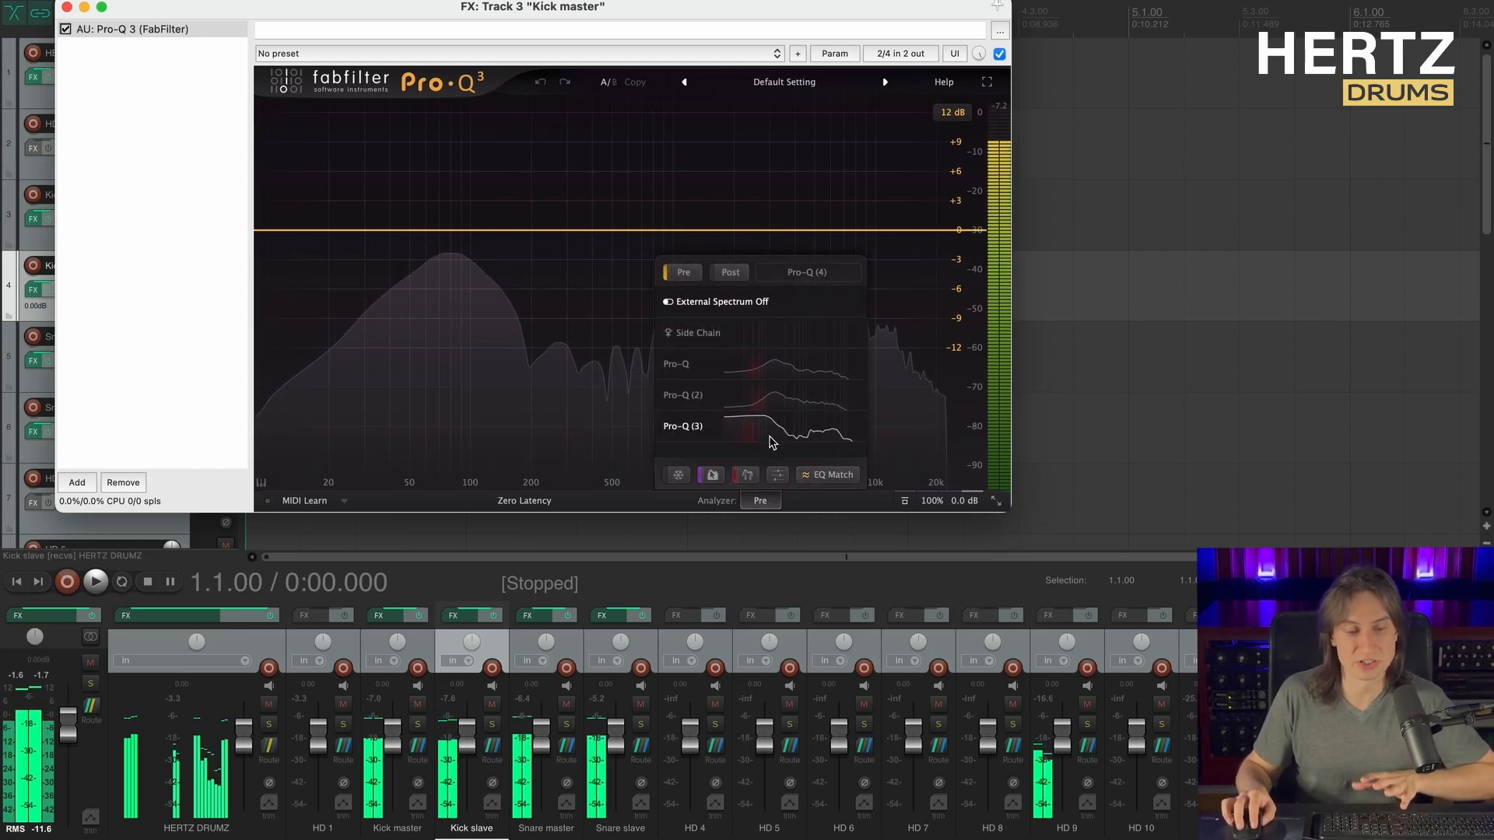
pyautogui.click(682, 425)
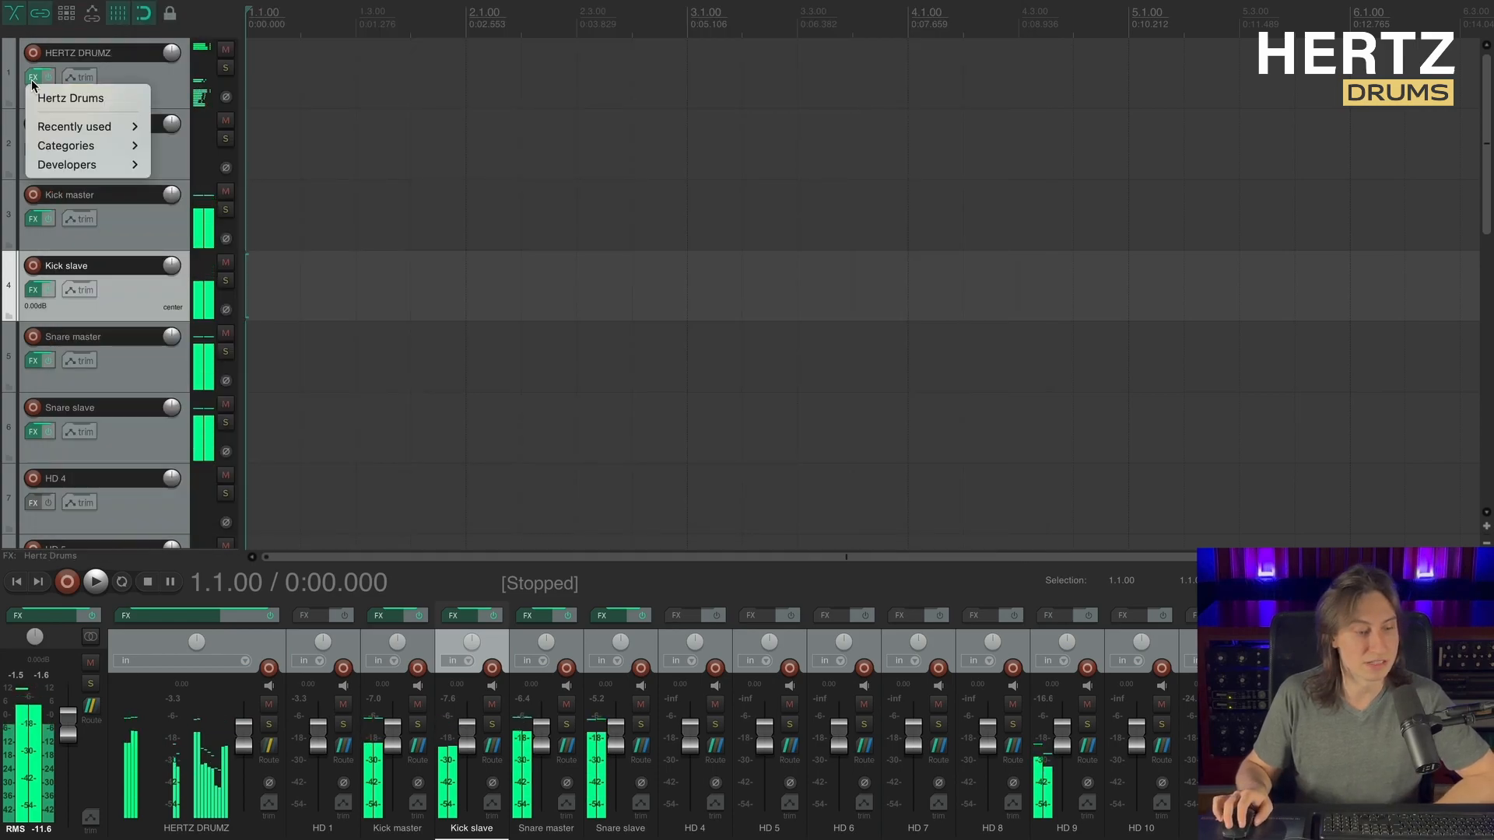
# Reopen Hertz Drums, settle the kick pad's ambience at reverb -18.3 and room -7.5, and show its mixer.
pyautogui.click(70, 98)
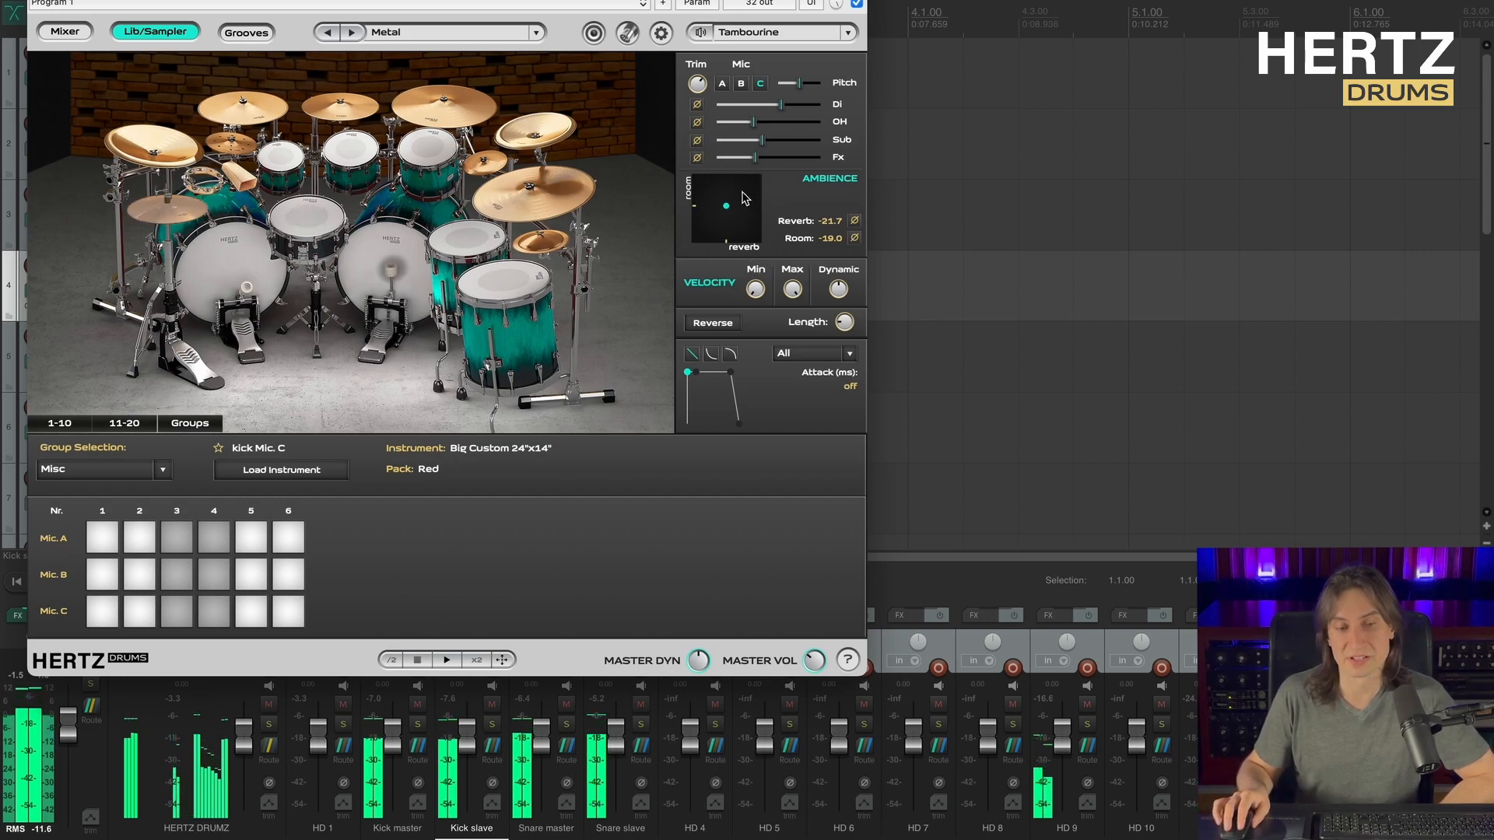
pyautogui.moveTo(727, 207); pyautogui.dragTo(733, 196)
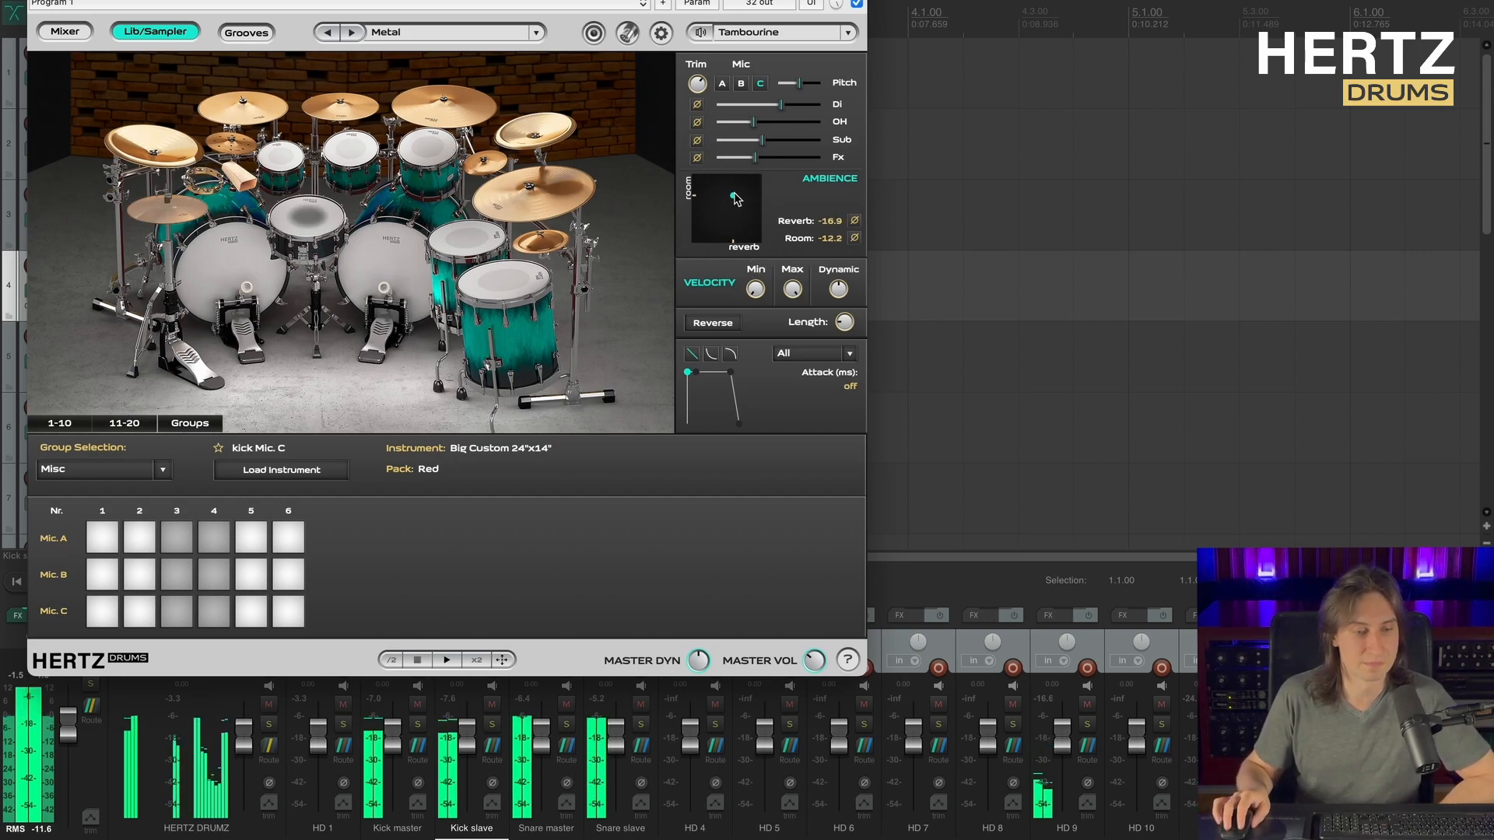
pyautogui.moveTo(731, 198); pyautogui.dragTo(723, 176)
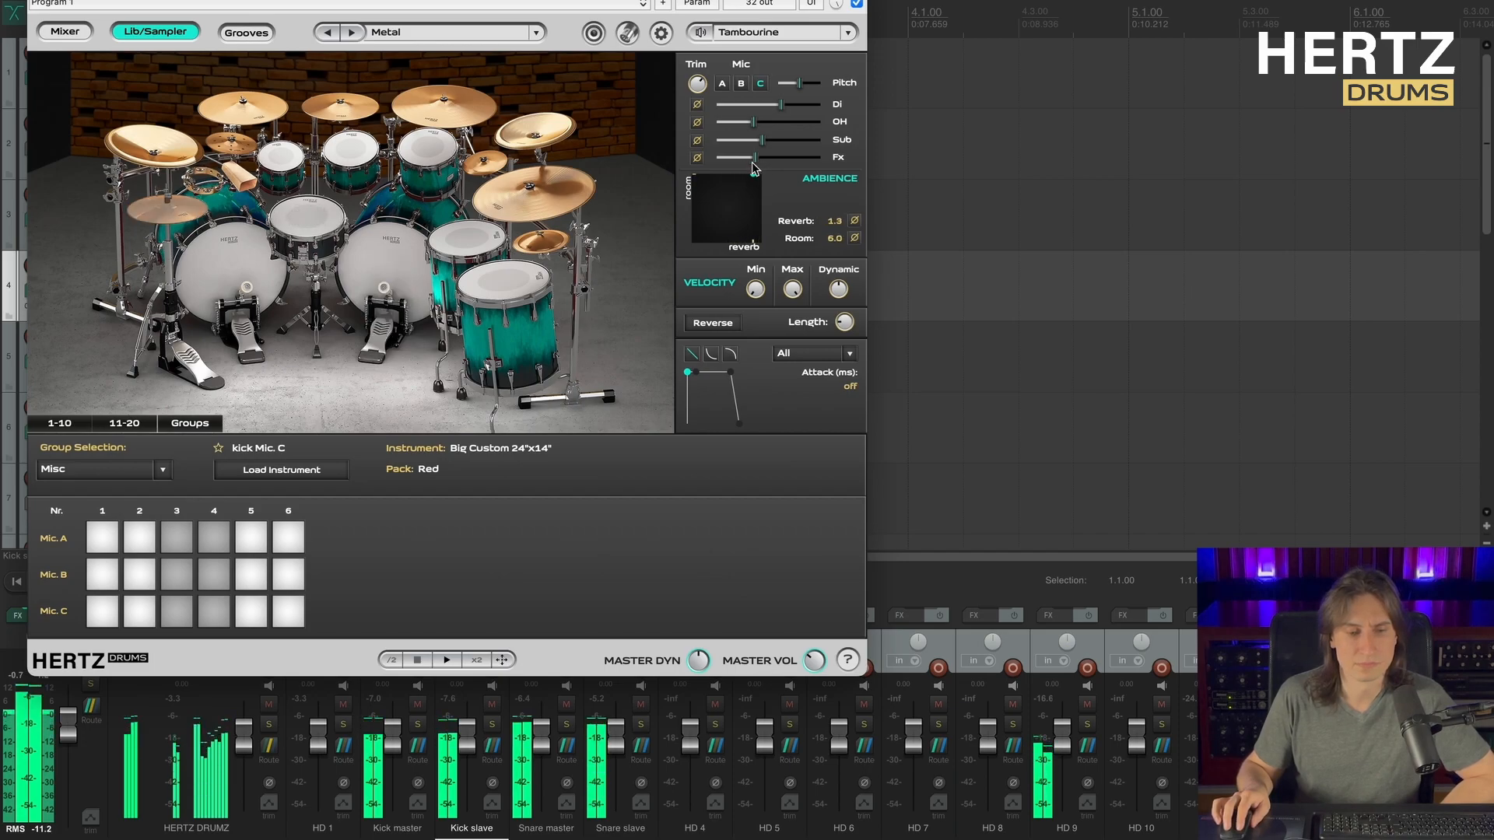
pyautogui.moveTo(756, 160); pyautogui.dragTo(730, 193)
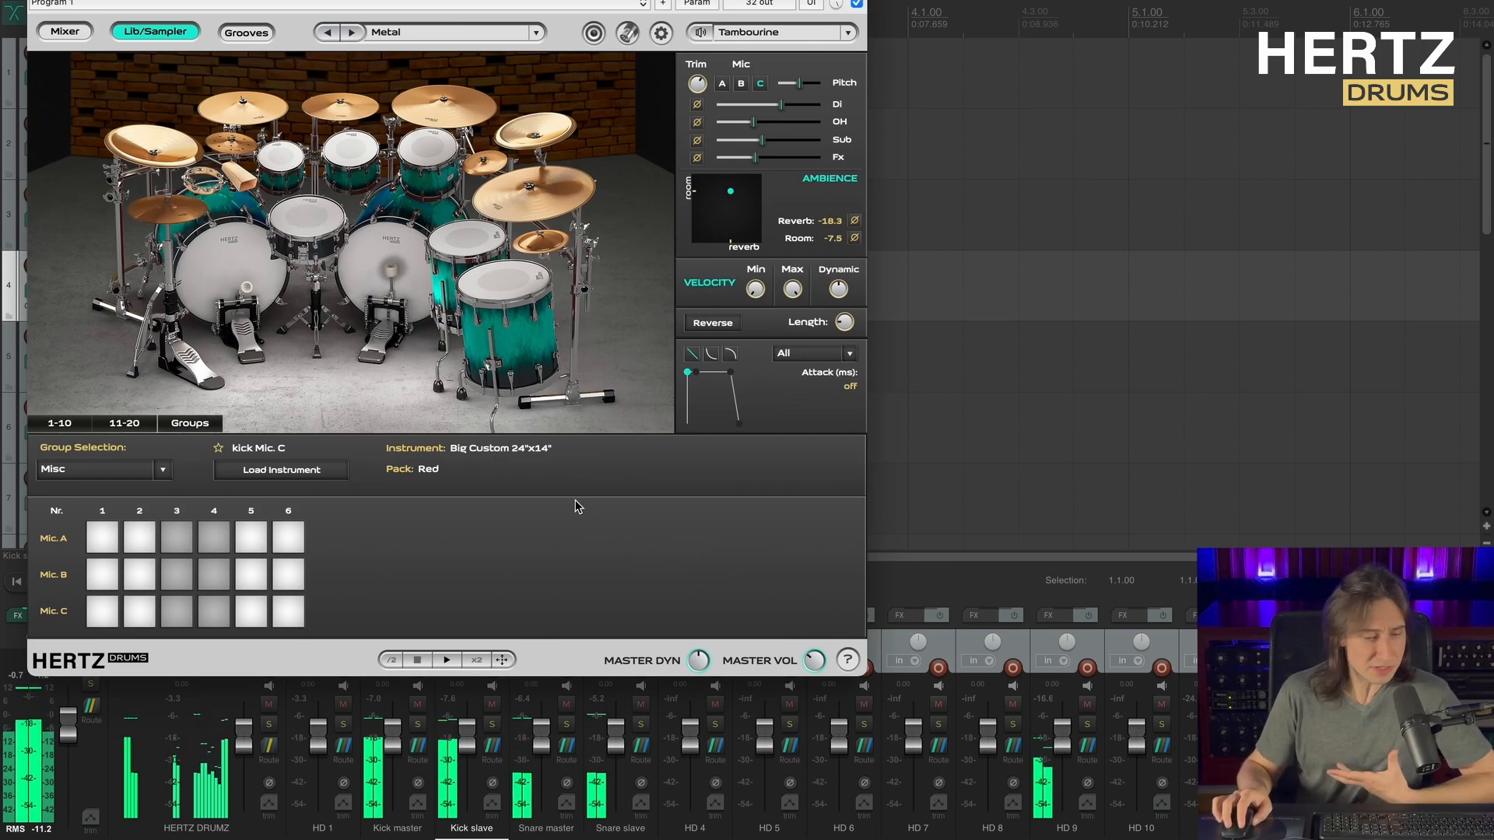
pyautogui.click(62, 31)
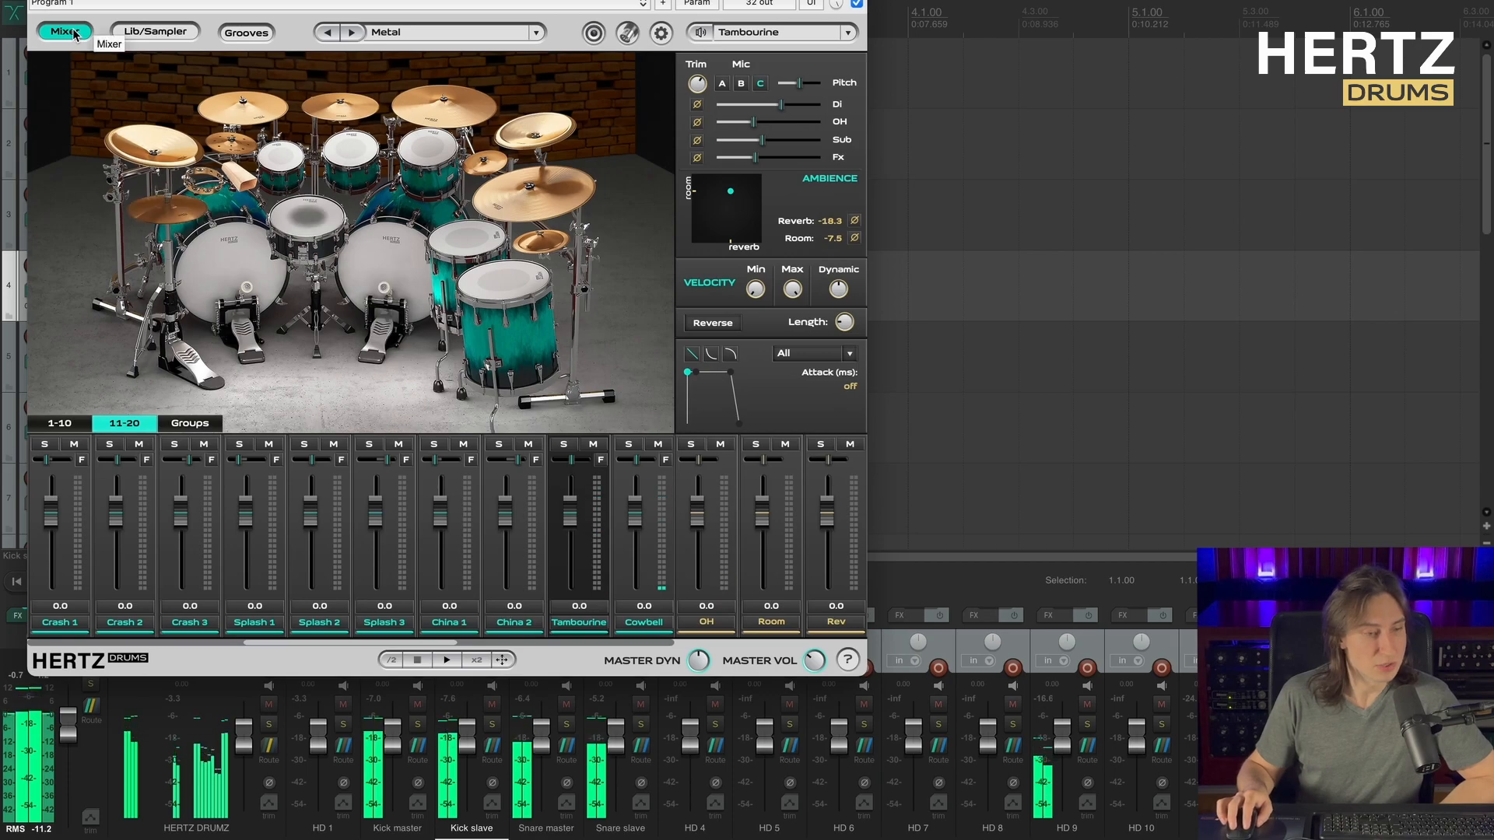
# Show the group faders, toggle Misc mute to compare, and trim the Misc level to -1.3 dB.
pyautogui.click(190, 424)
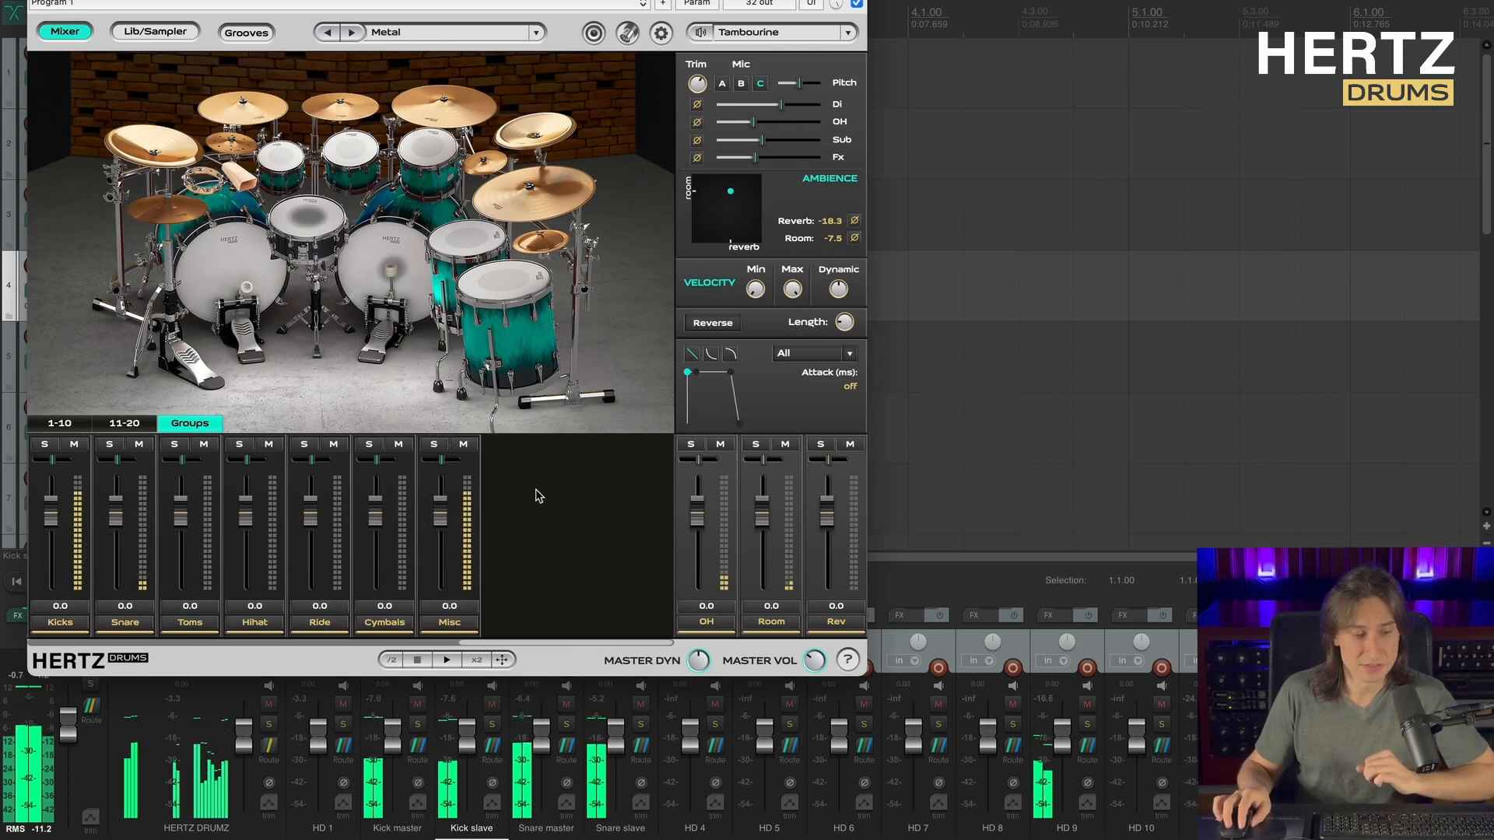
pyautogui.moveTo(463, 452)
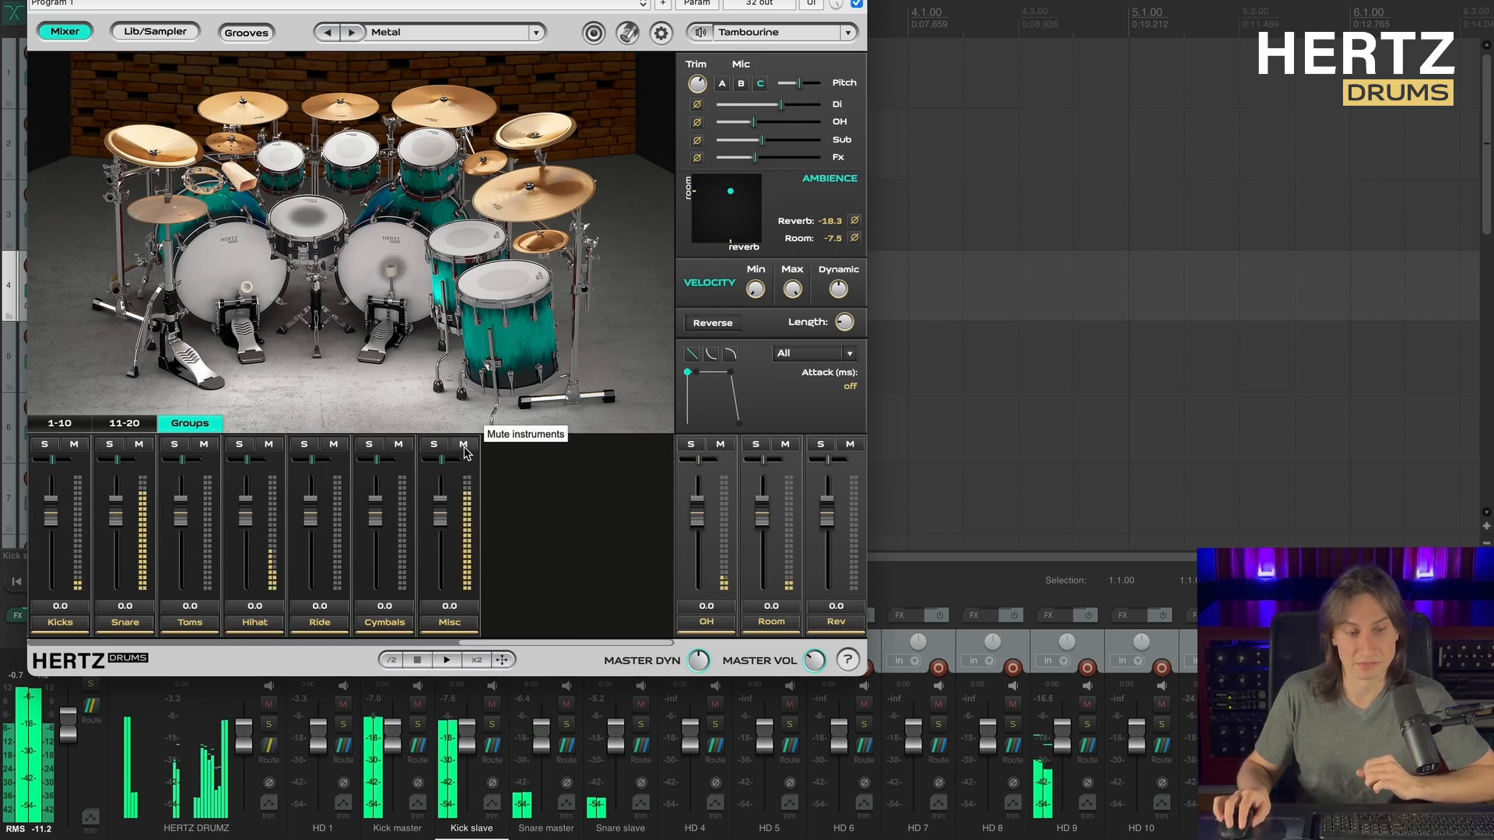
pyautogui.click(464, 445)
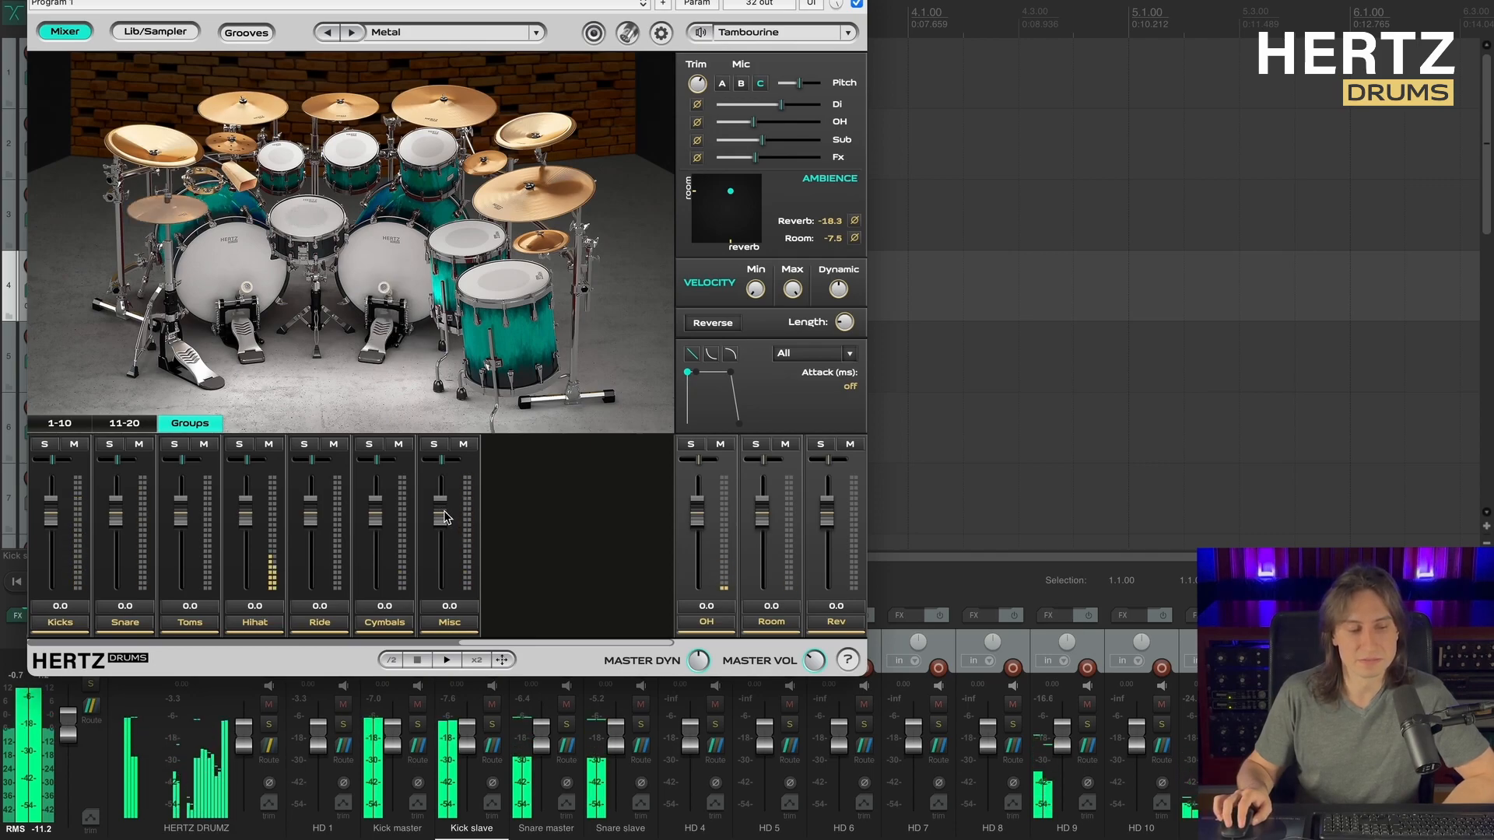
pyautogui.moveTo(439, 499); pyautogui.dragTo(439, 530)
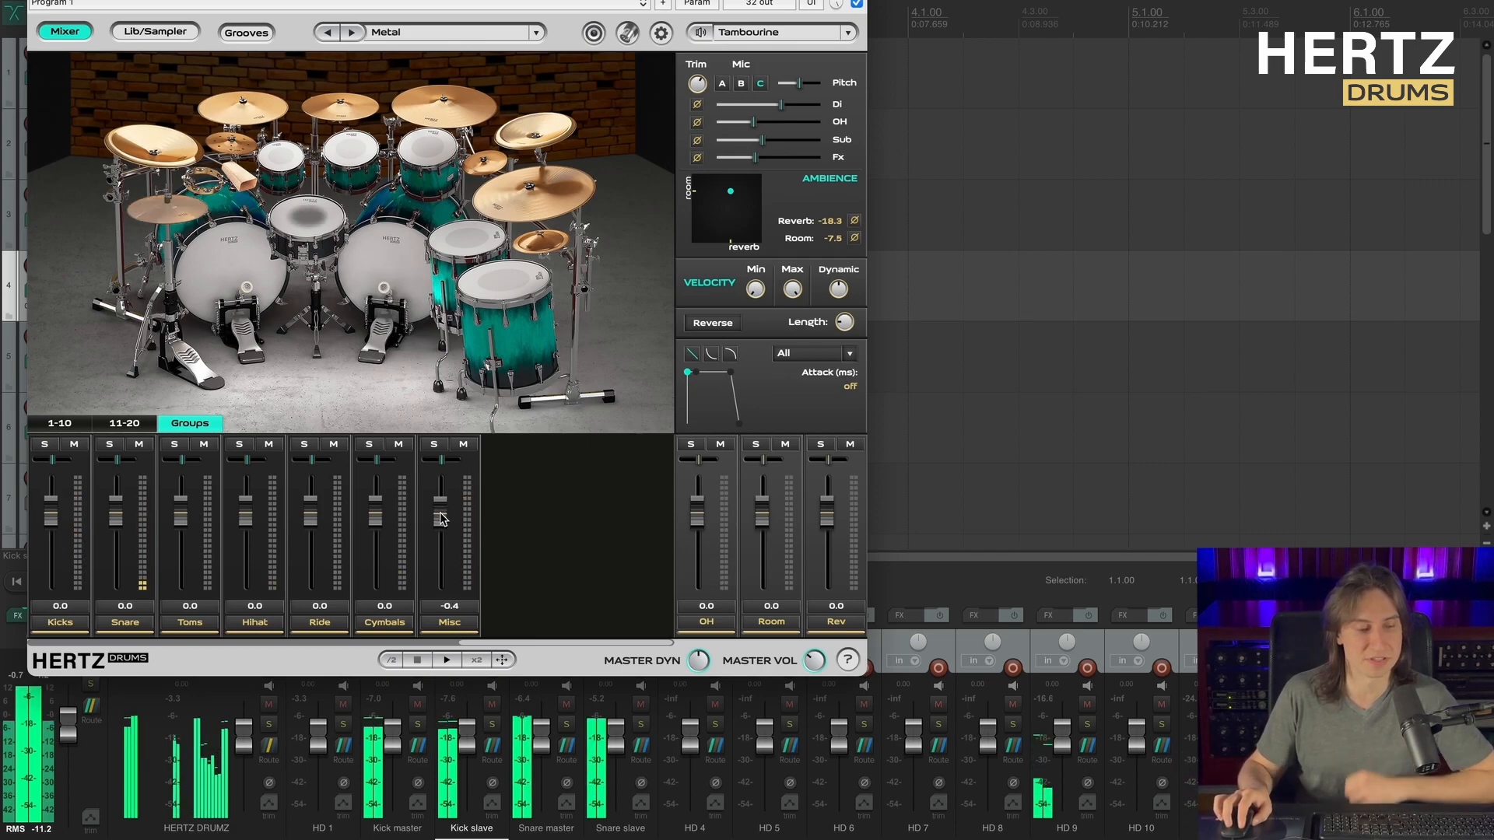
pyautogui.moveTo(439, 503); pyautogui.dragTo(440, 523)
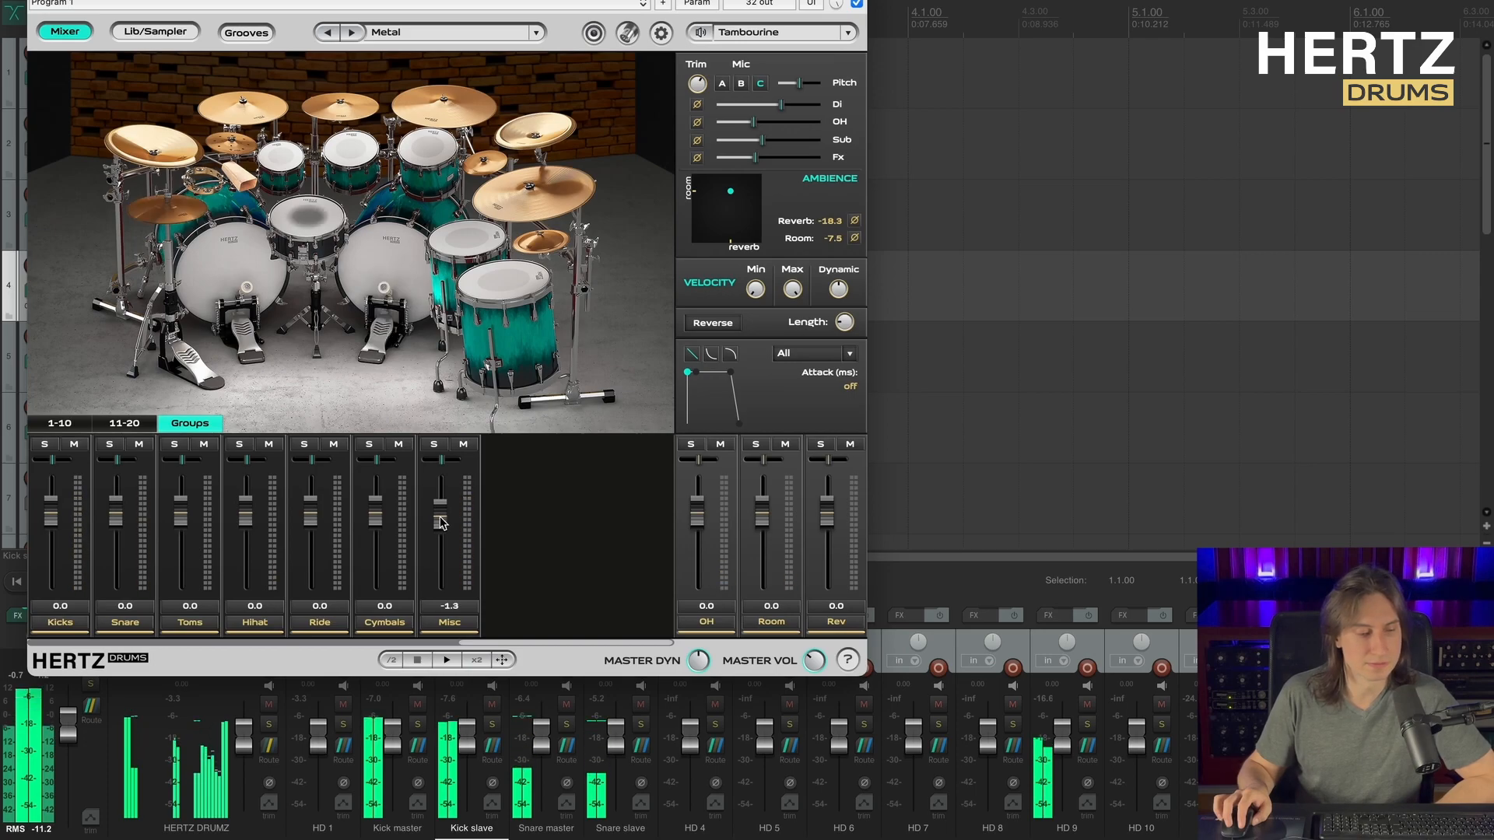